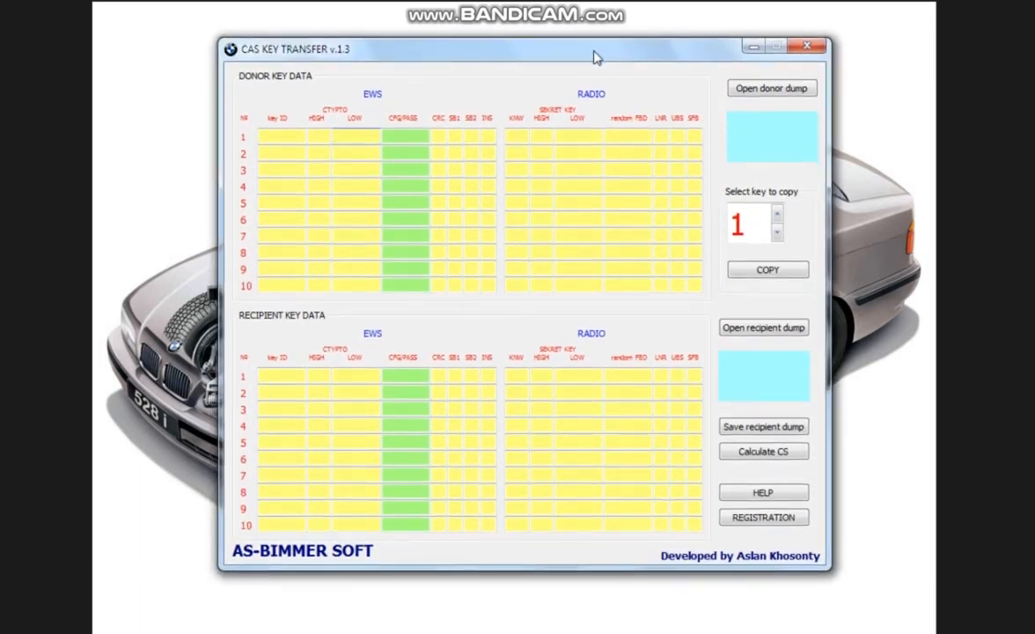
Reposition the CAS KEY TRANSFER window on screen.
left_click(356, 137)
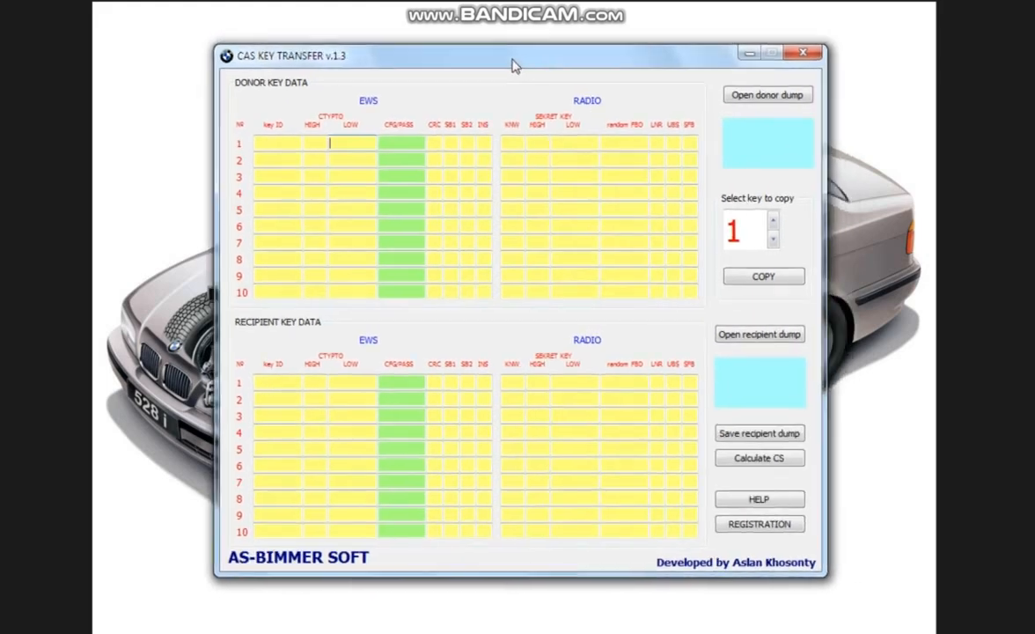
left_click_drag(515, 55, 506, 60)
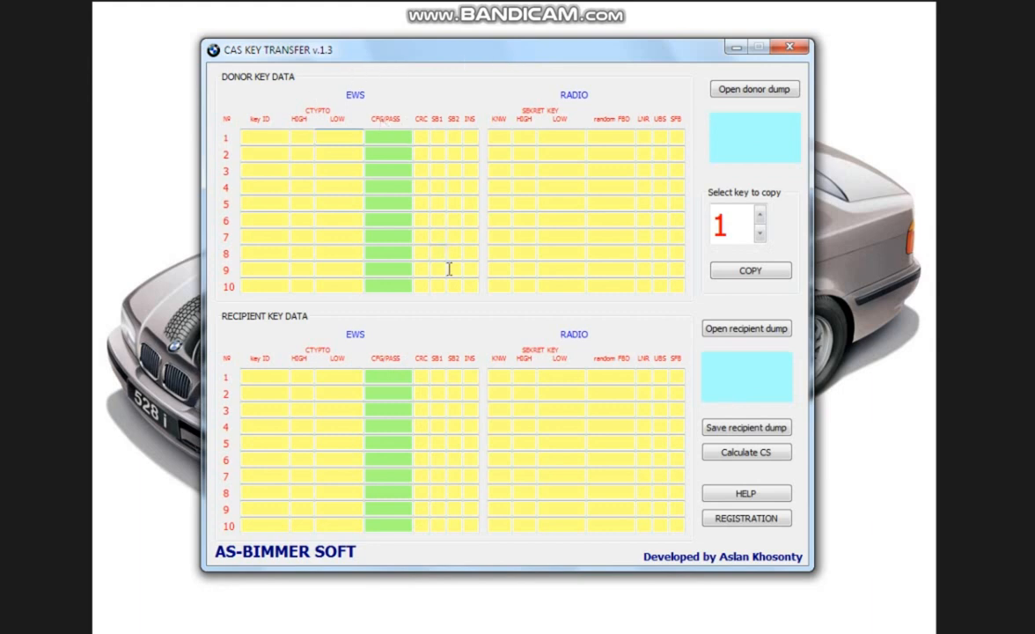
mouse_move(446, 72)
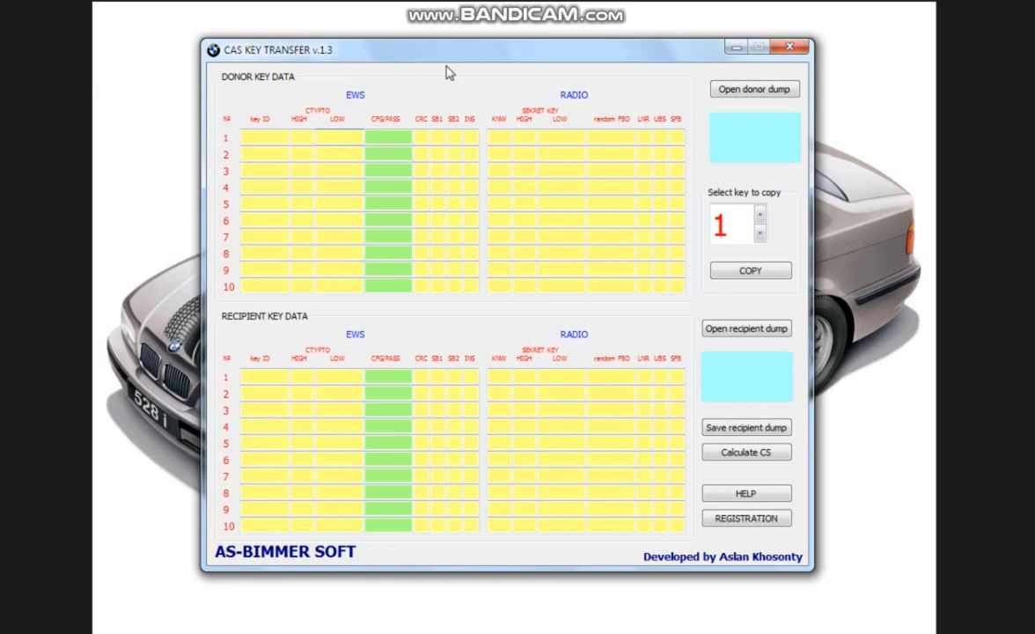
mouse_move(482, 53)
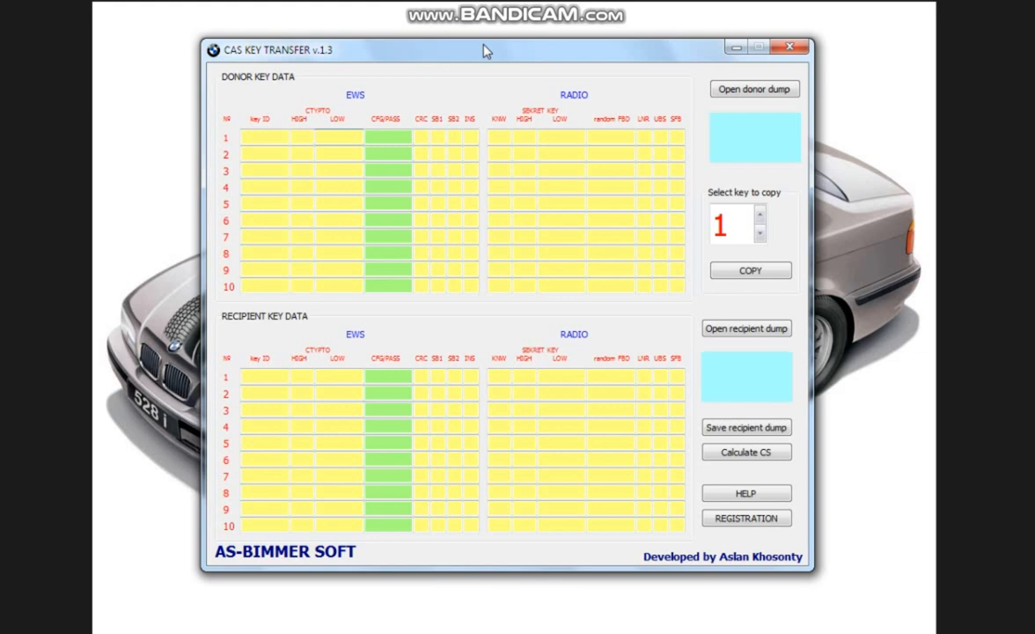
left_click(339, 138)
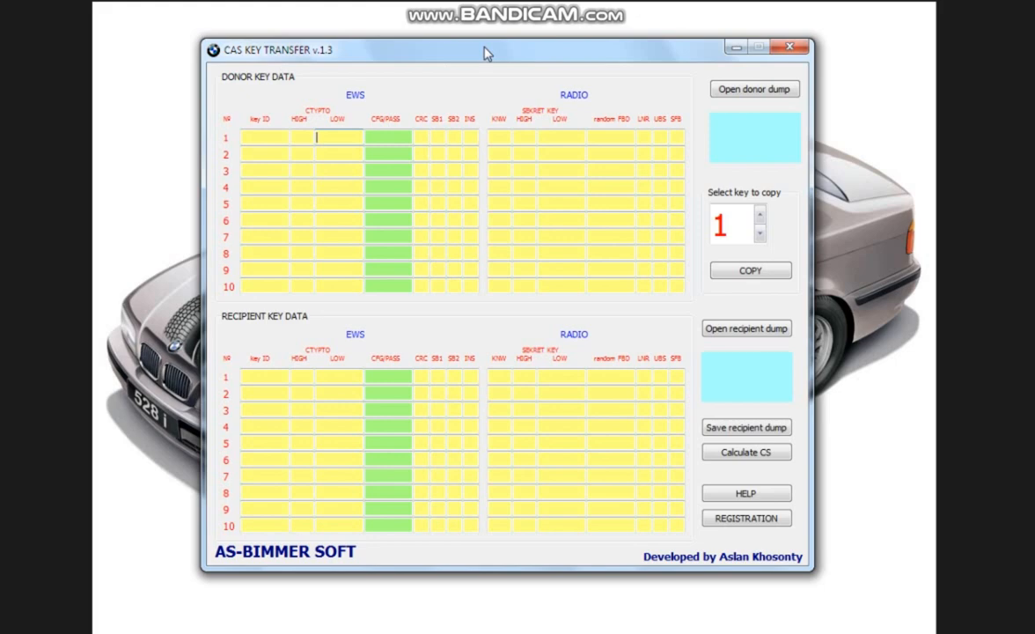
left_click_drag(487, 52, 634, 65)
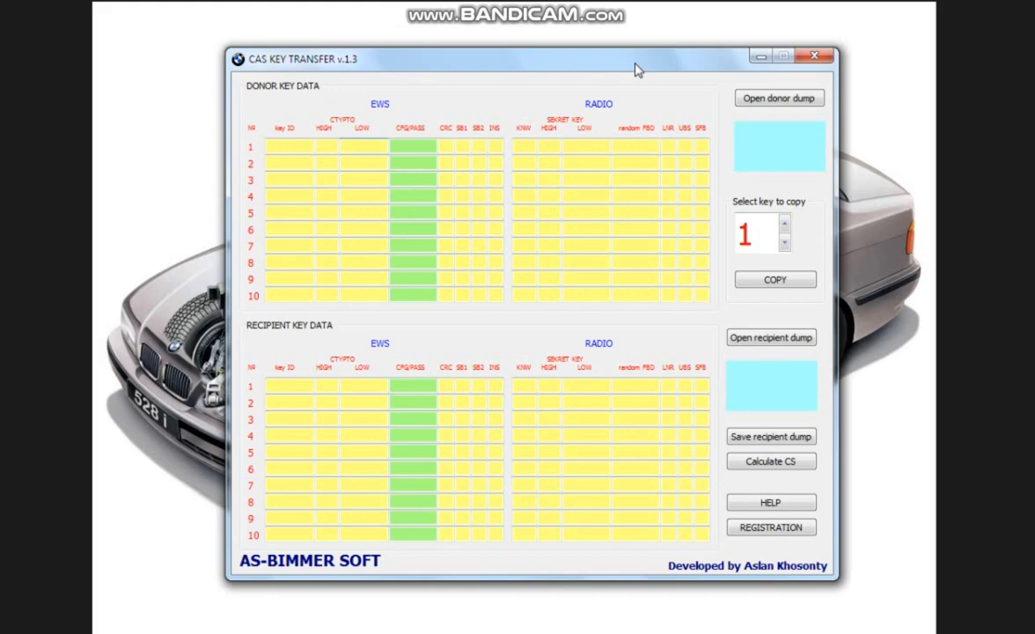
left_click(359, 148)
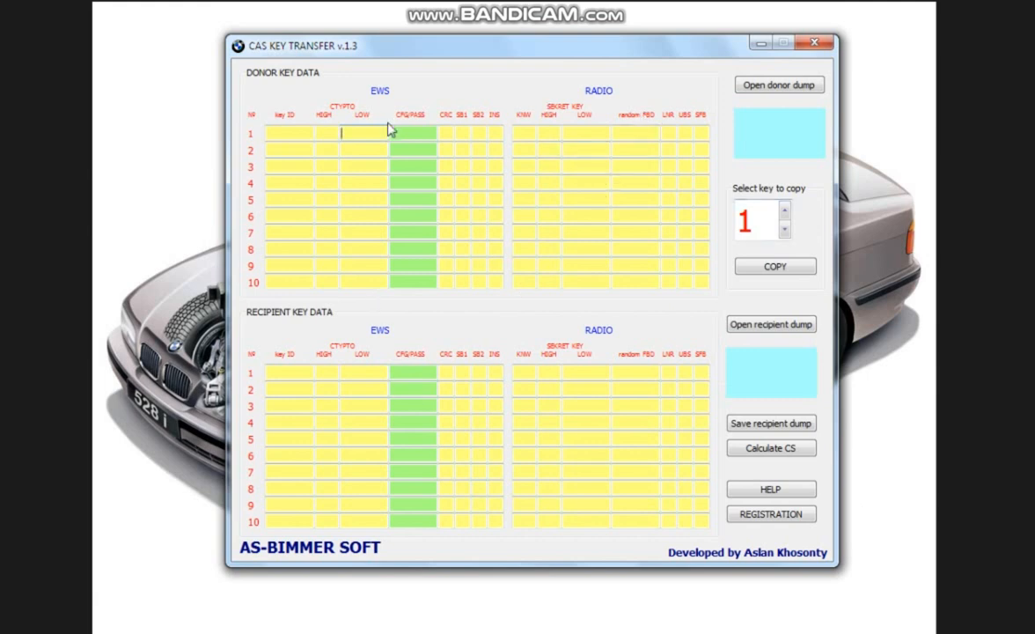
mouse_move(256, 115)
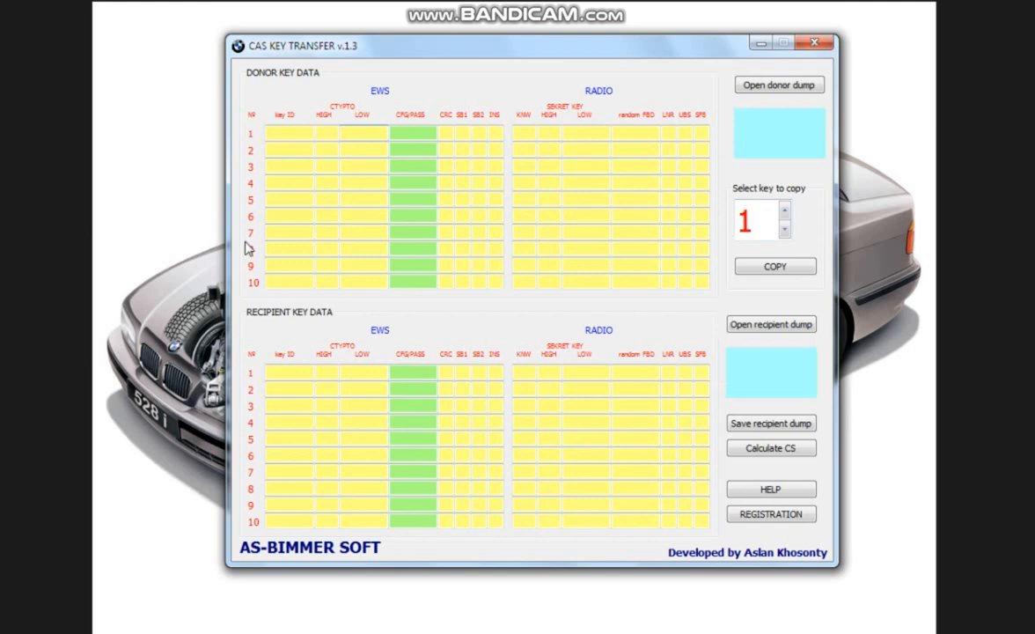
mouse_move(642, 326)
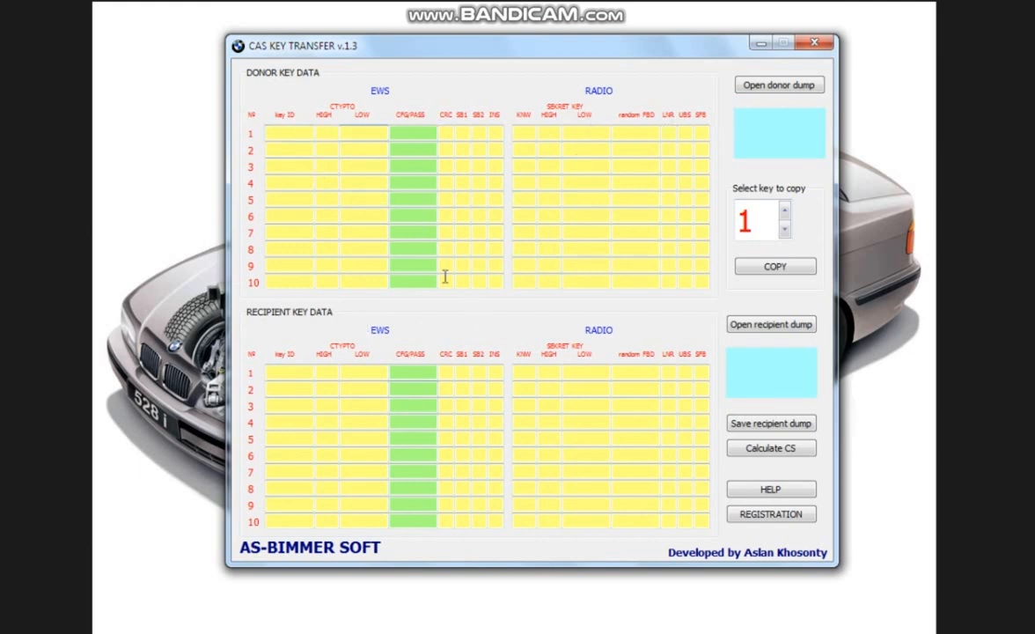
left_click(363, 133)
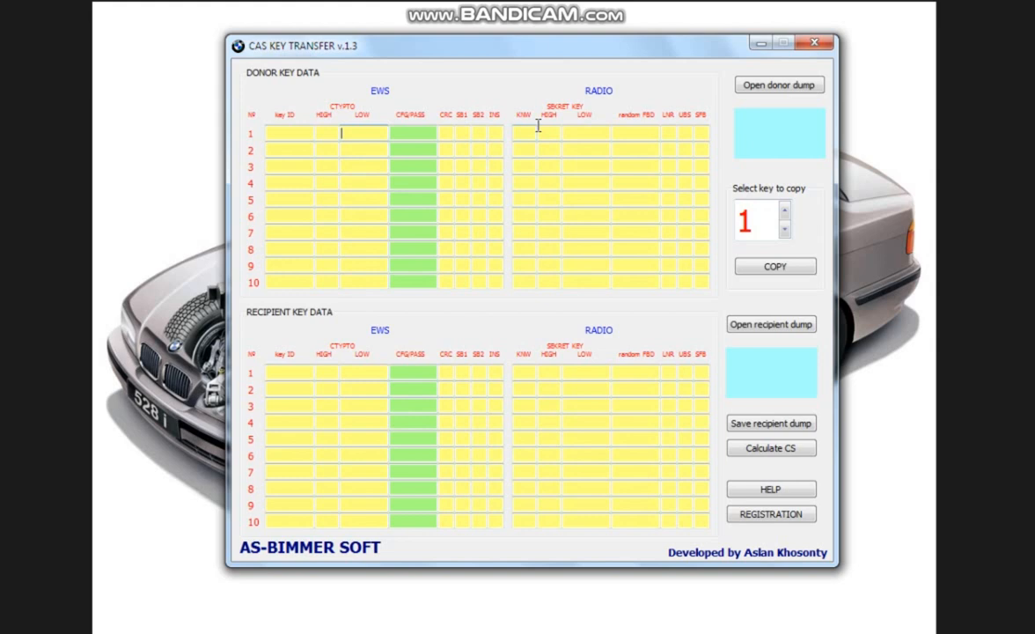
mouse_move(292, 137)
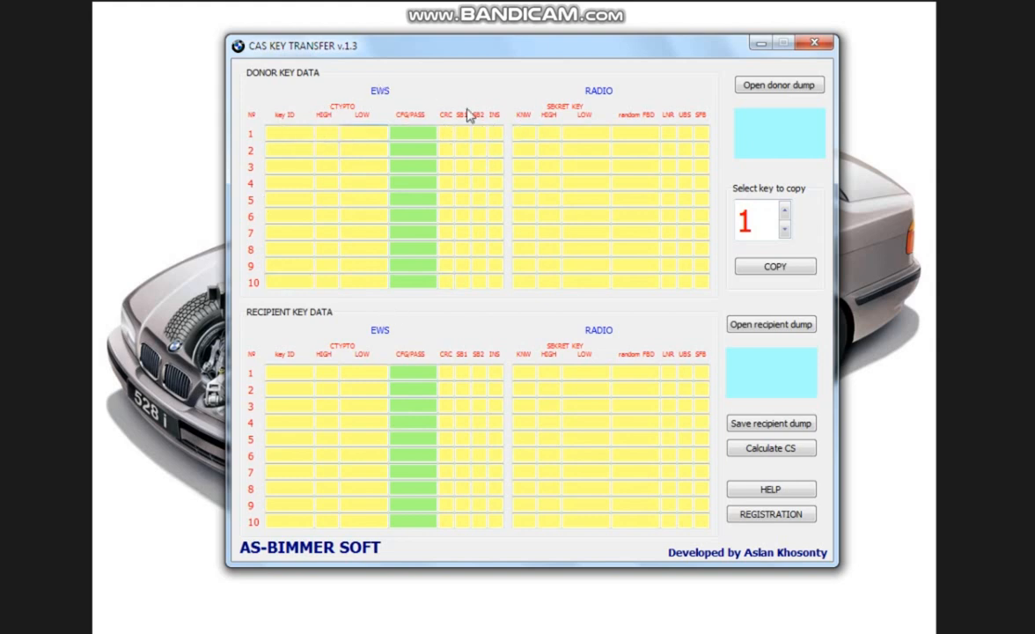
mouse_move(383, 89)
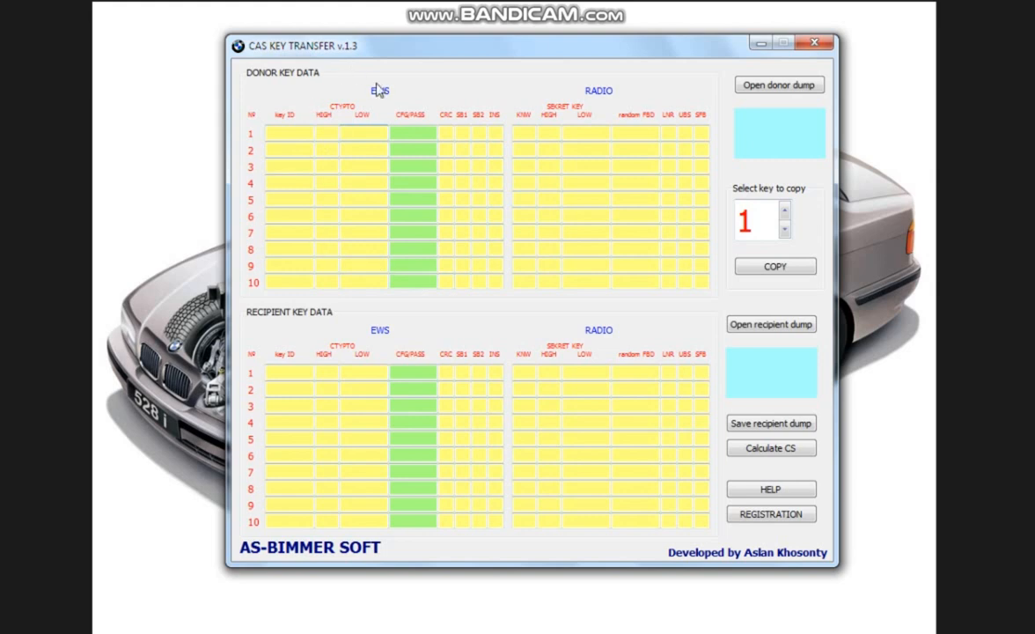
mouse_move(507, 265)
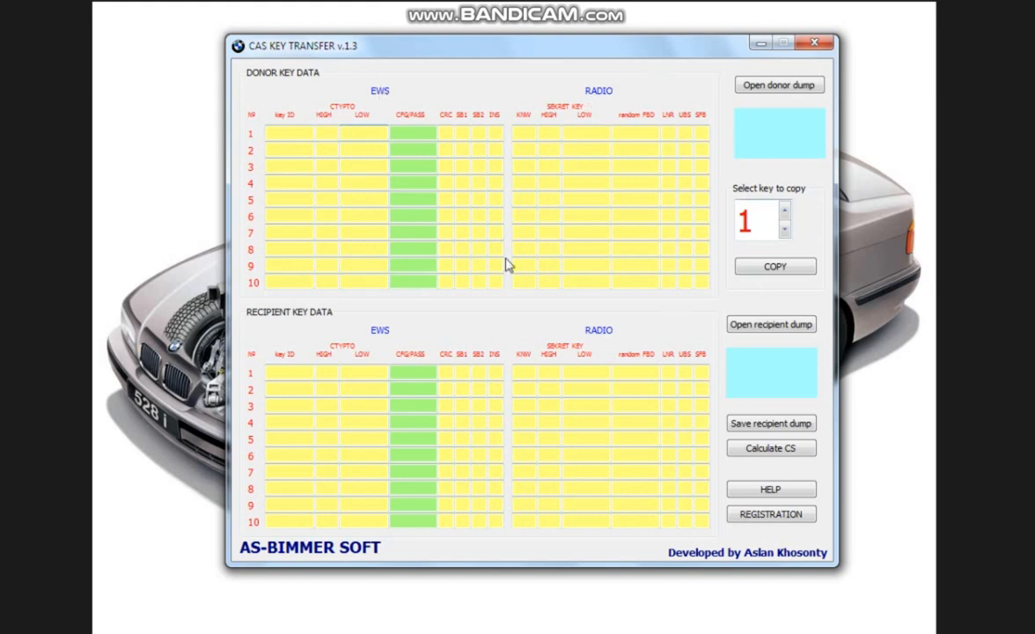
mouse_move(626, 91)
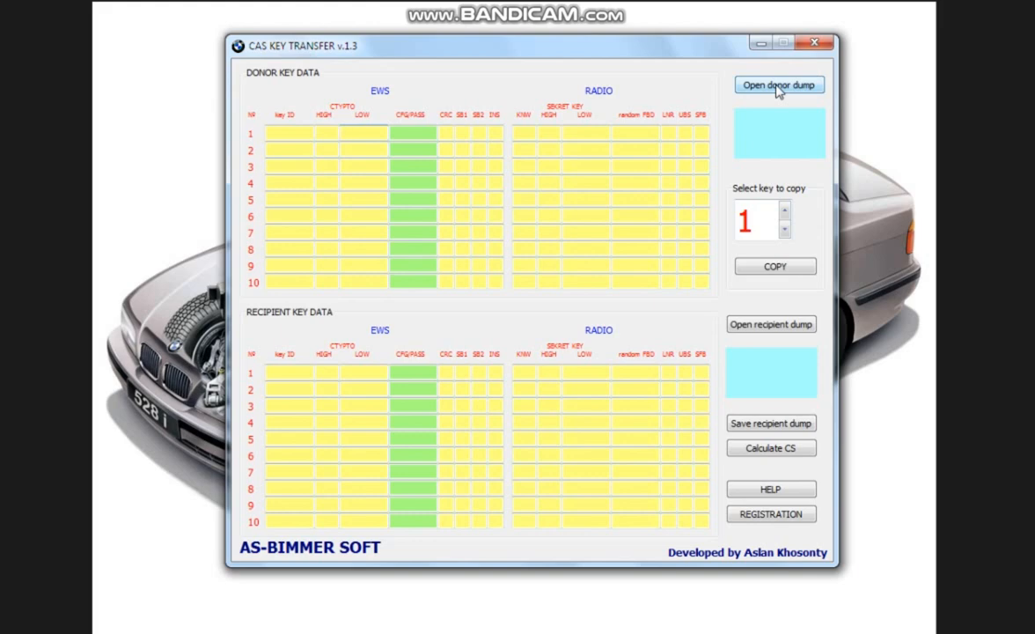
Open the donor .bin file from the Desktop as the 2048-byte CAS1old donor dump.
left_click(780, 85)
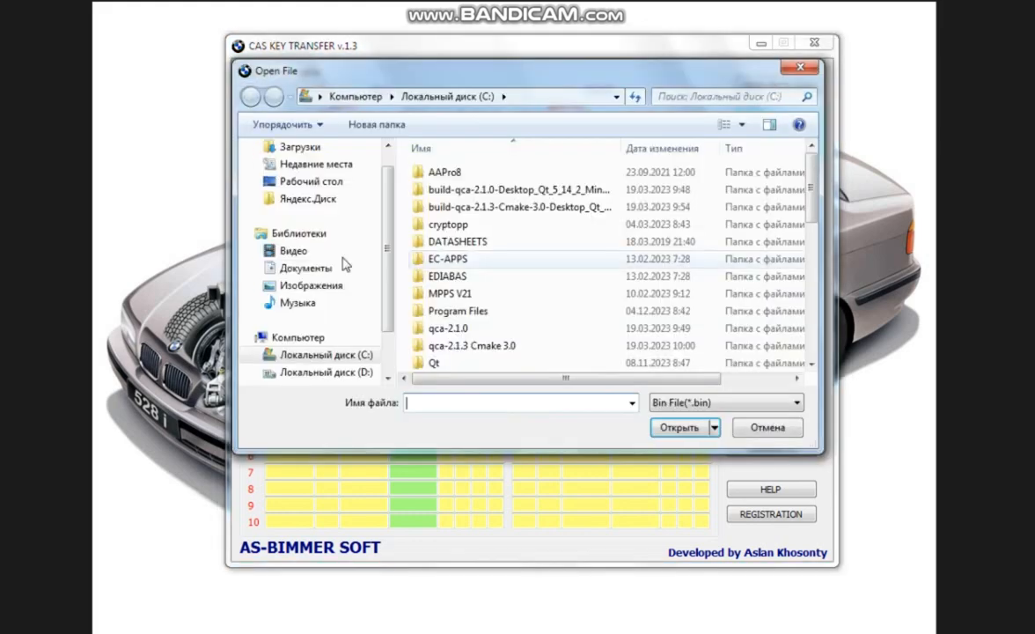
left_click(312, 180)
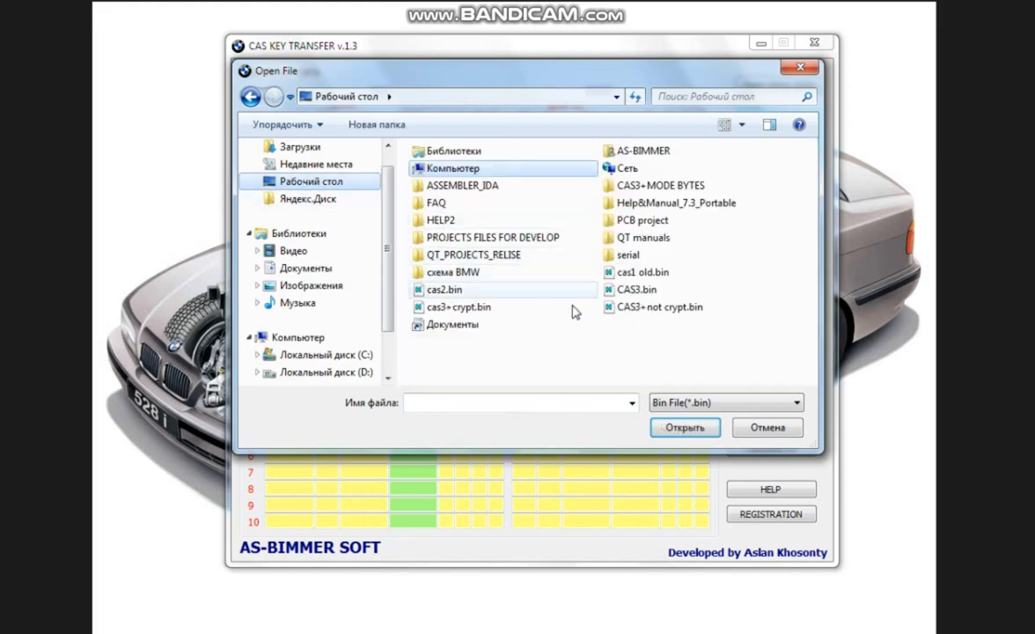
left_click(637, 272)
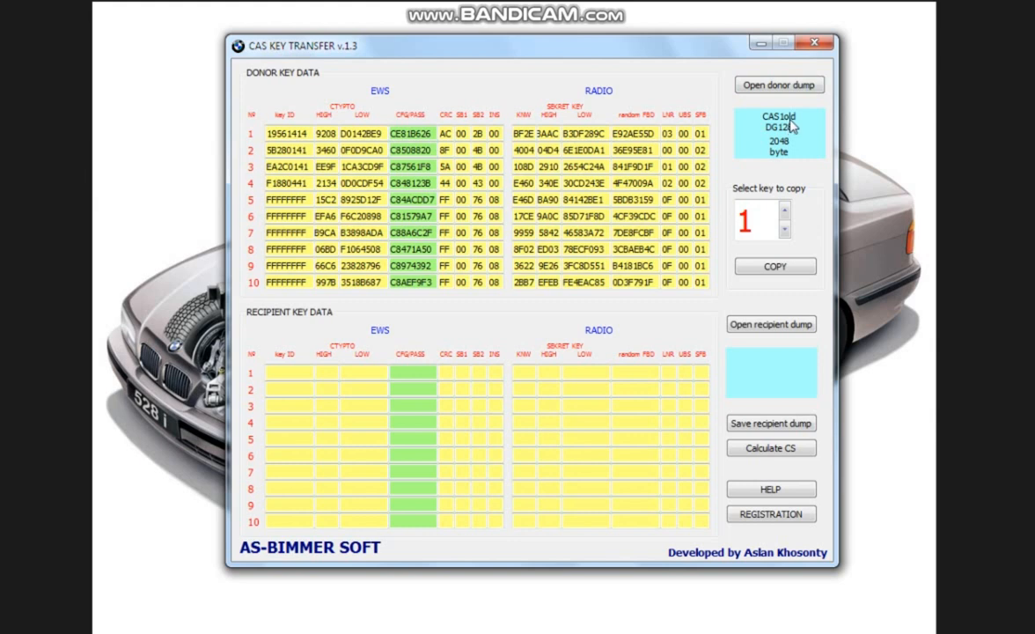
mouse_move(785, 112)
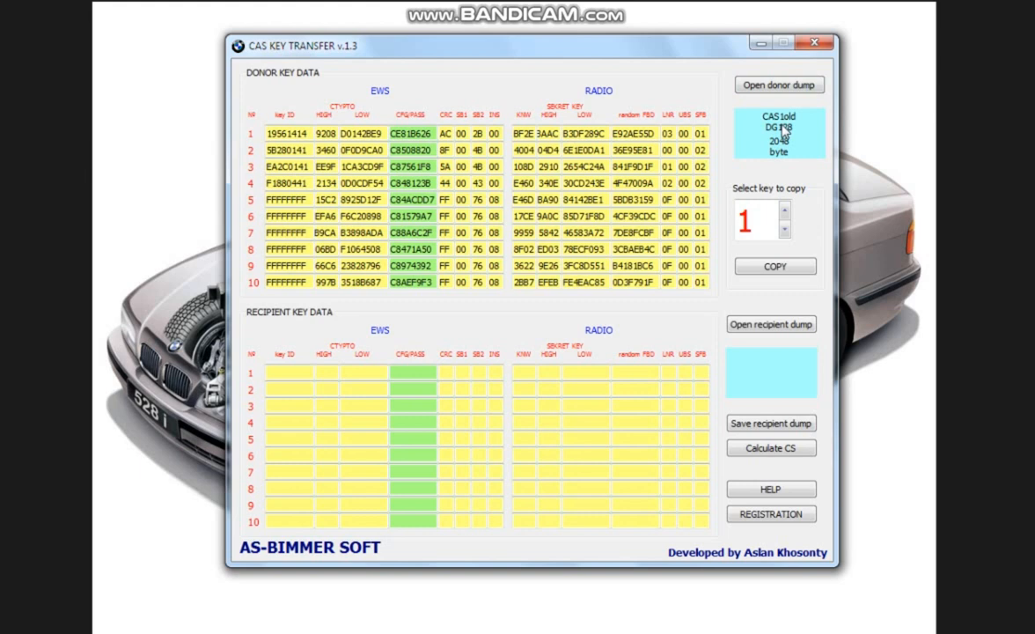
mouse_move(781, 141)
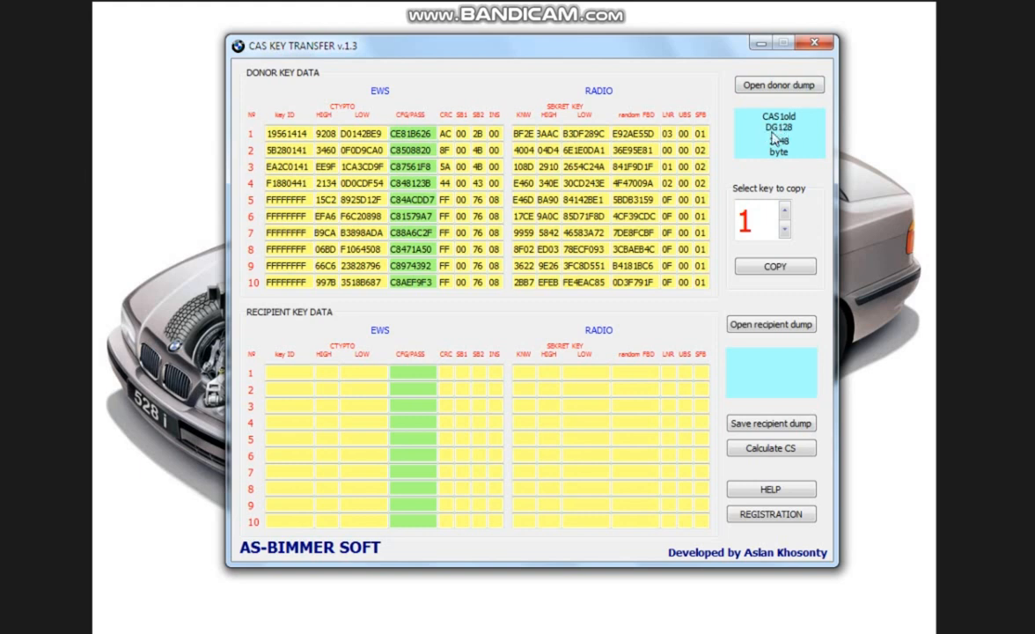
mouse_move(809, 159)
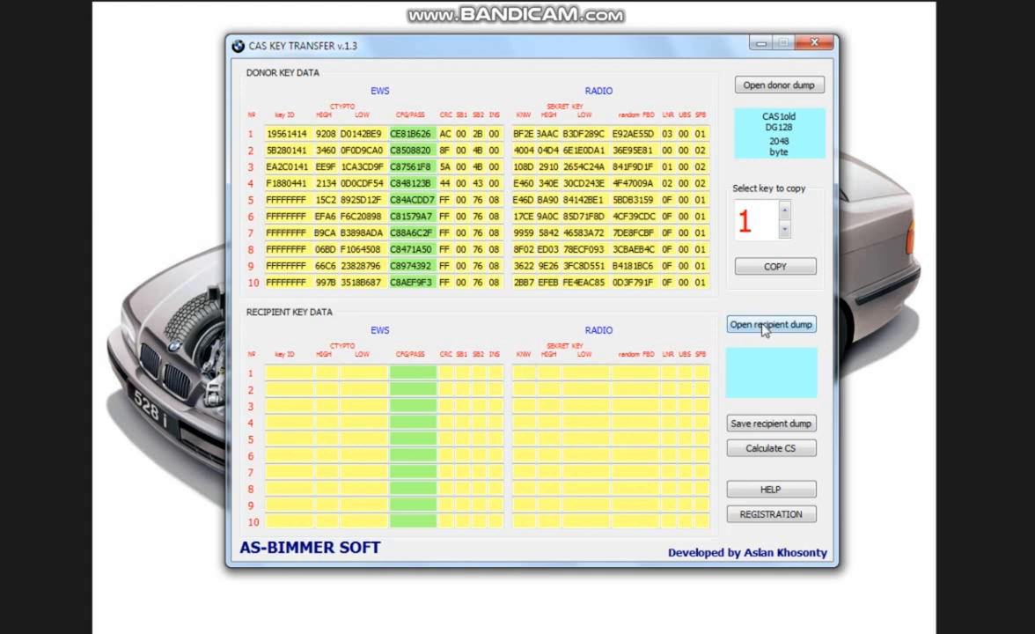
mouse_move(763, 332)
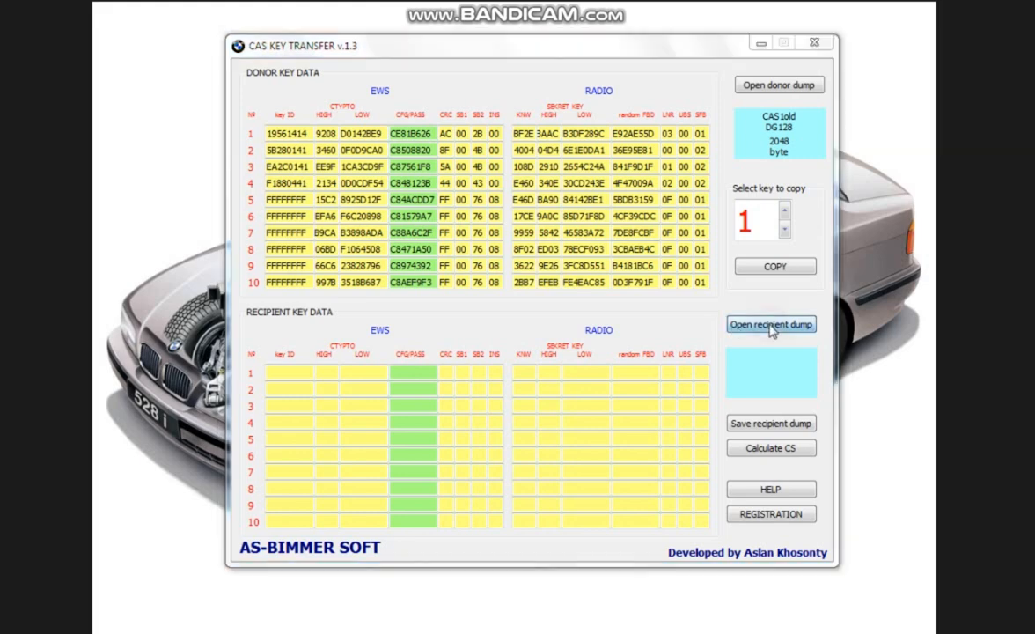
Open cas2.bin as the 4096-byte CAS2/CAS3 recipient dump.
left_click(770, 324)
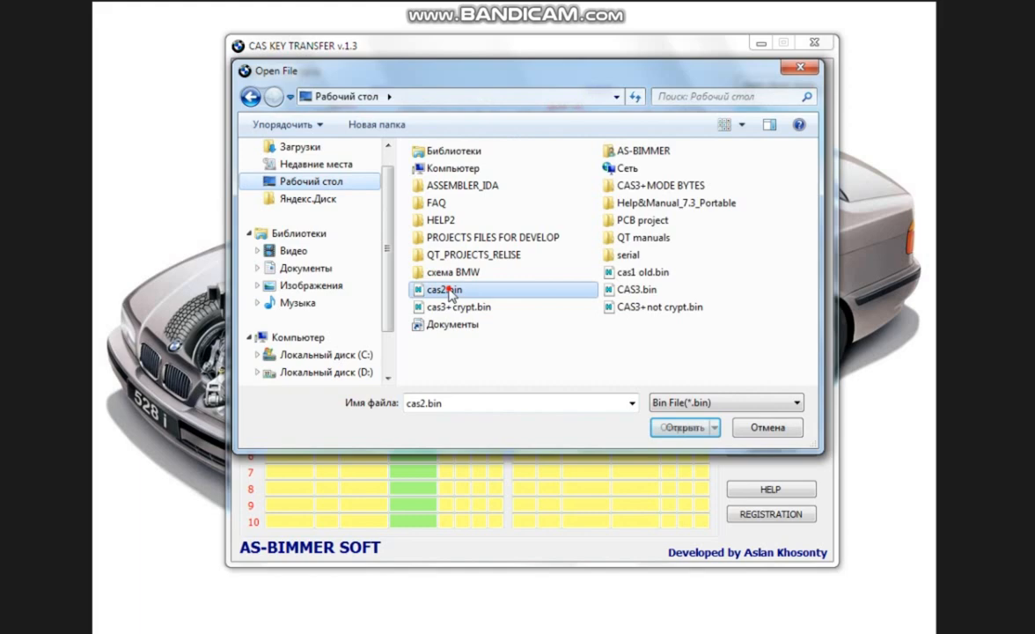
left_click(678, 427)
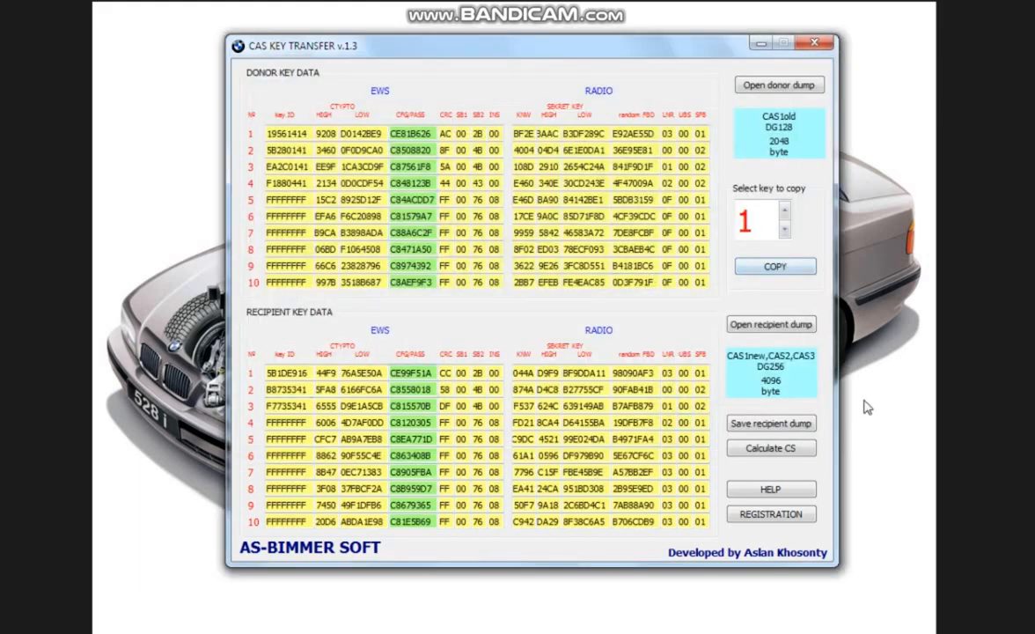
mouse_move(741, 357)
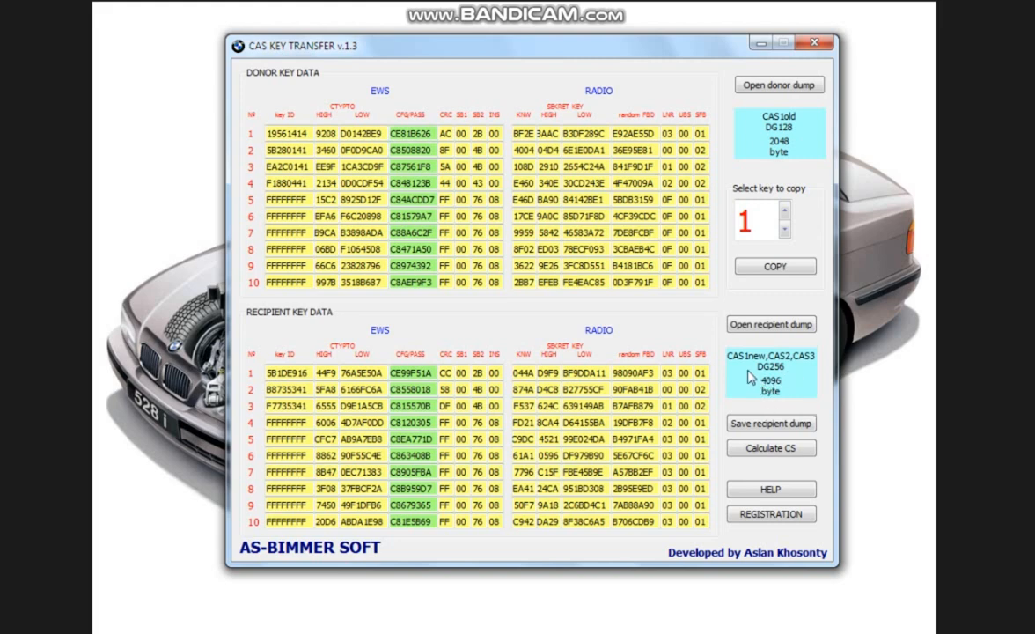
mouse_move(705, 310)
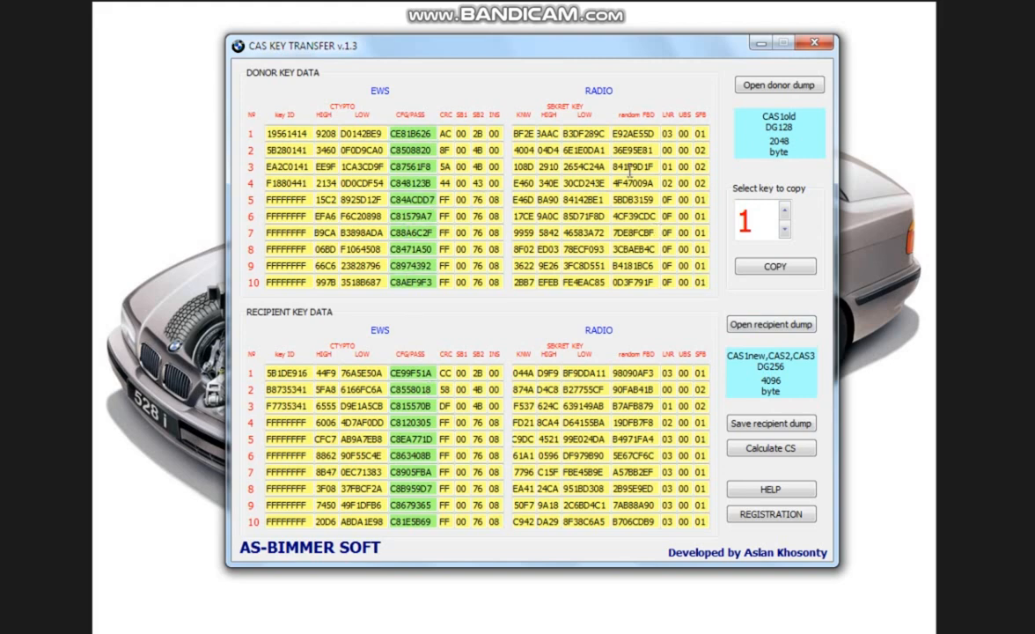
mouse_move(713, 268)
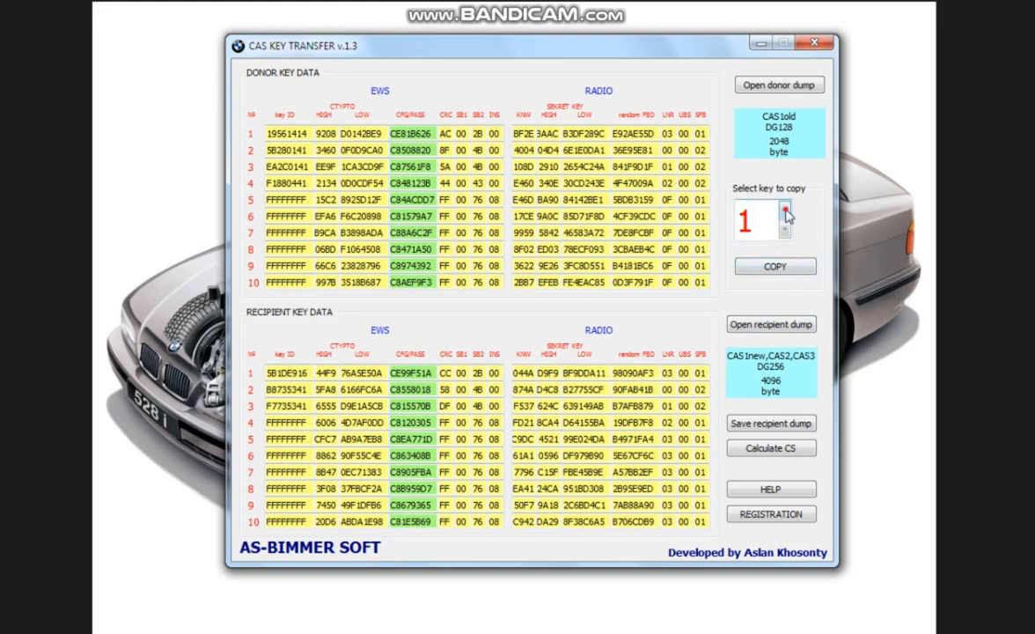
Copy donor keys 1 and 3 into the matching recipient key slots.
left_click(795, 229)
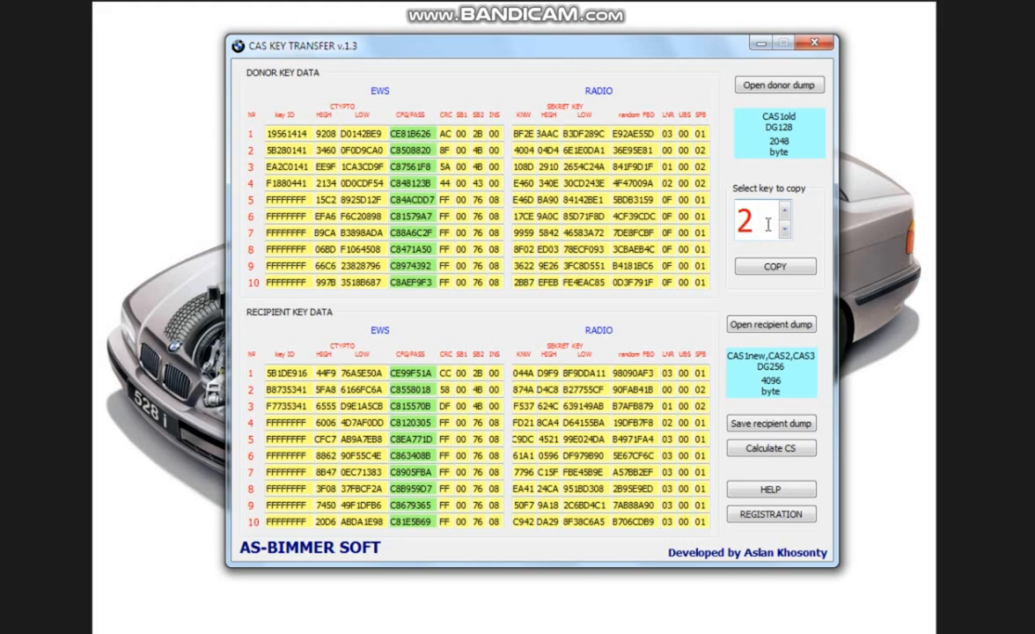
left_click(753, 223)
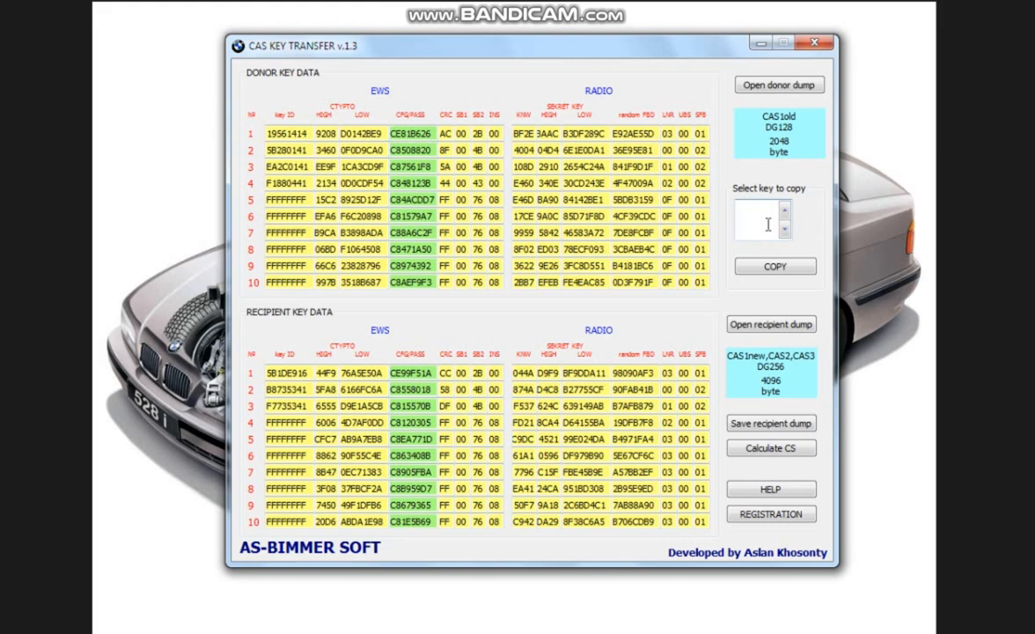
type("1")
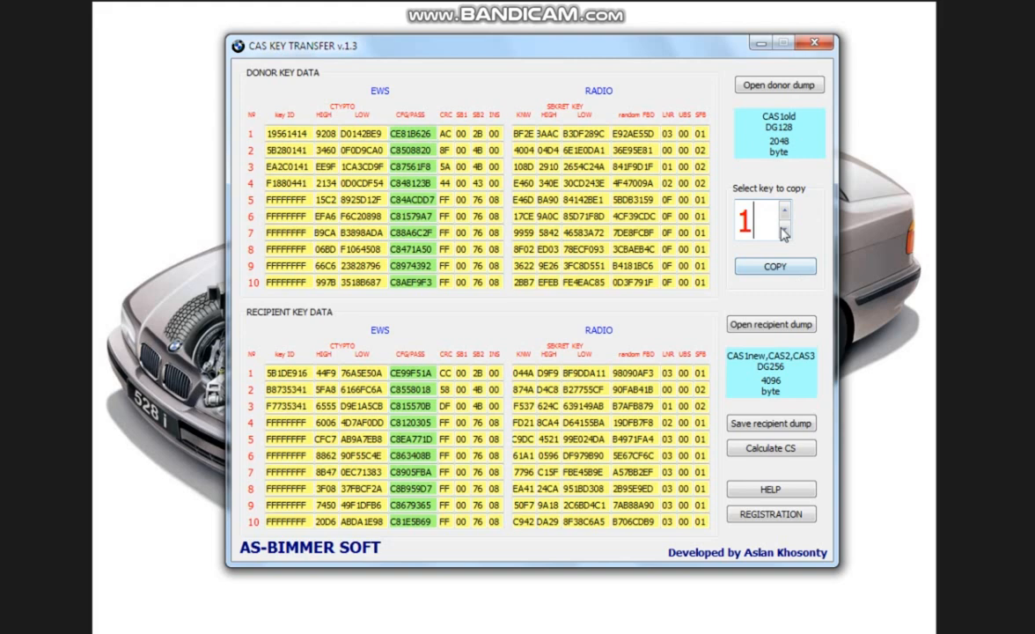
left_click(775, 266)
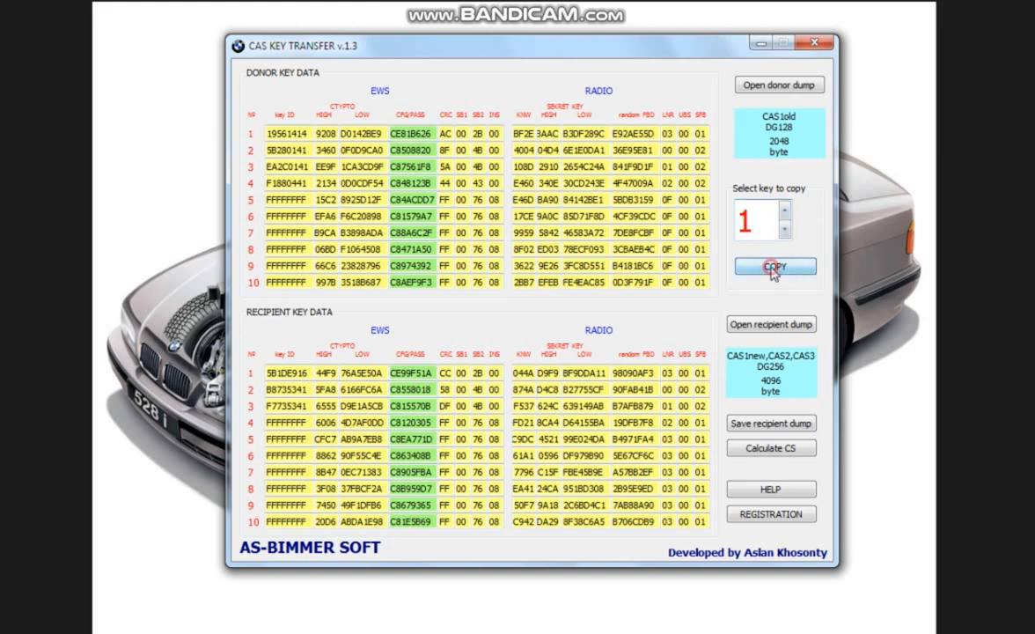
left_click(775, 266)
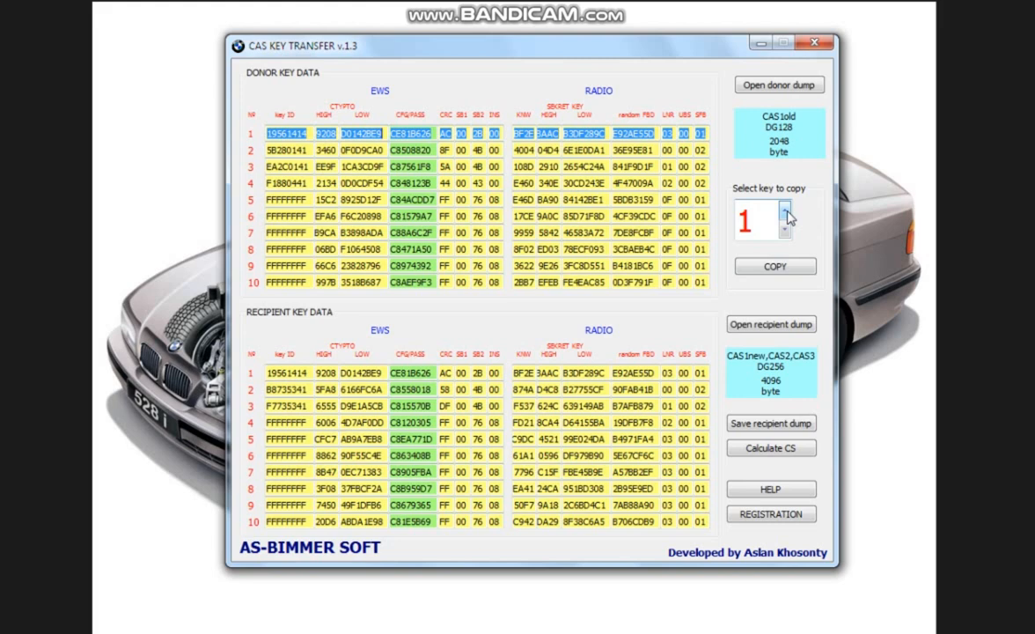
left_click(785, 212)
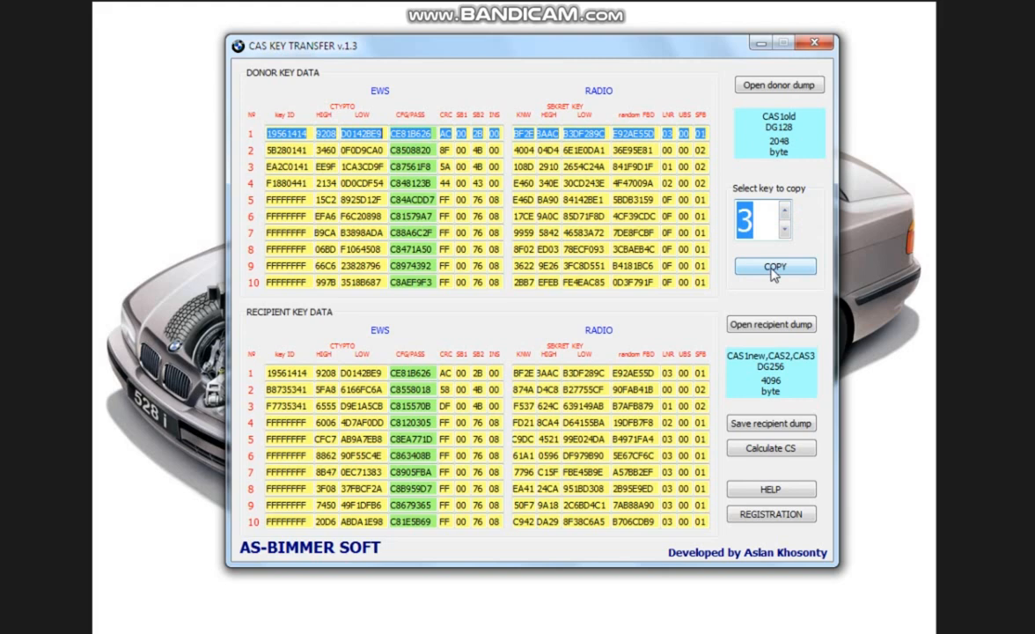
left_click(775, 267)
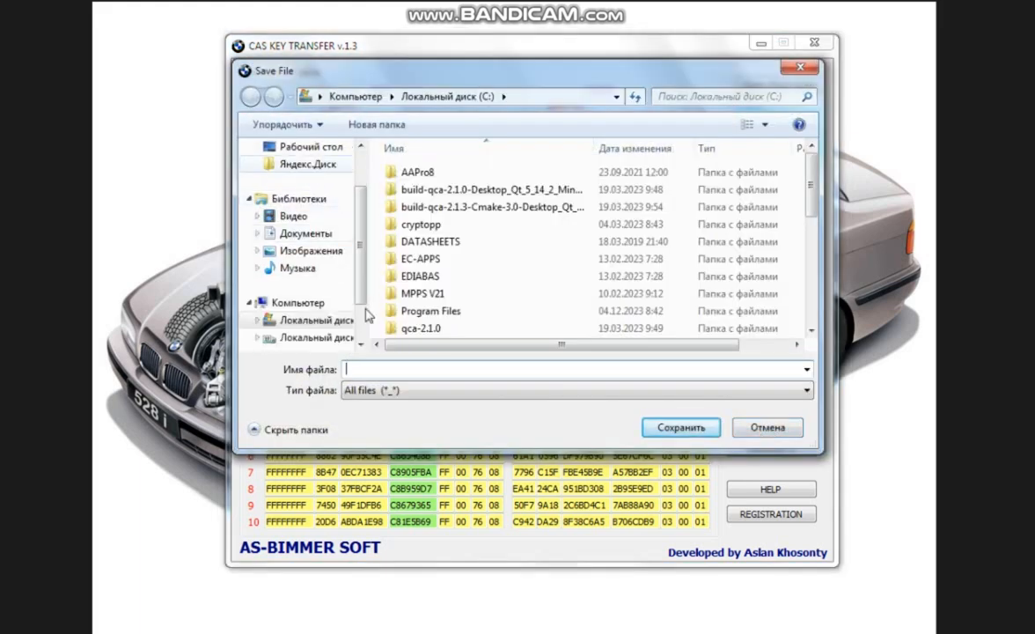
Save the edited recipient dump to Рабочий стол with the file name 123.
left_click(309, 147)
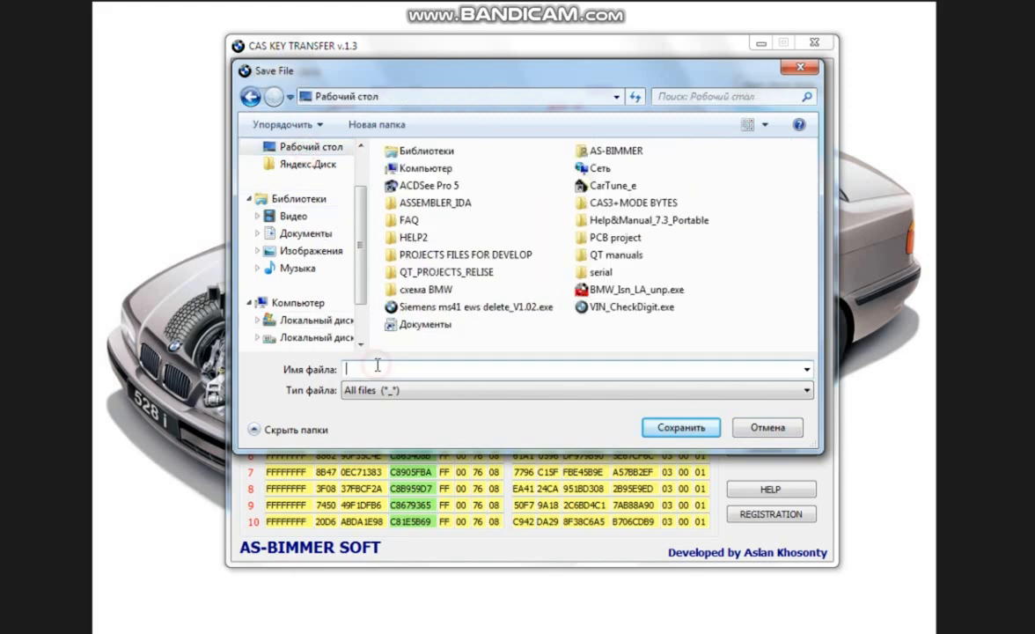
type("123")
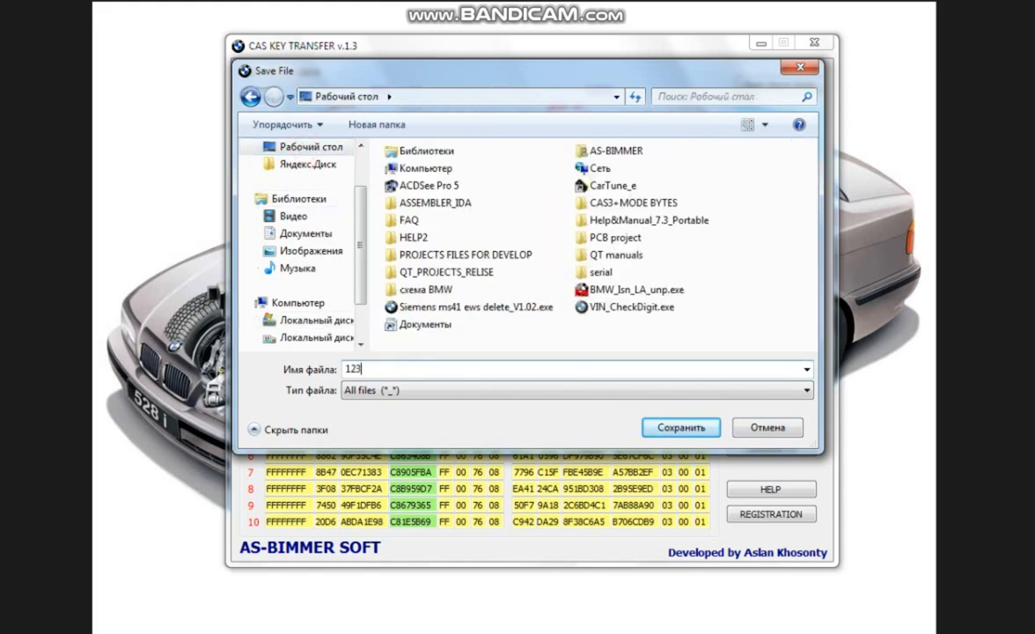
left_click(681, 427)
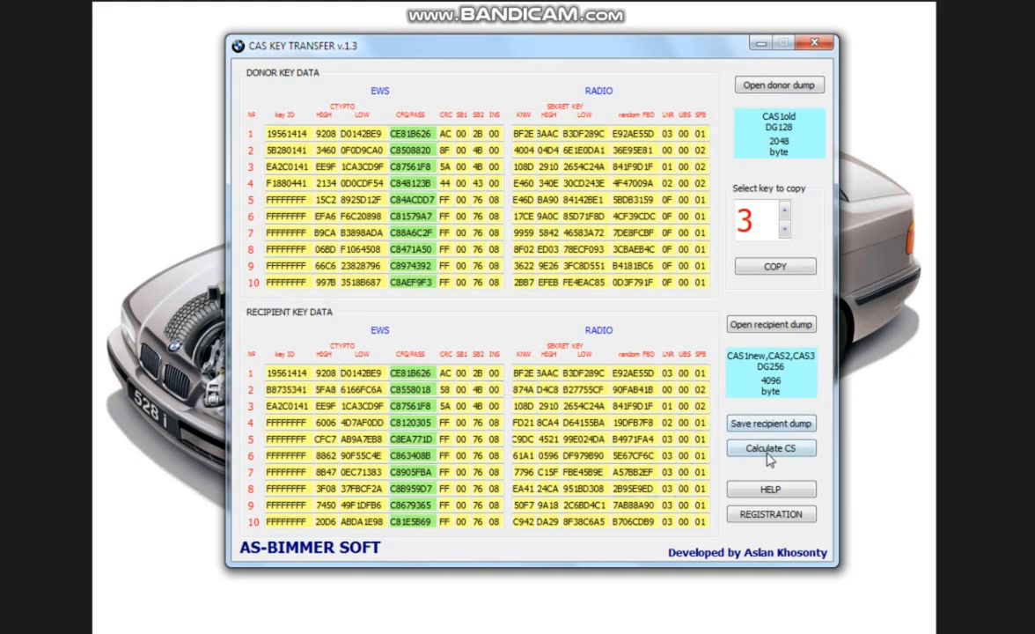
Run Calculate CS on 123.bin from the desktop and confirm the CS CHANGED message.
left_click(771, 448)
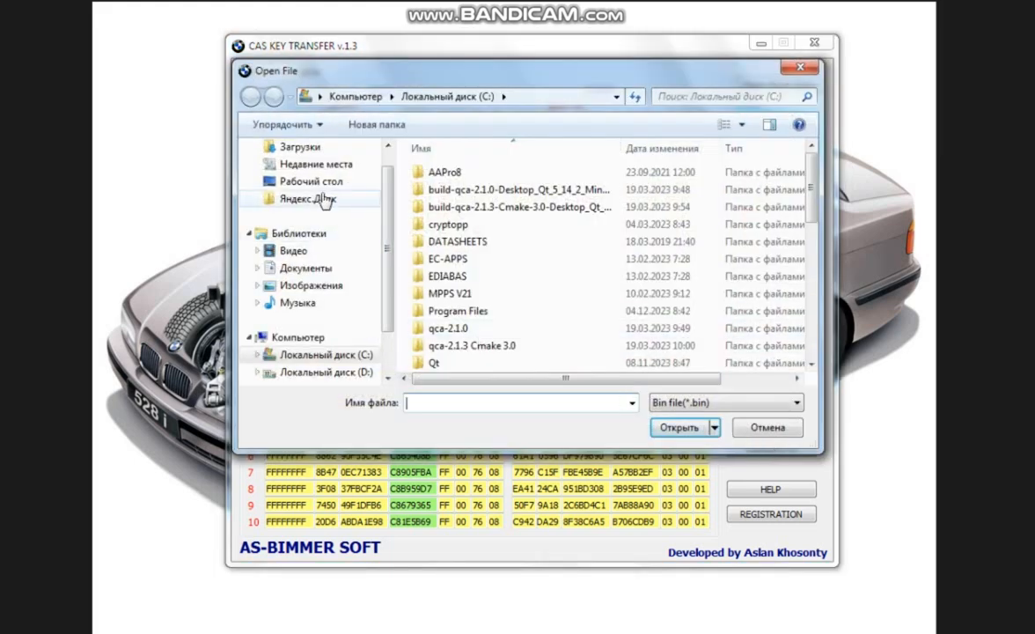
left_click(312, 180)
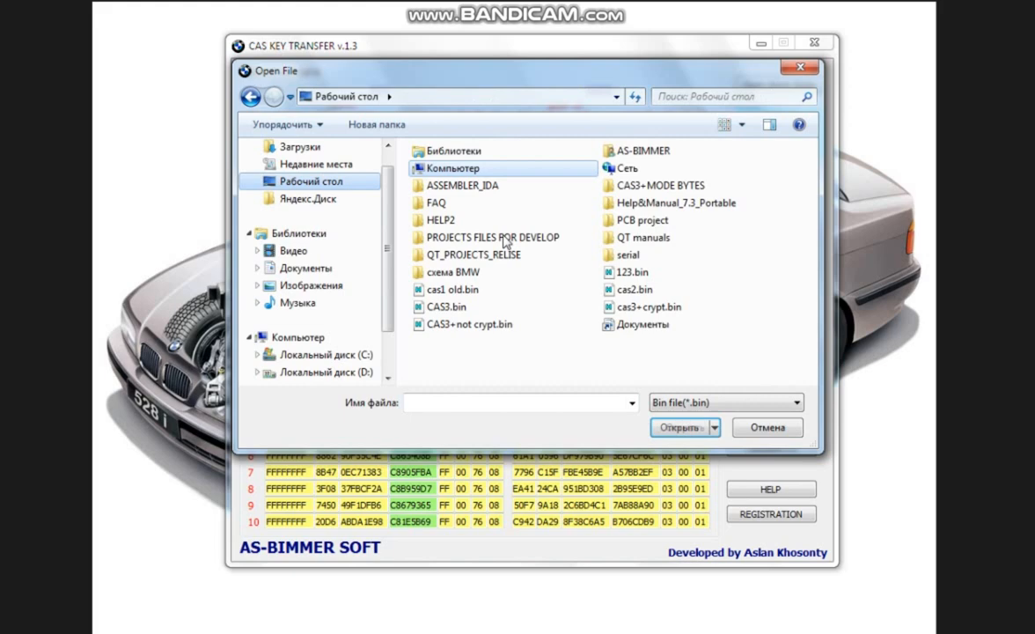
left_click(632, 272)
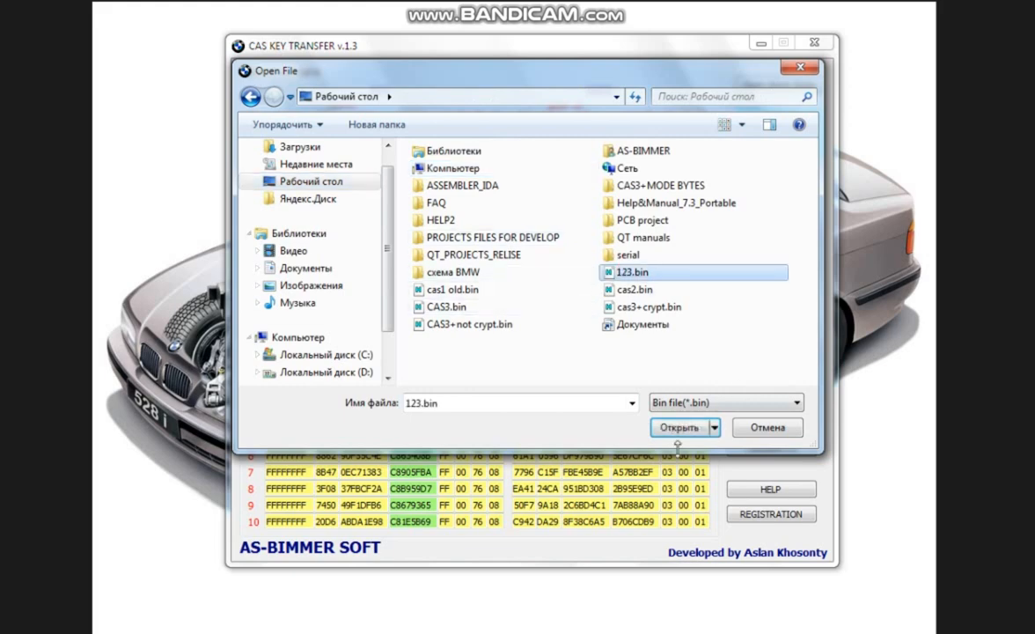
left_click(679, 427)
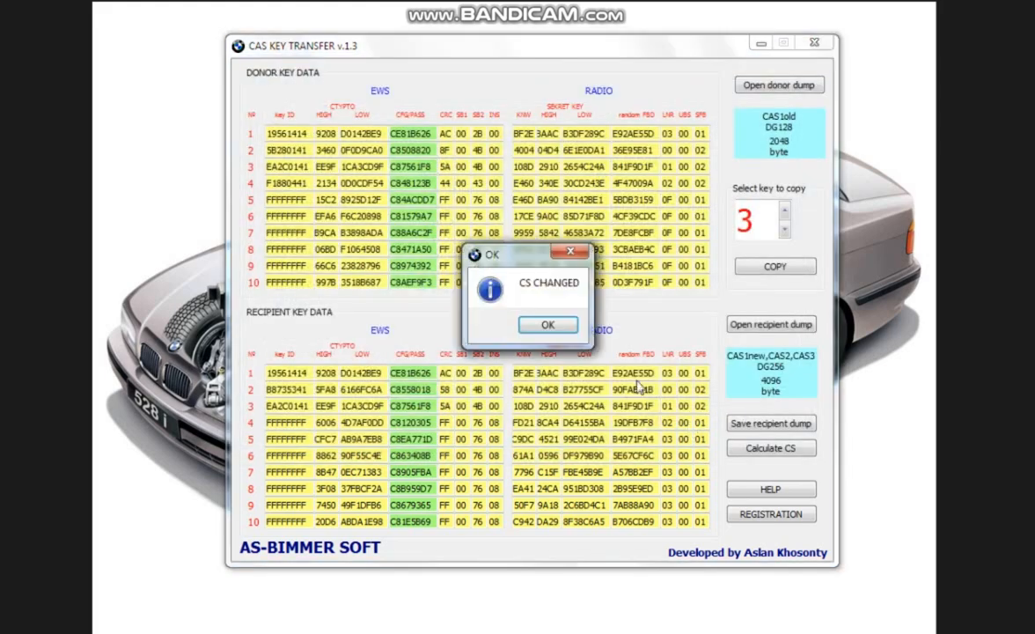
left_click(548, 323)
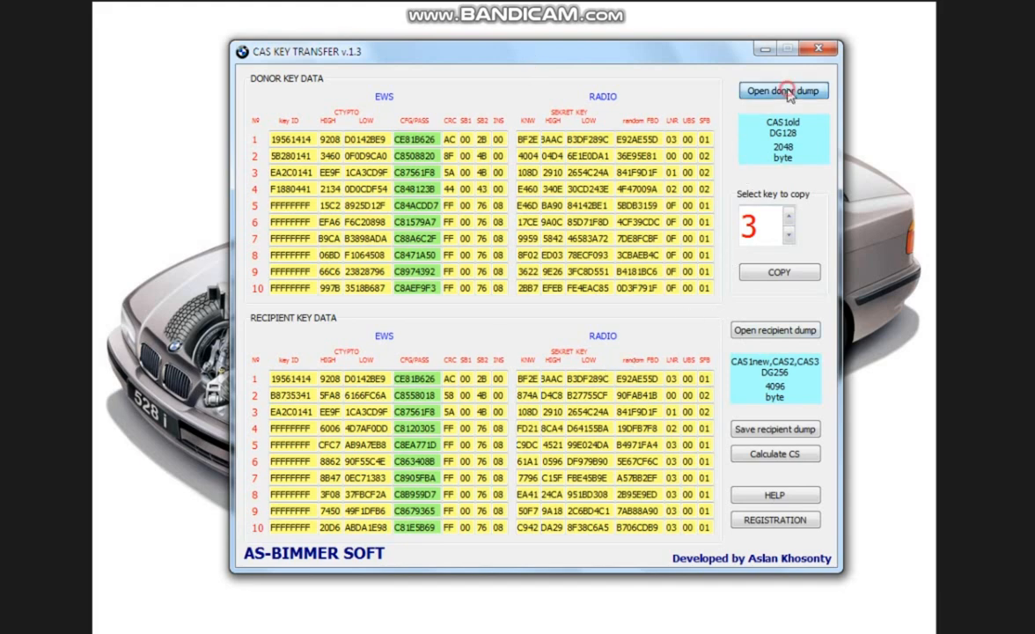
Load cas3+crypt.bin as the encrypted CAS3+/XDP512 donor dump.
left_click(791, 90)
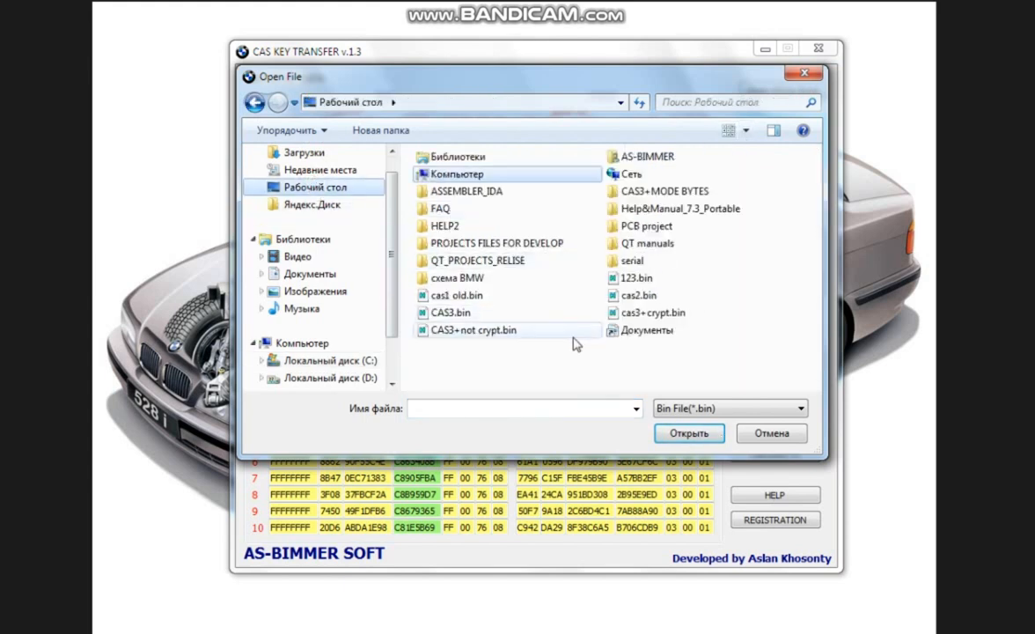
left_click(650, 313)
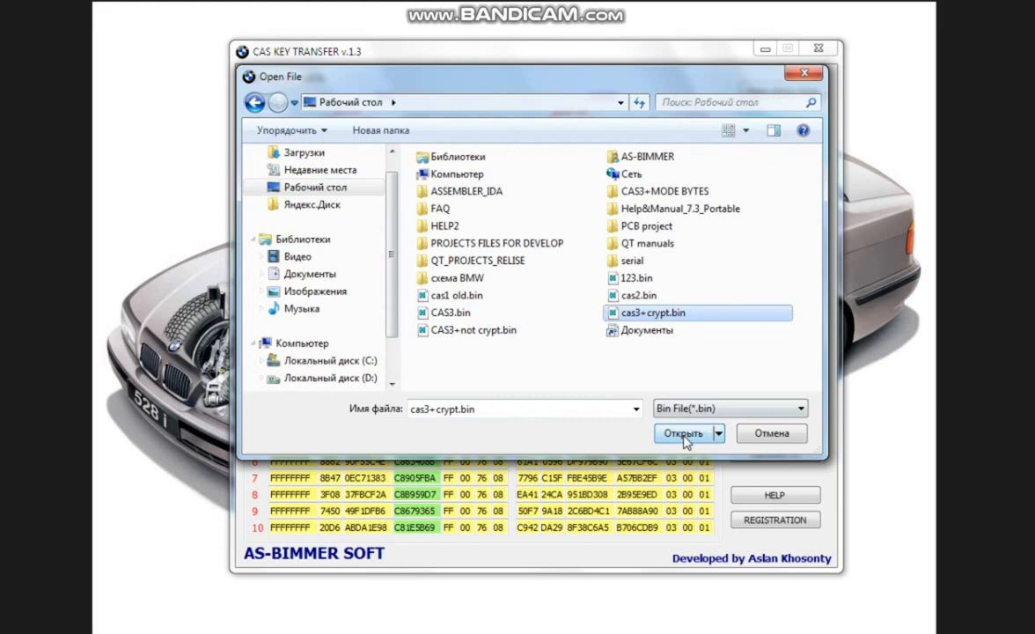
left_click(681, 433)
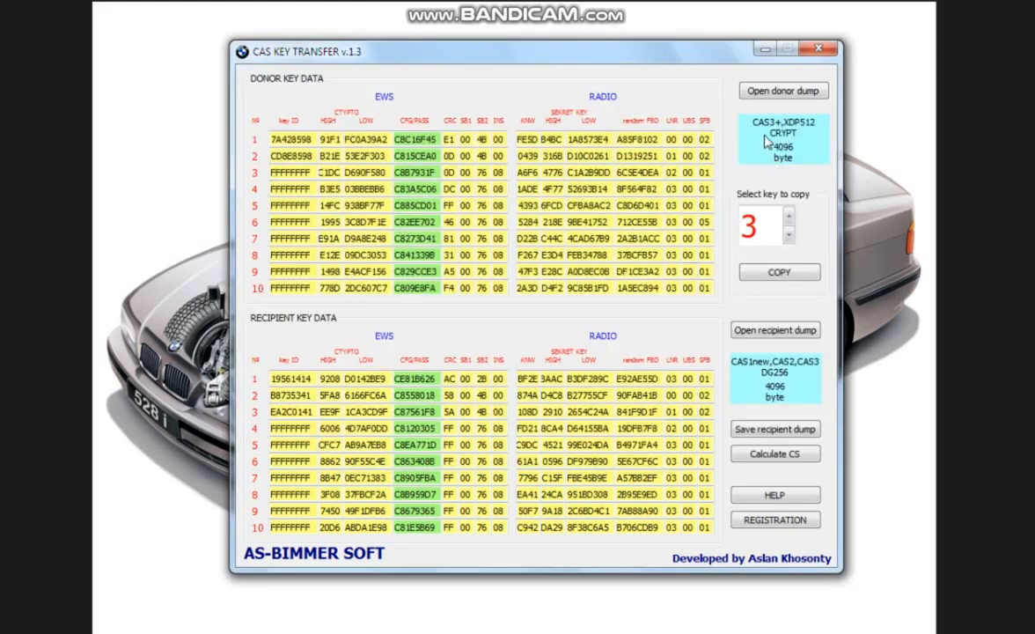
mouse_move(792, 140)
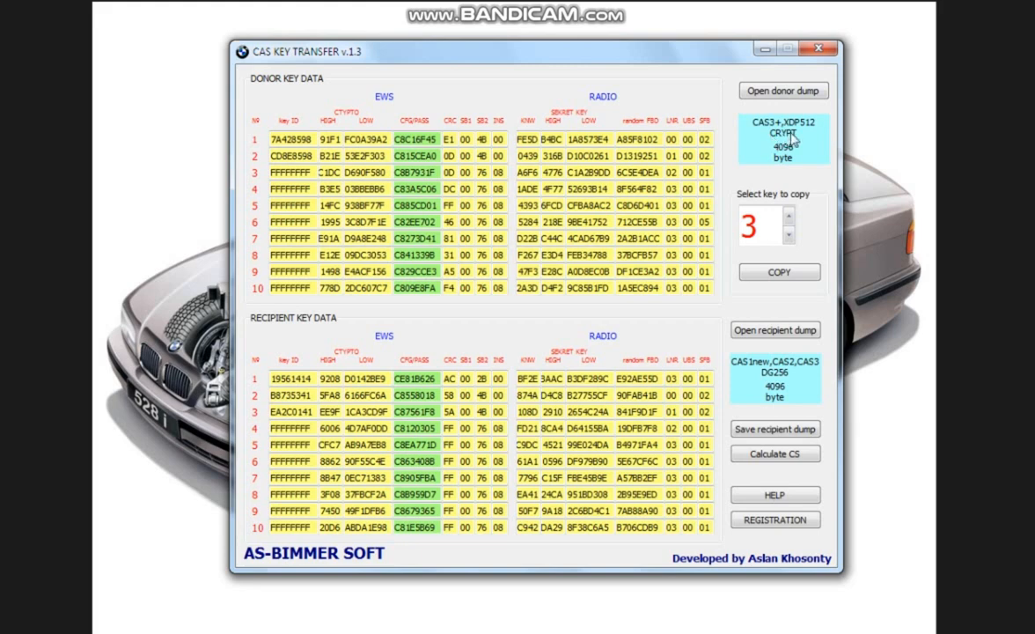
mouse_move(776, 329)
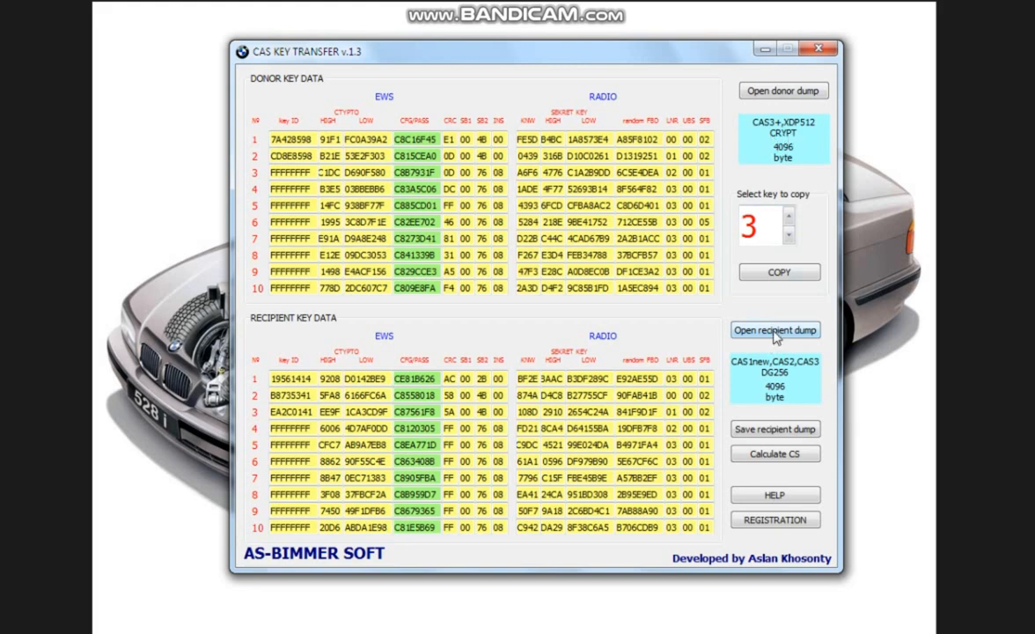
Reload the original recipient dump from the desktop.
left_click(775, 330)
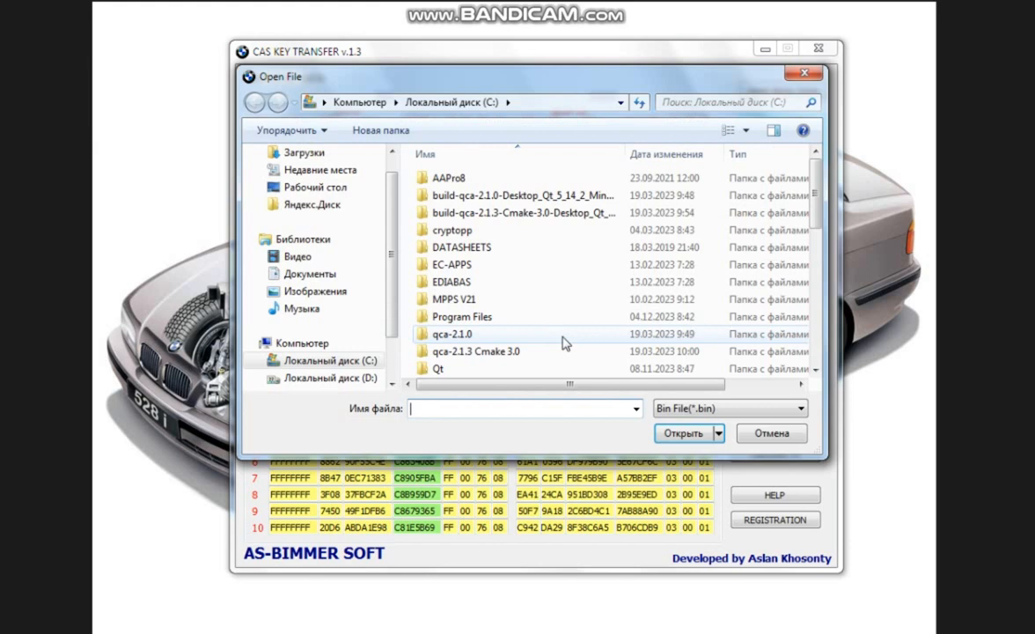
left_click(312, 187)
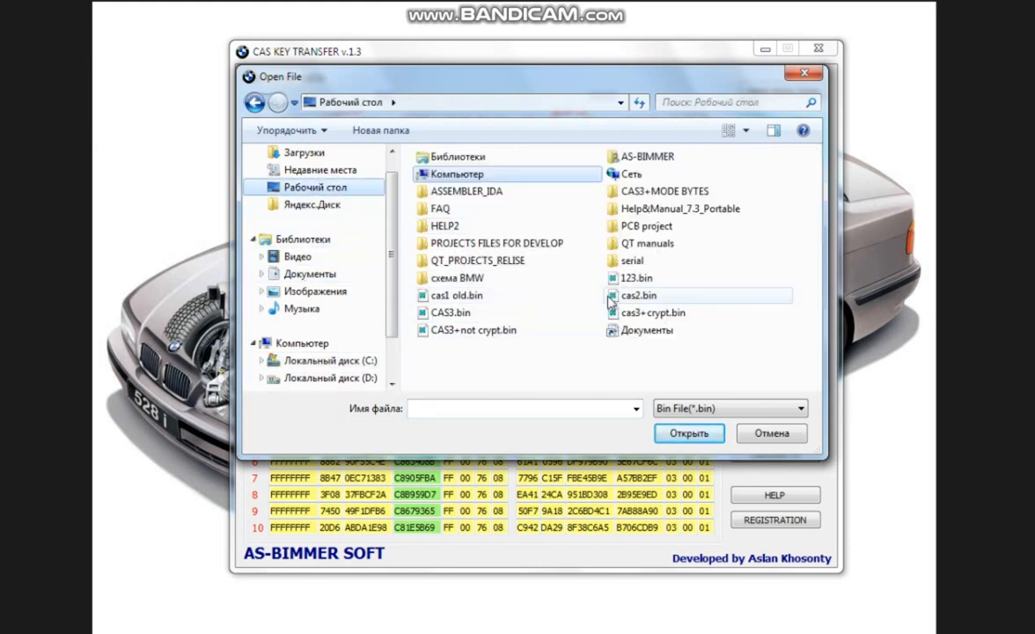
left_click(689, 433)
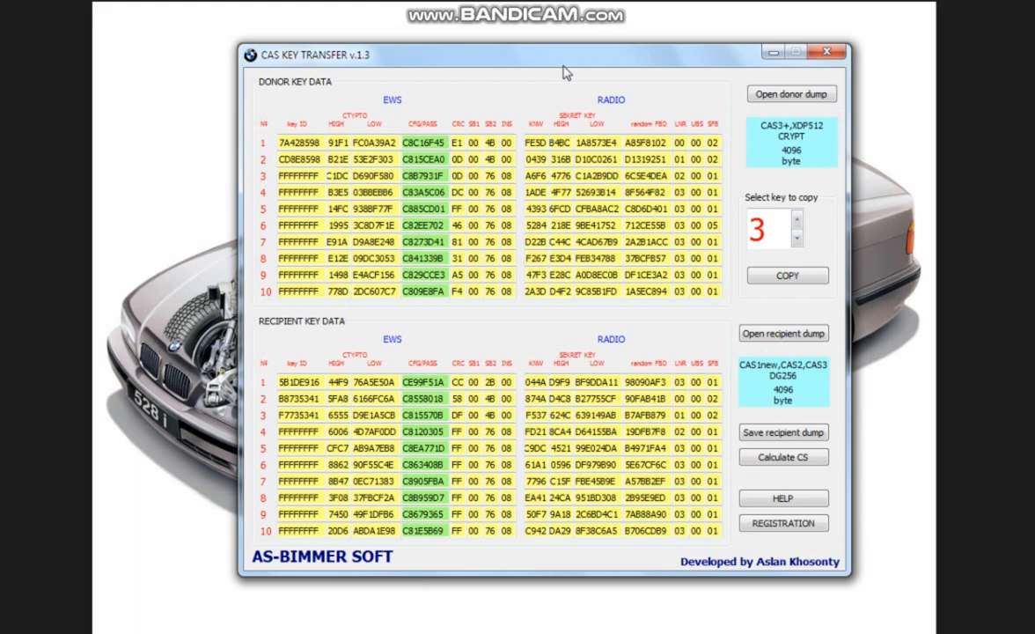
Copy encrypted donor keys 2 and 3 into recipient keys 2 and 3.
left_click(795, 217)
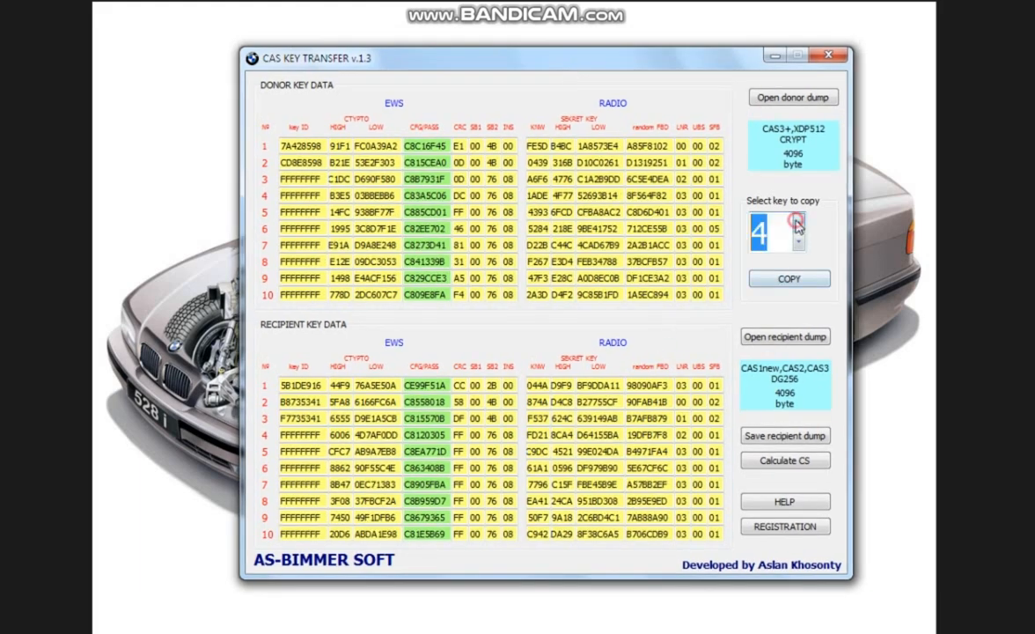
left_click(792, 238)
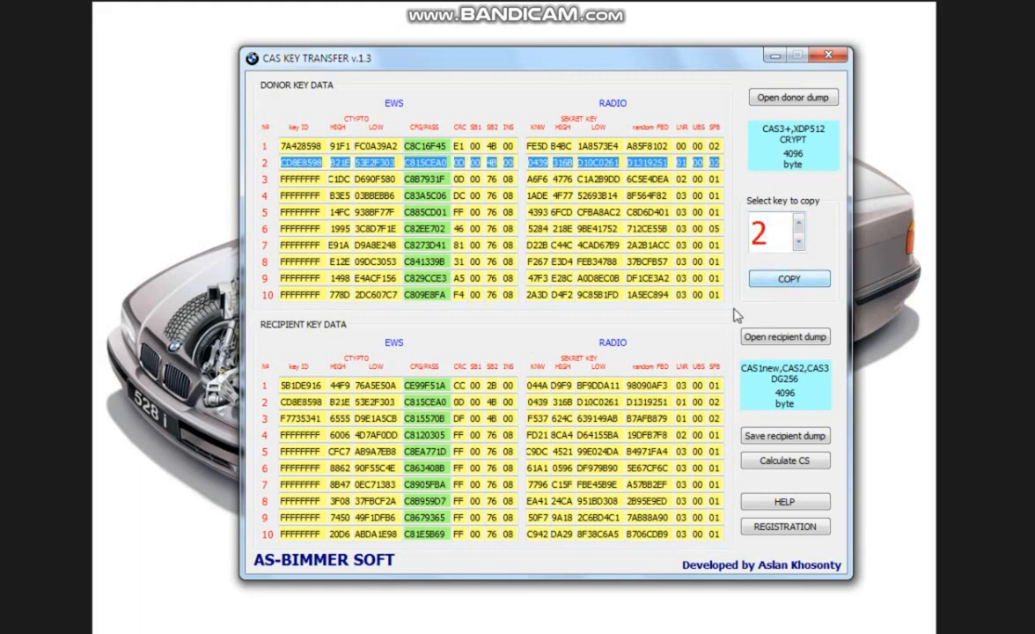
left_click(795, 227)
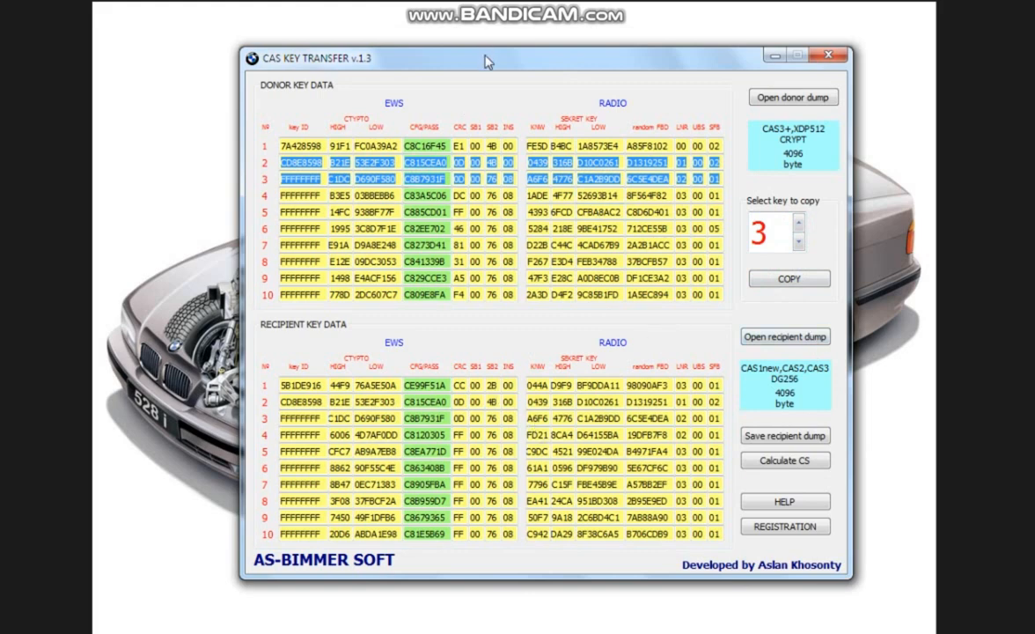
left_click_drag(488, 58, 620, 49)
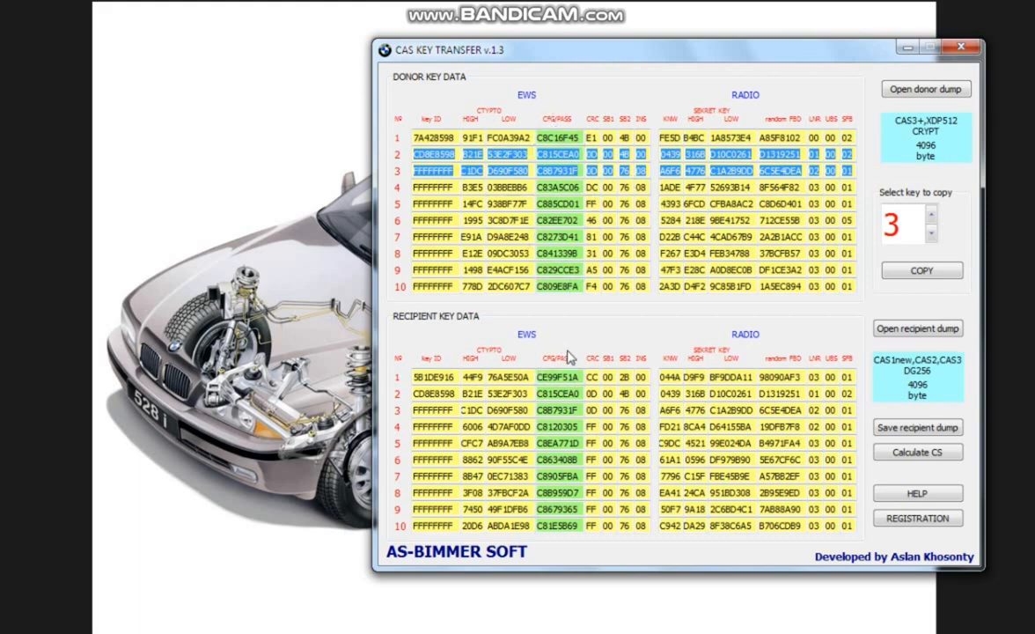
mouse_move(572, 353)
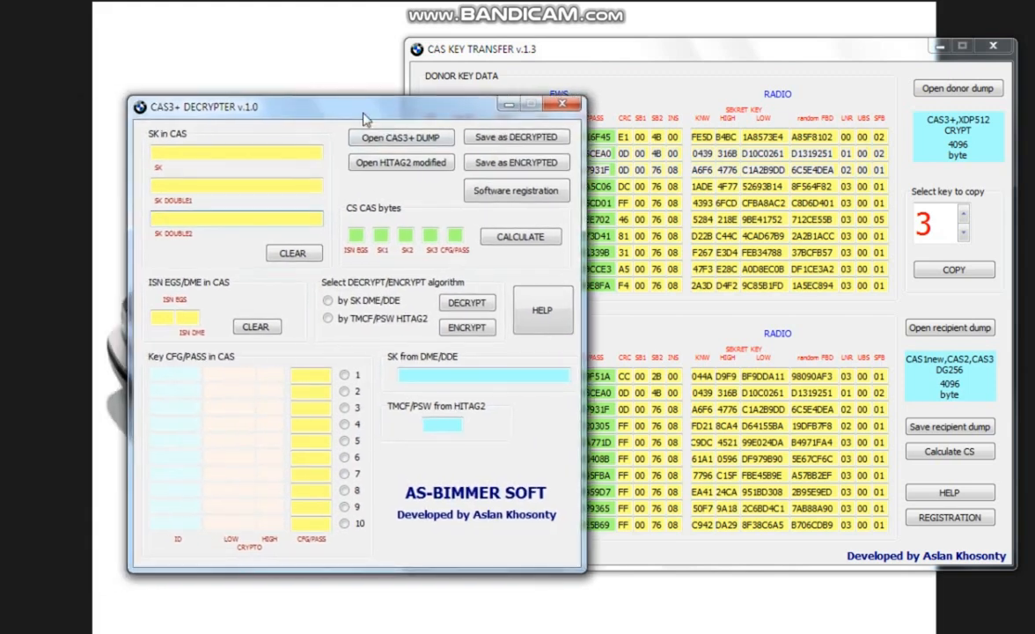
Load cas3+crypt.bin into CAS3+ DECRYPTER and decrypt it to NOT CRYPT, copying key 2's password.
left_click_drag(361, 106, 299, 115)
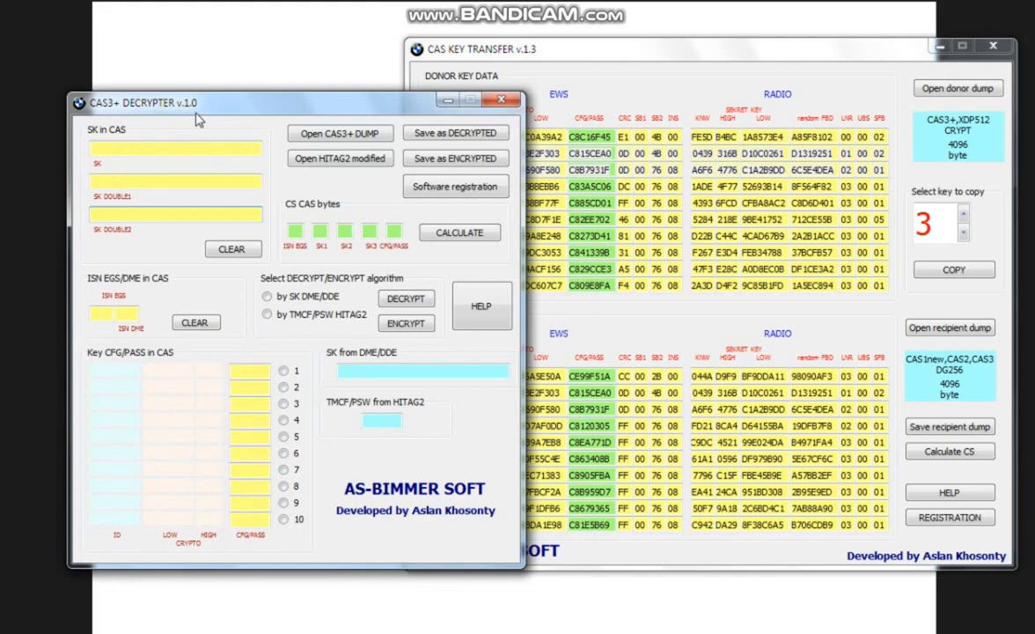
mouse_move(345, 160)
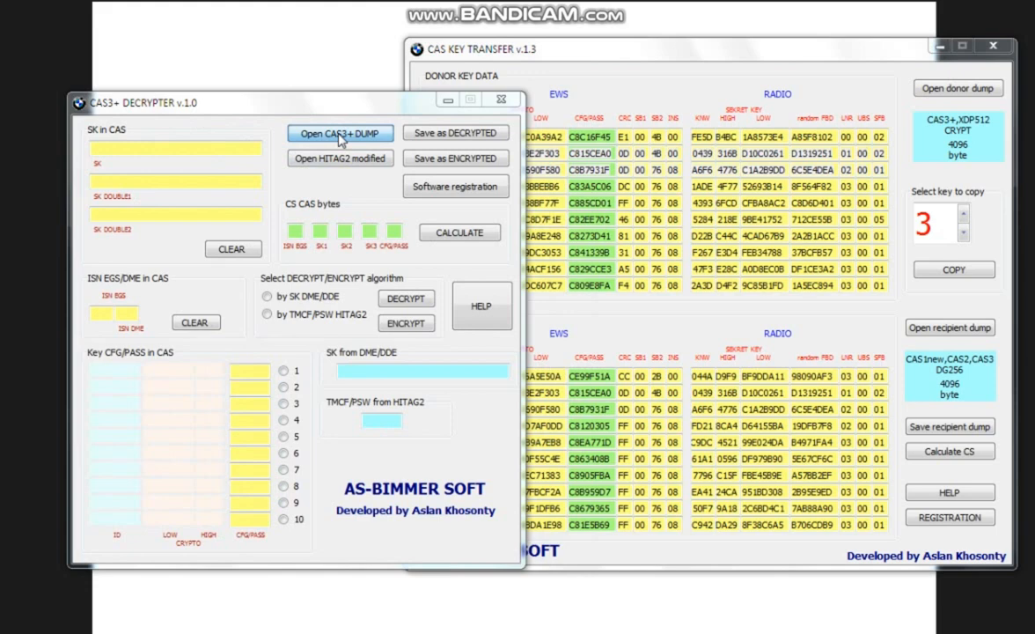
left_click(340, 133)
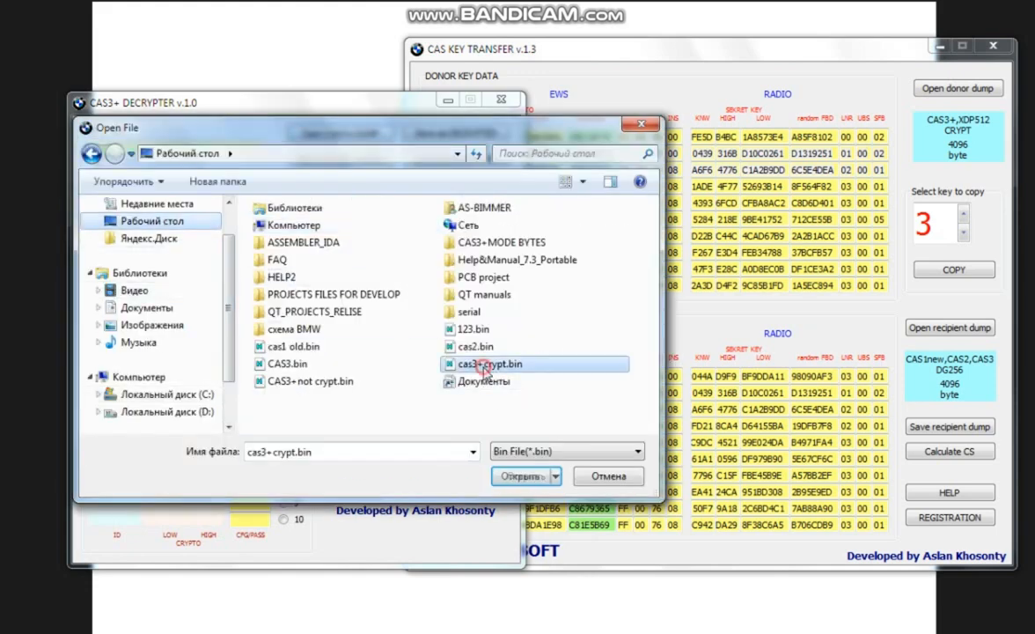
left_click(520, 475)
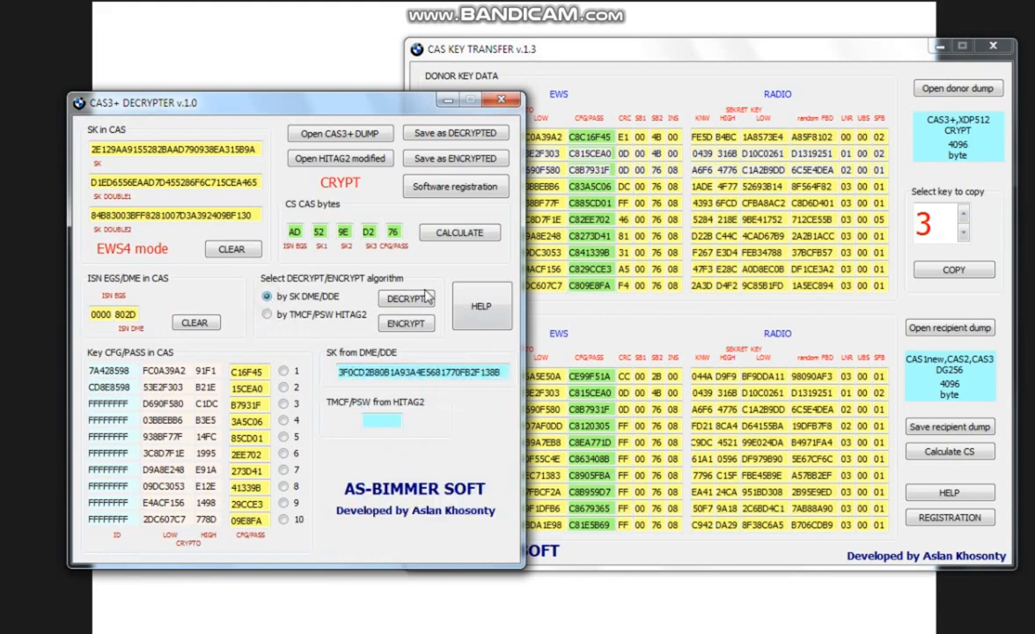
left_click(406, 298)
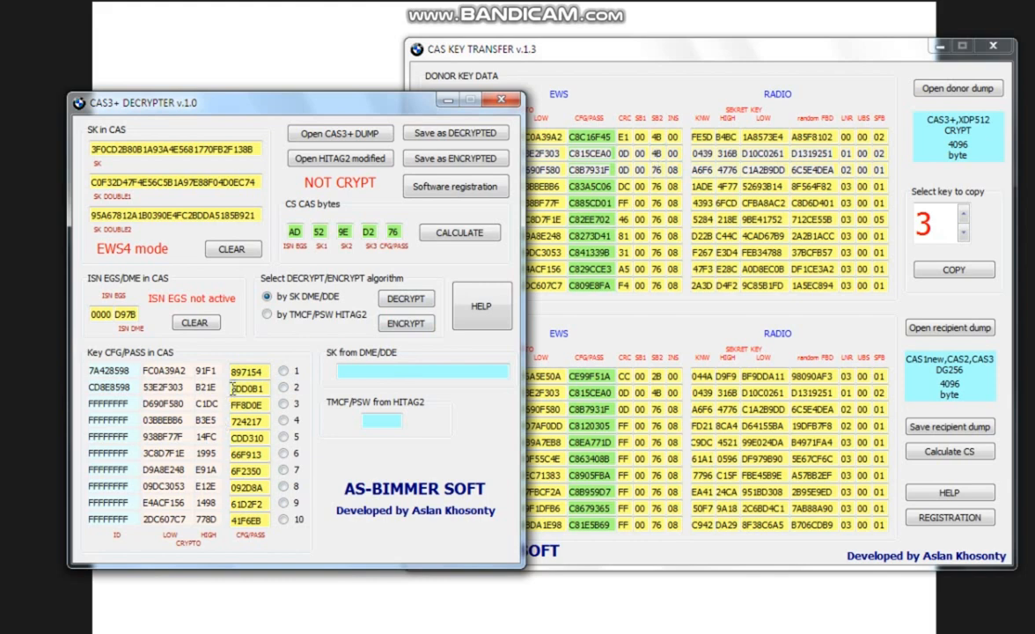
right_click(248, 387)
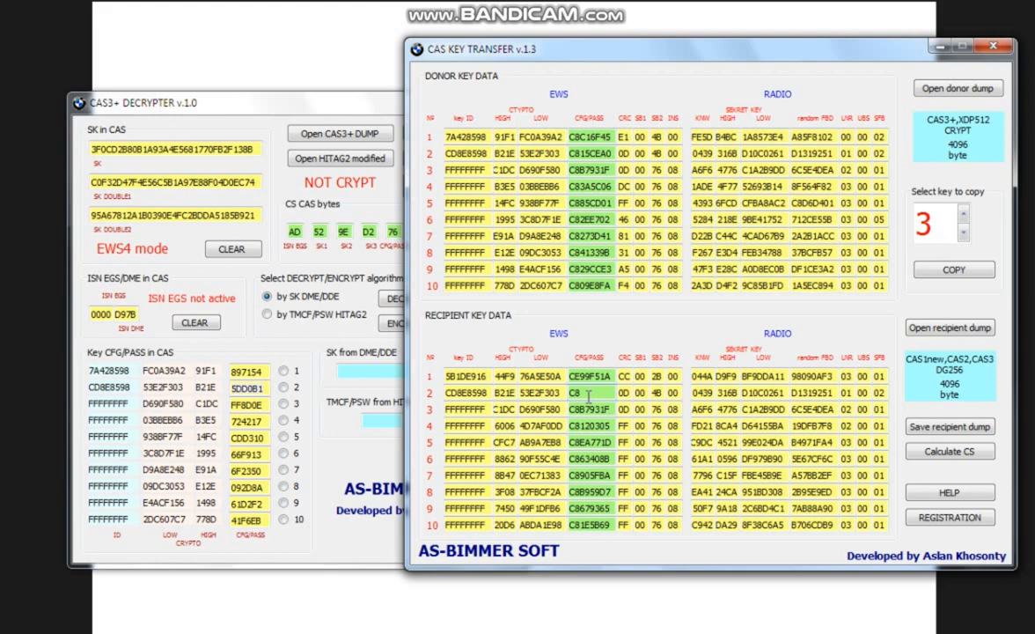
right_click(595, 395)
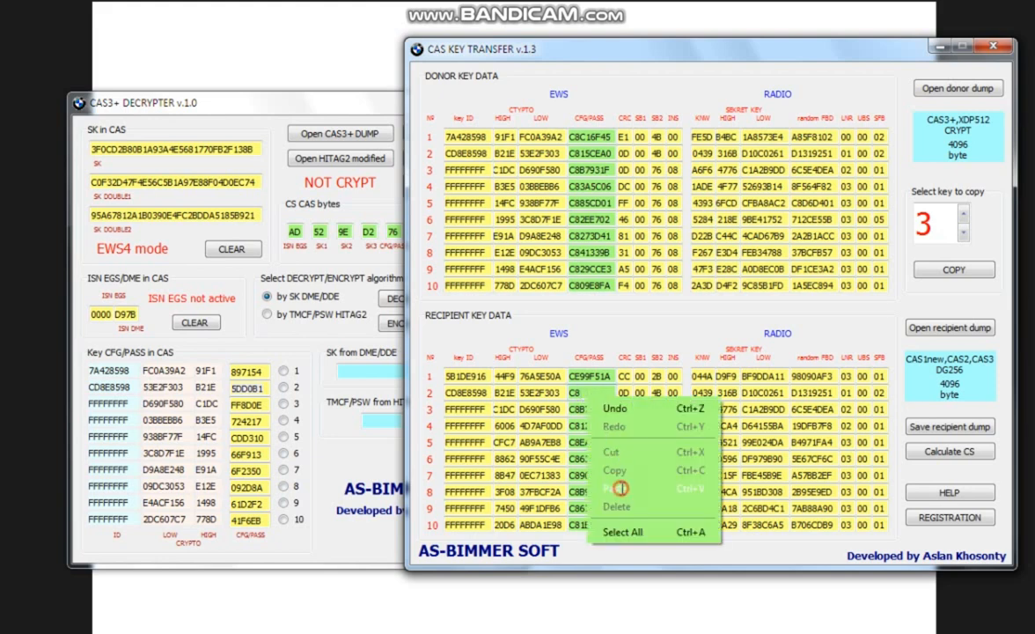
left_click(630, 474)
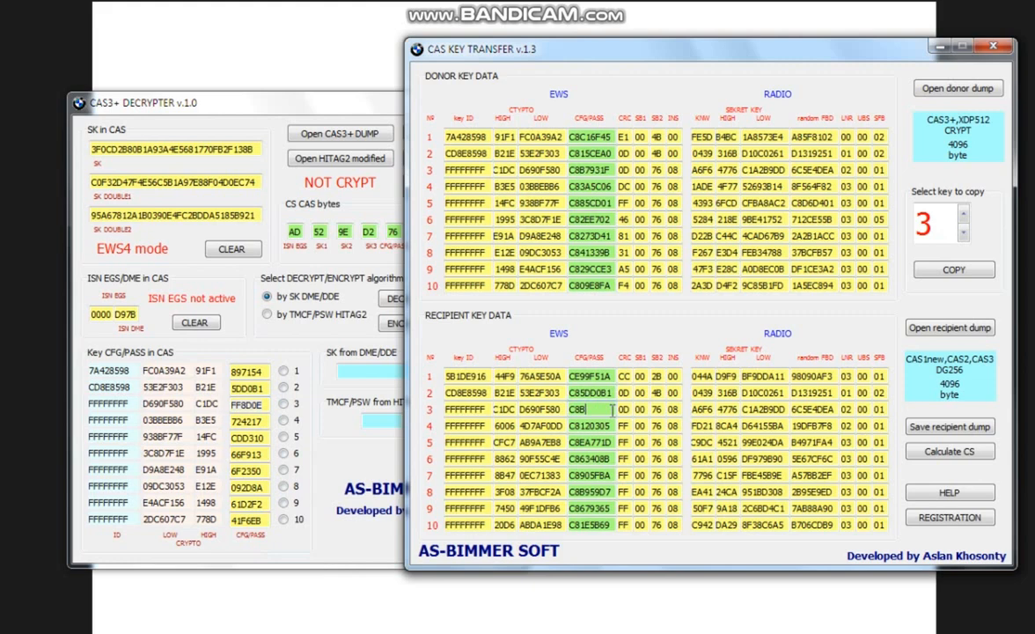
right_click(594, 409)
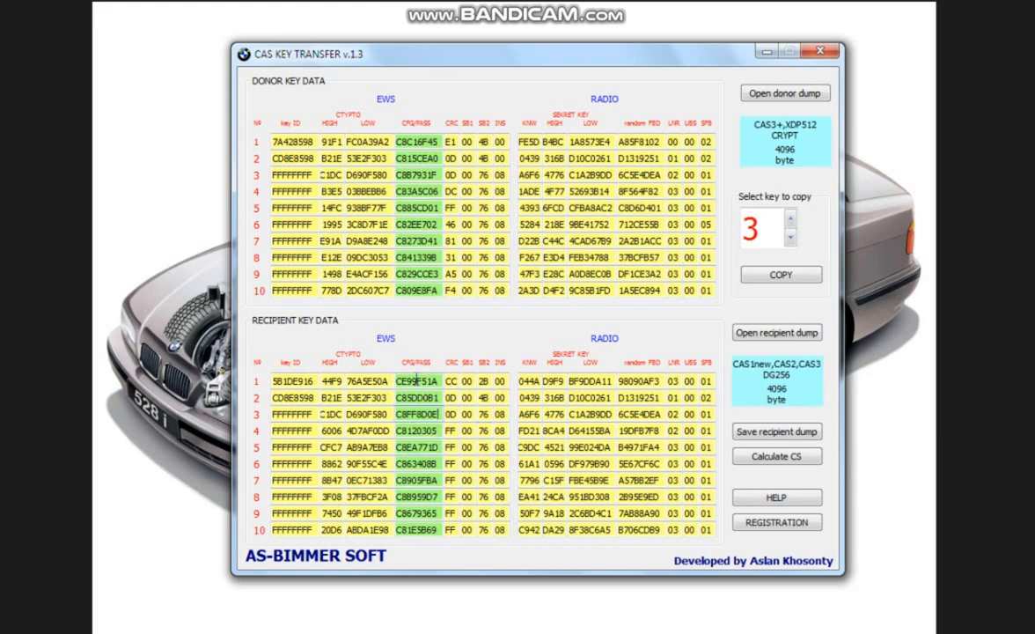
mouse_move(726, 442)
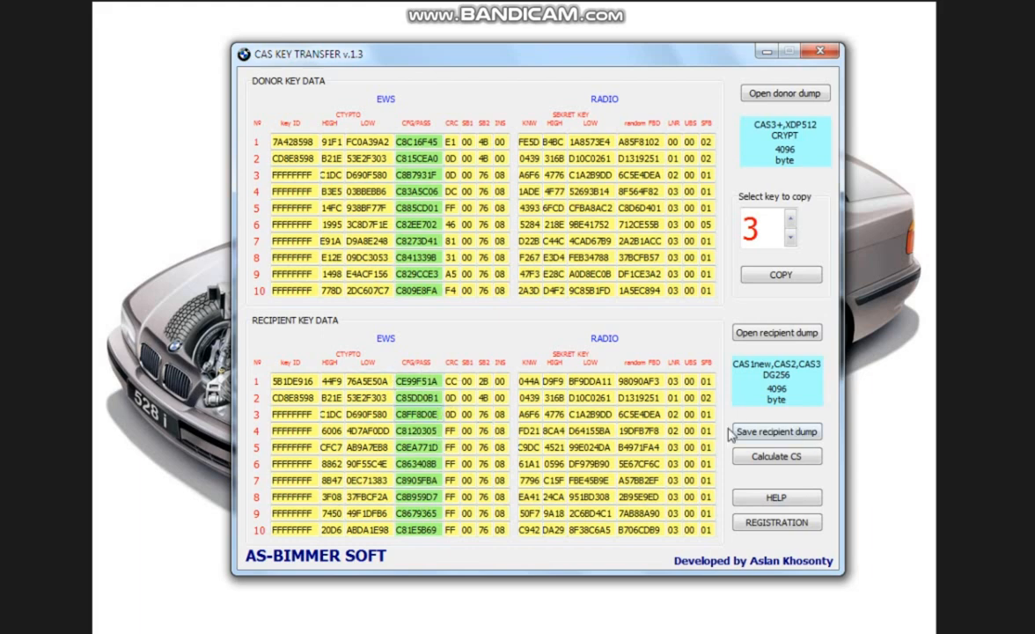
mouse_move(780, 432)
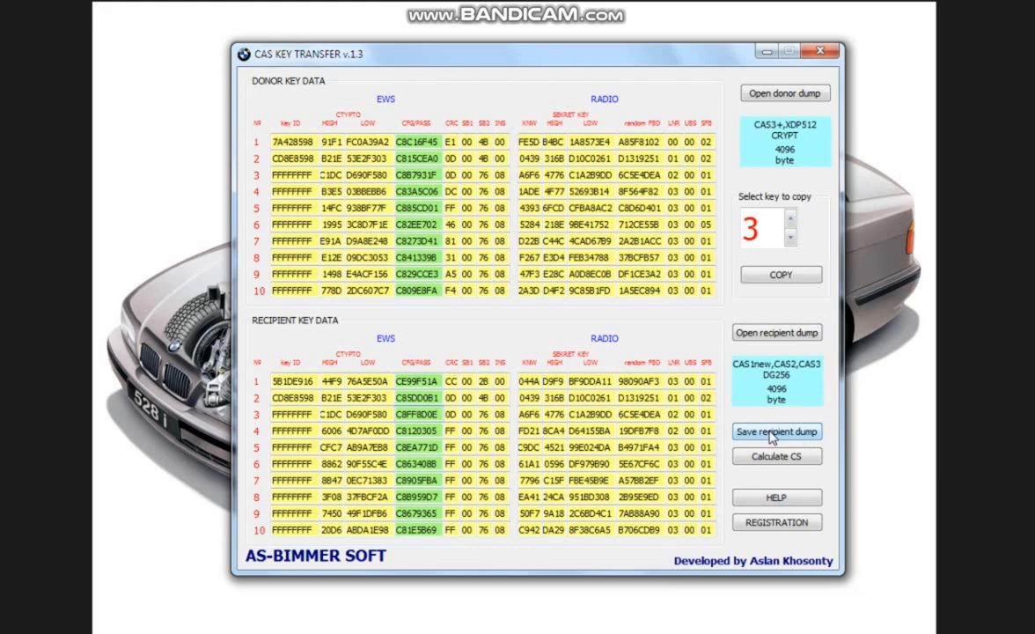
Save the edited dump to the Desktop as 456, recalculate 456.bin's checksum, and dismiss CS CHANGED.
left_click(777, 432)
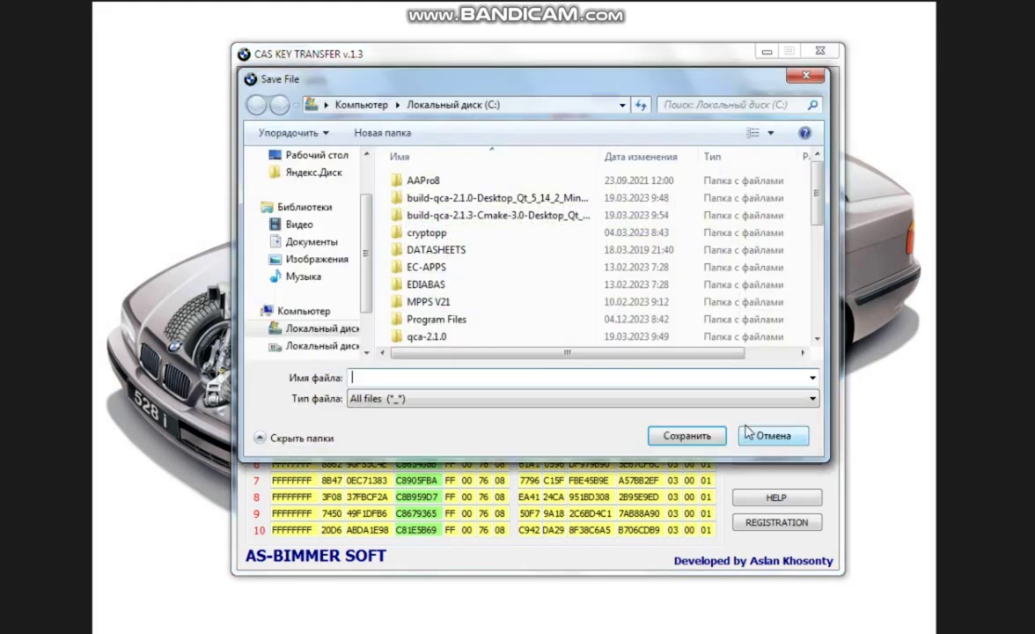
left_click(314, 154)
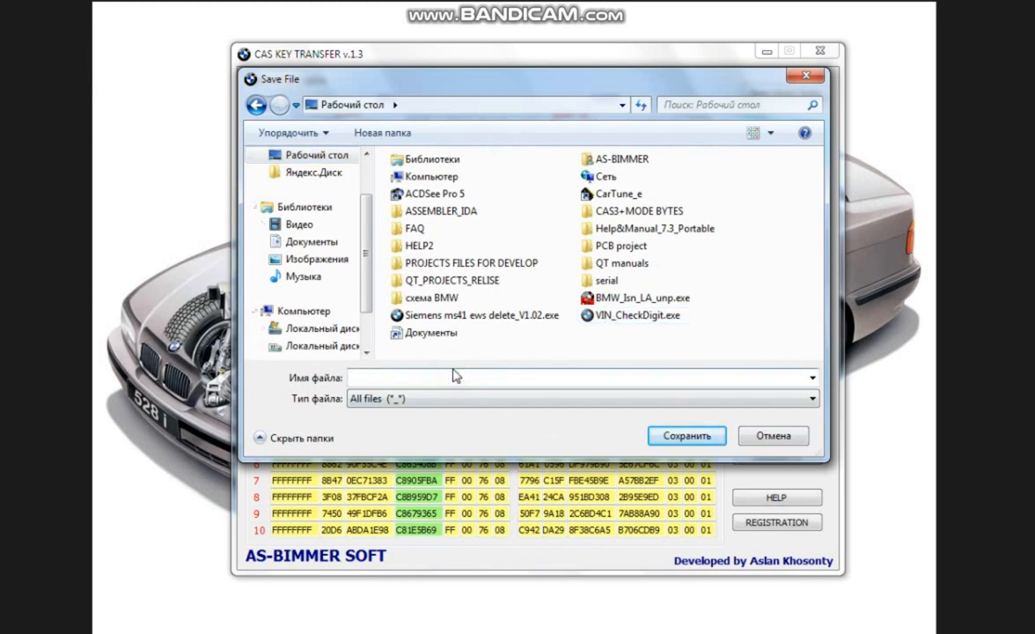
type("456")
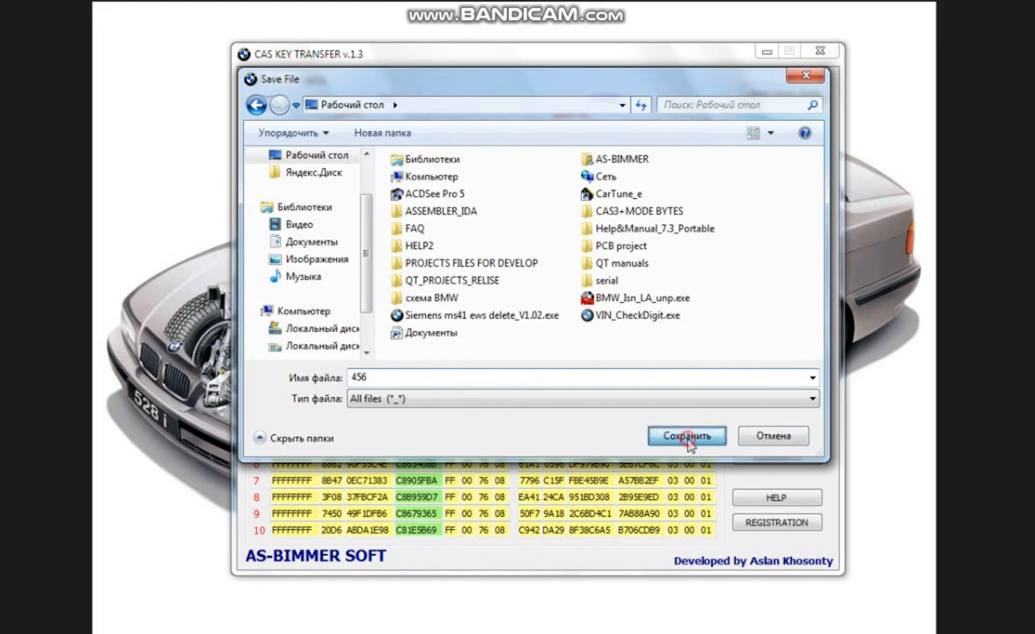
left_click(687, 435)
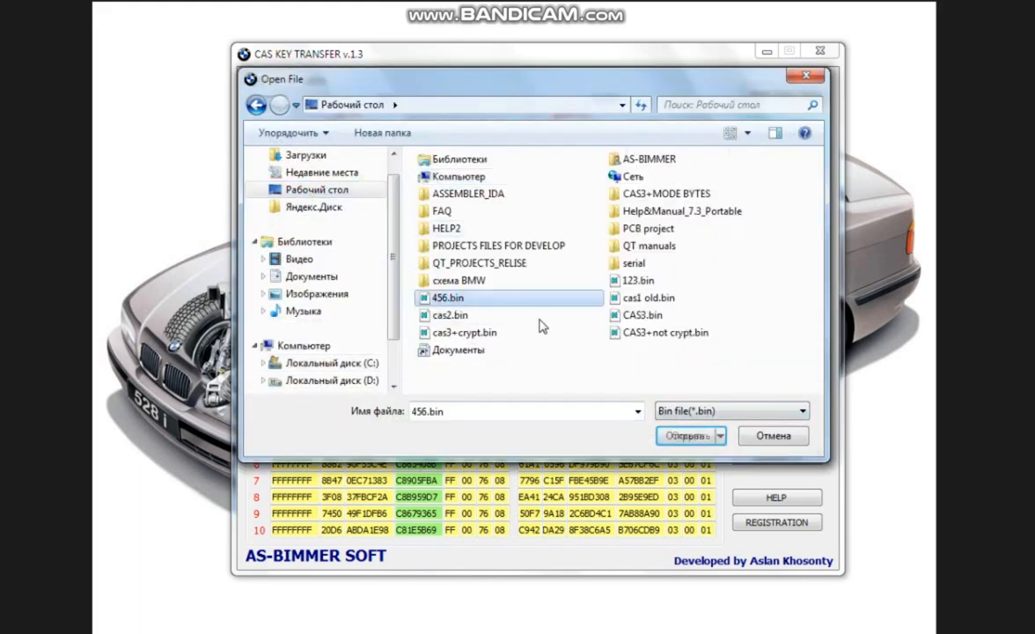
left_click(686, 435)
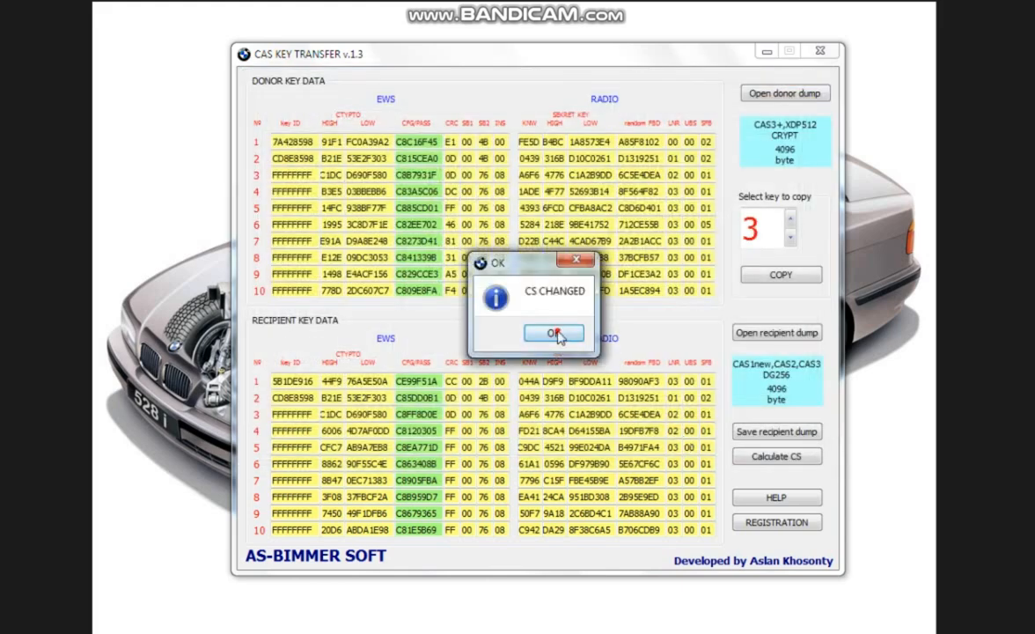
left_click(555, 332)
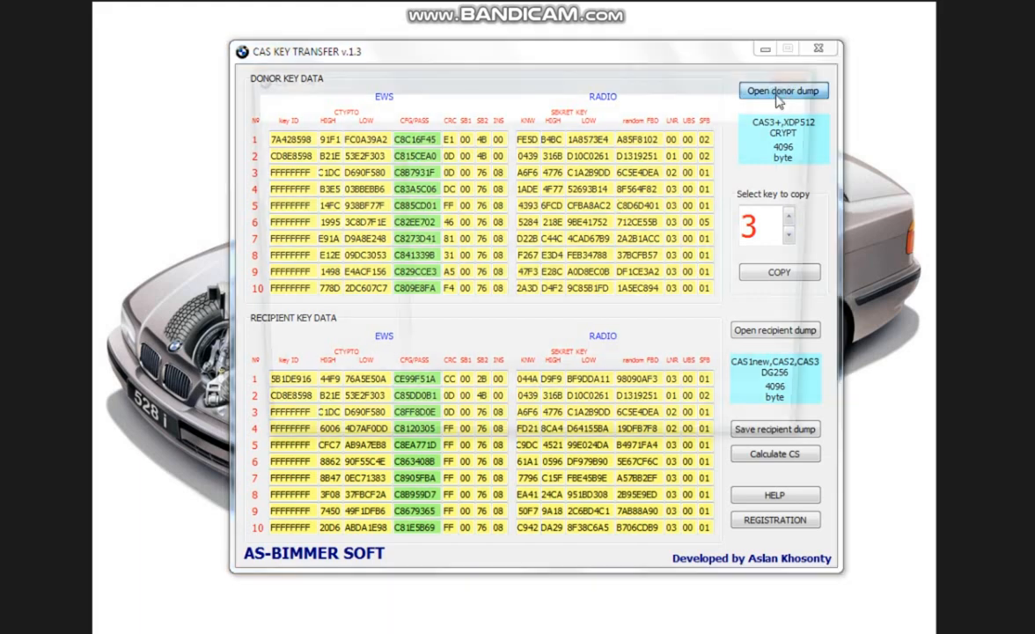
Load CAS3.bin from the Desktop as the donor dump (CAS3 type, 4096 bytes).
left_click(788, 89)
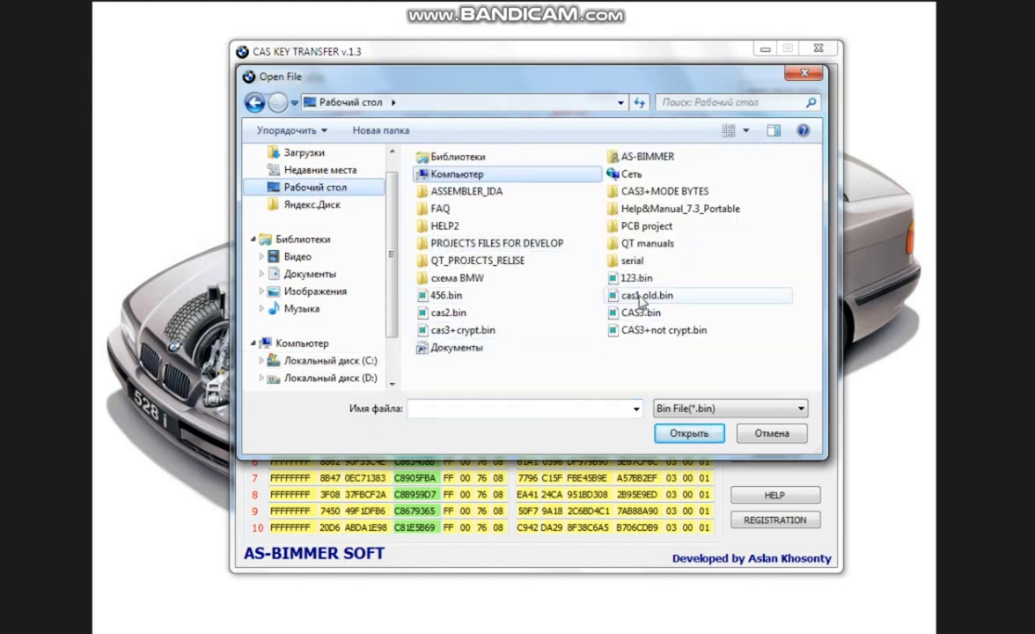
left_click(641, 312)
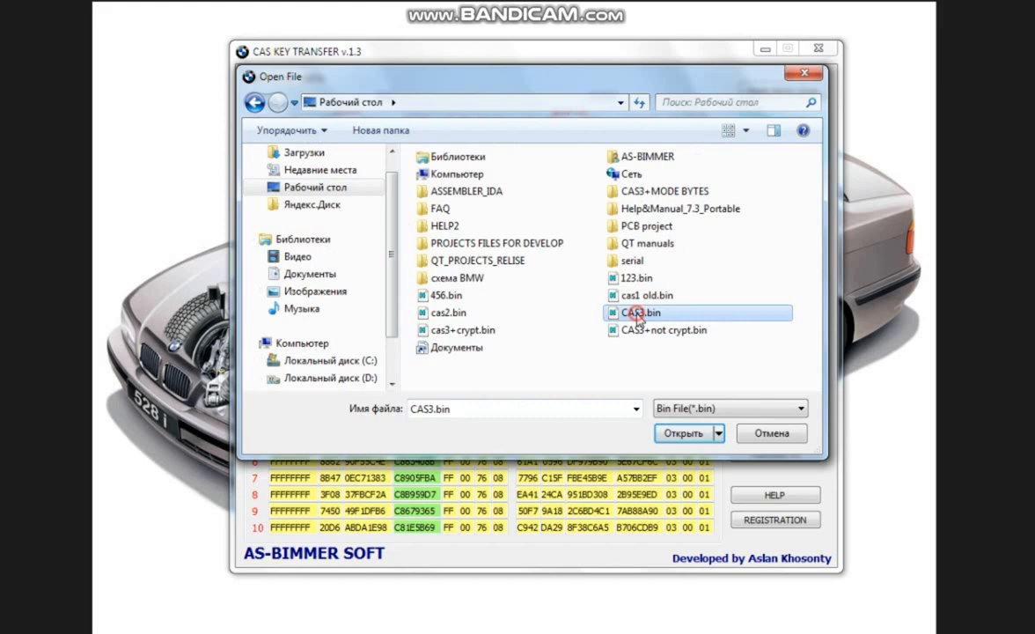
left_click(685, 433)
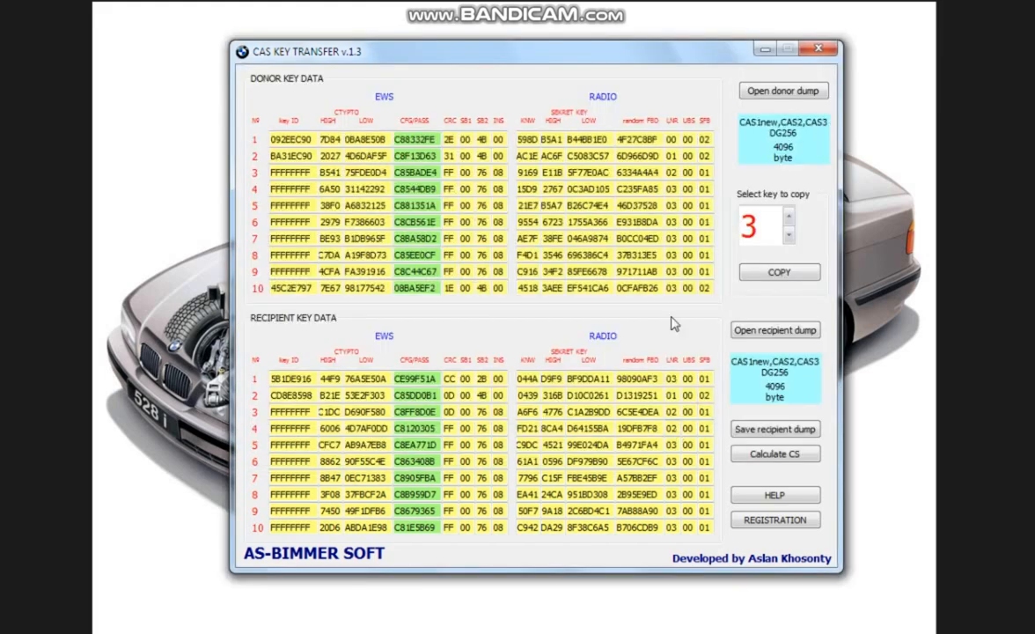
mouse_move(757, 270)
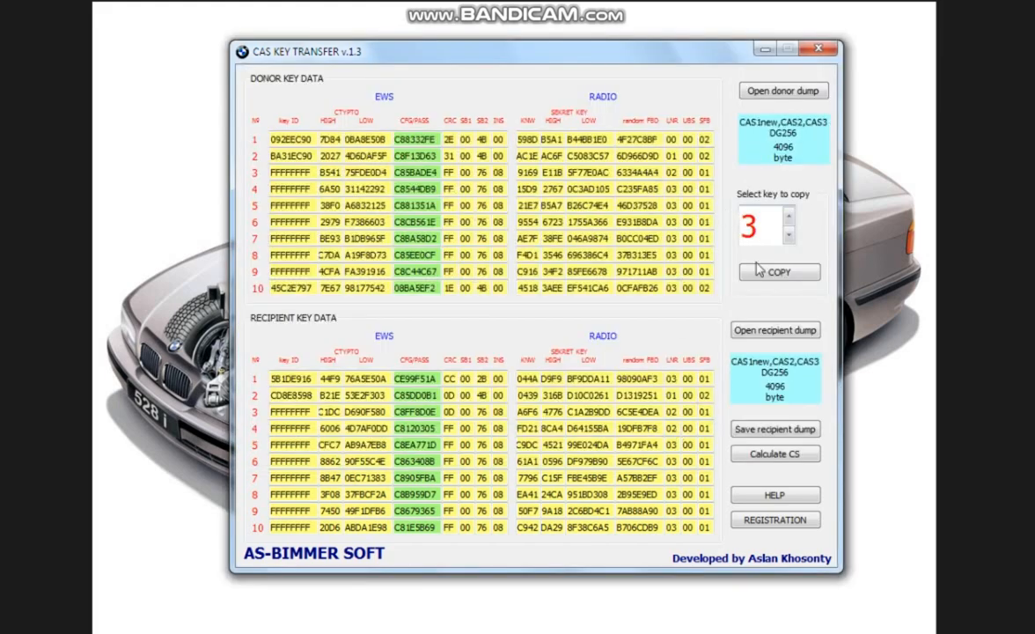
mouse_move(781, 337)
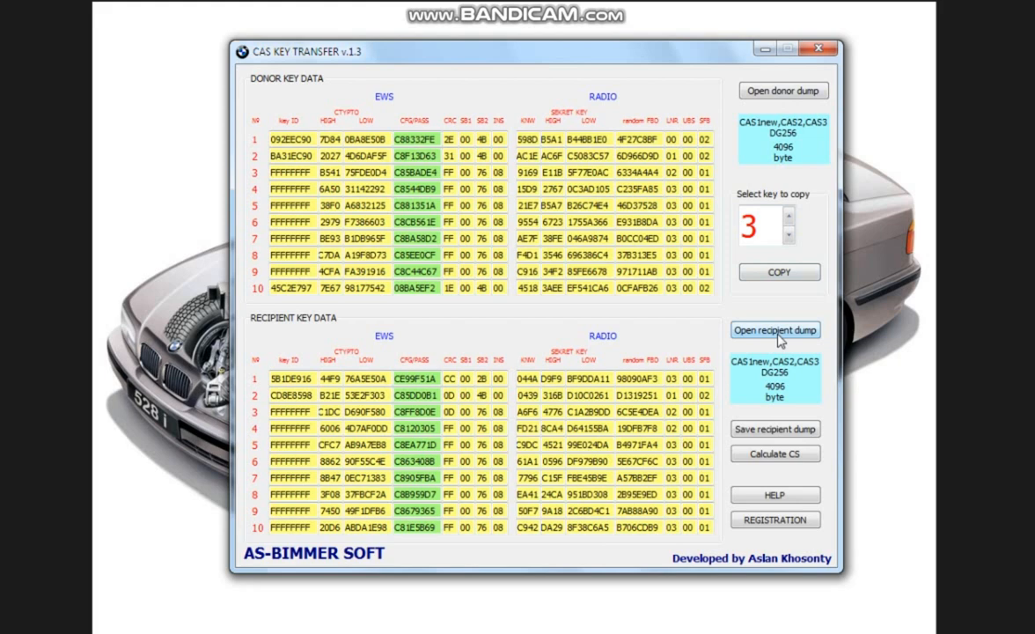
Load cas3+crypt.bin from the Desktop as the recipient, recognized as CAS3+/XDP512 CRYPT.
left_click(776, 330)
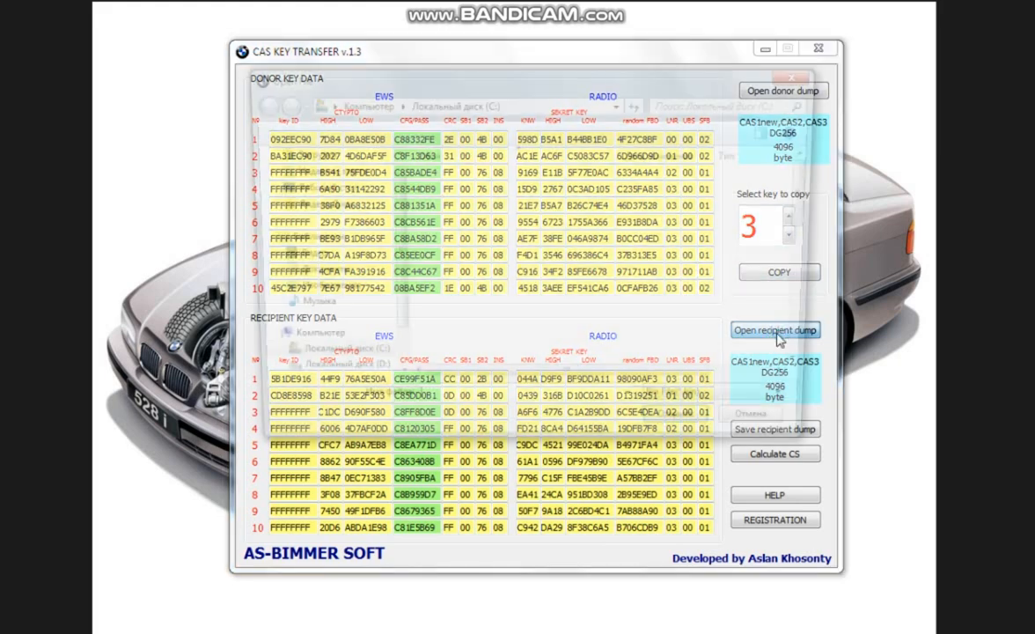
left_click(774, 330)
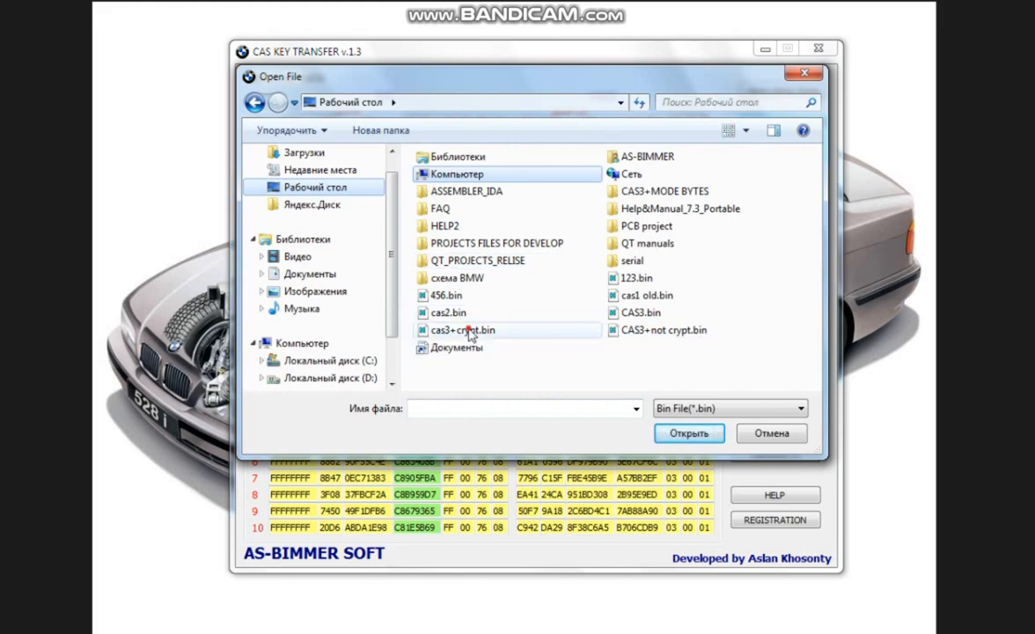
left_click(688, 433)
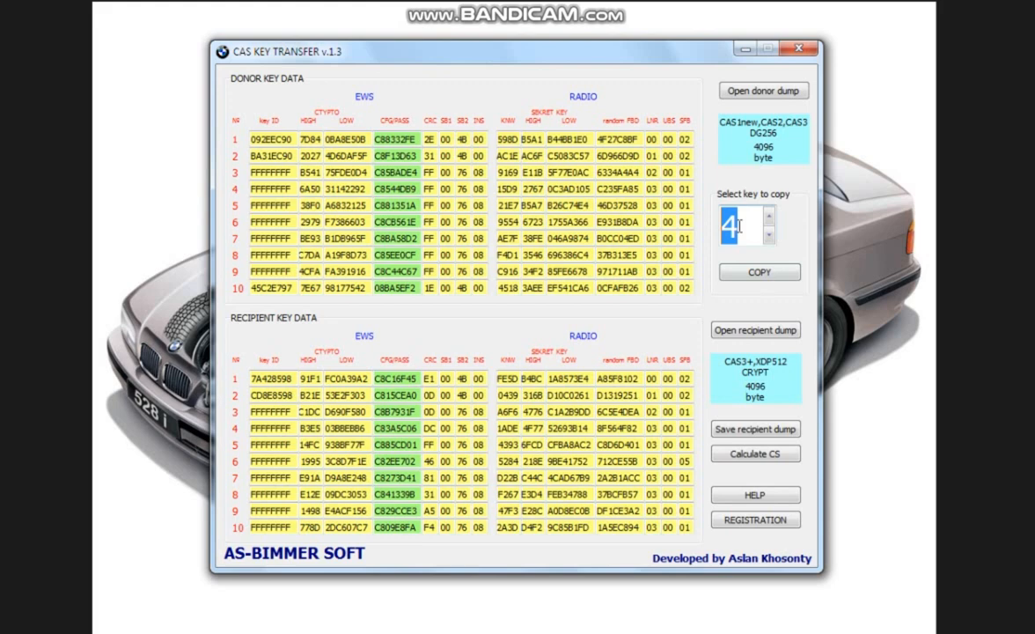
Copy donor keys 1 and 2 into the crypted recipient dump, one key at a time.
type("1")
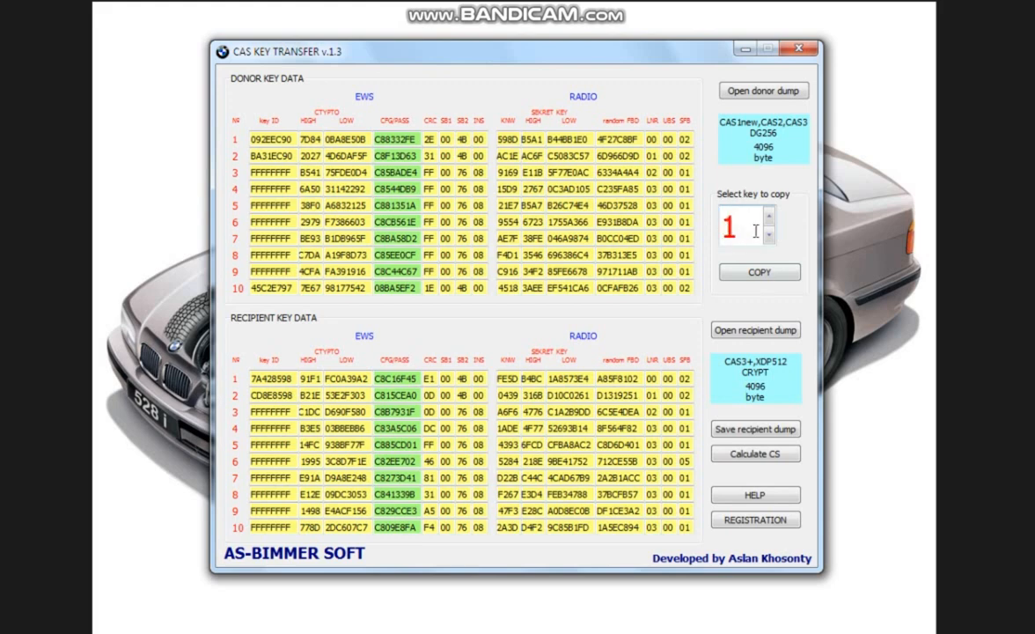
left_click(758, 272)
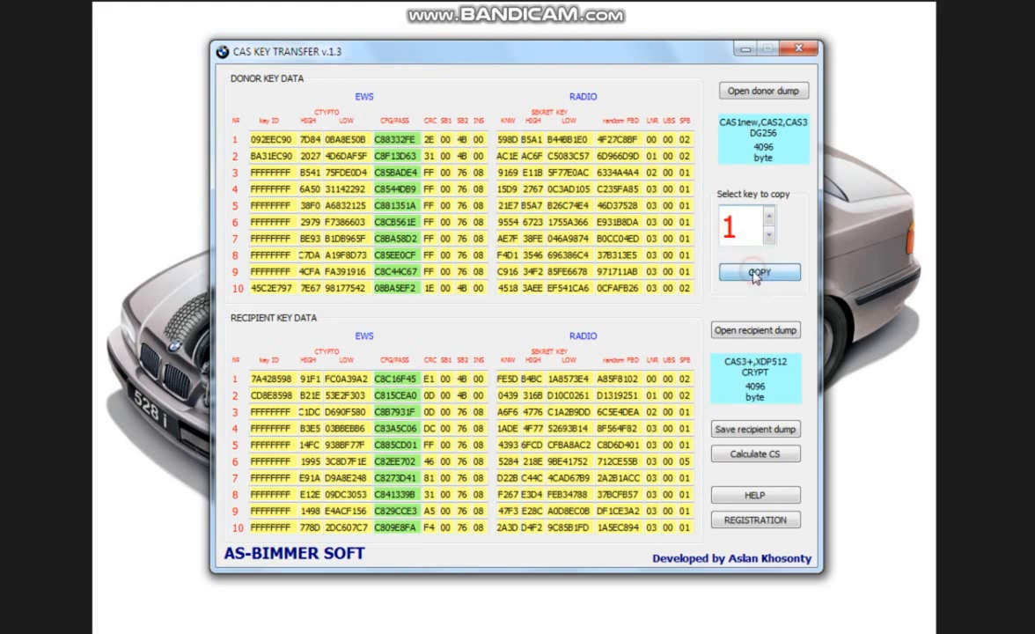
left_click(759, 271)
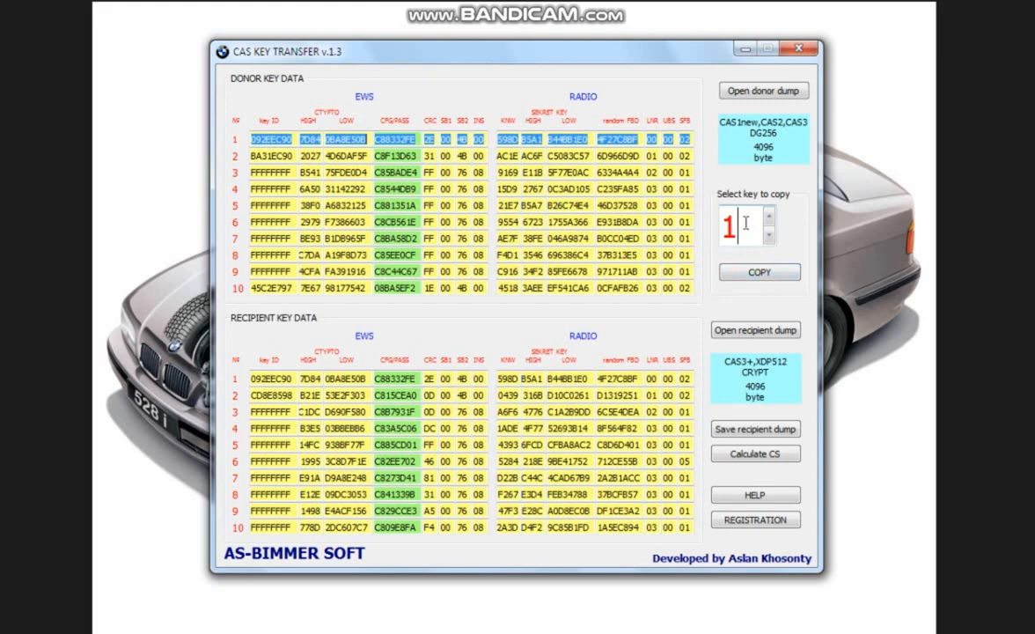
left_click(757, 272)
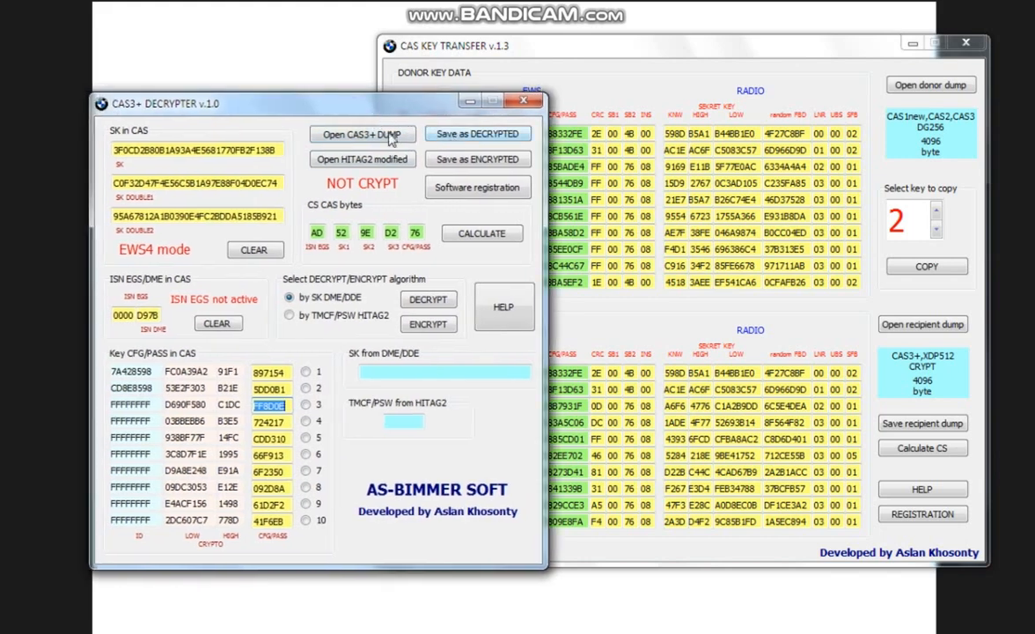
Load cas3+crypt.bin in the decrypter and decrypt it using the secret key from sk.txt.
left_click(360, 133)
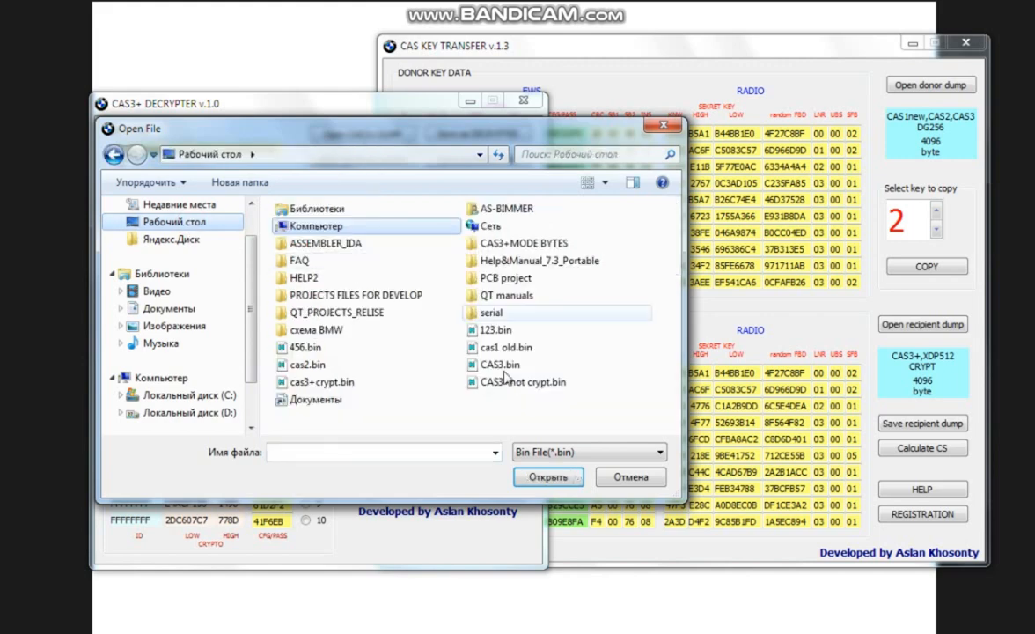
left_click(321, 382)
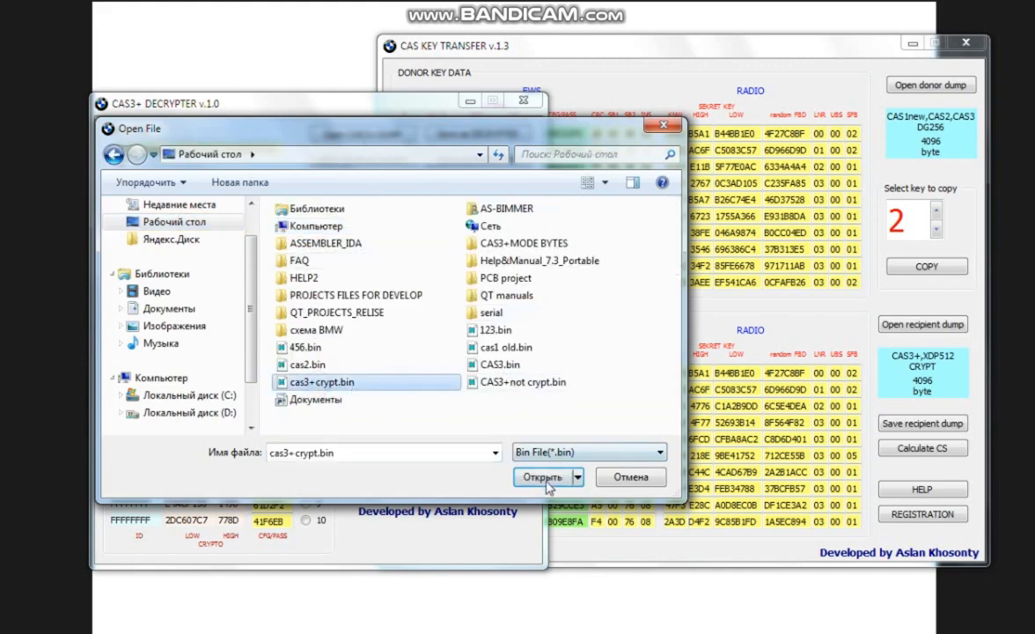
left_click(540, 476)
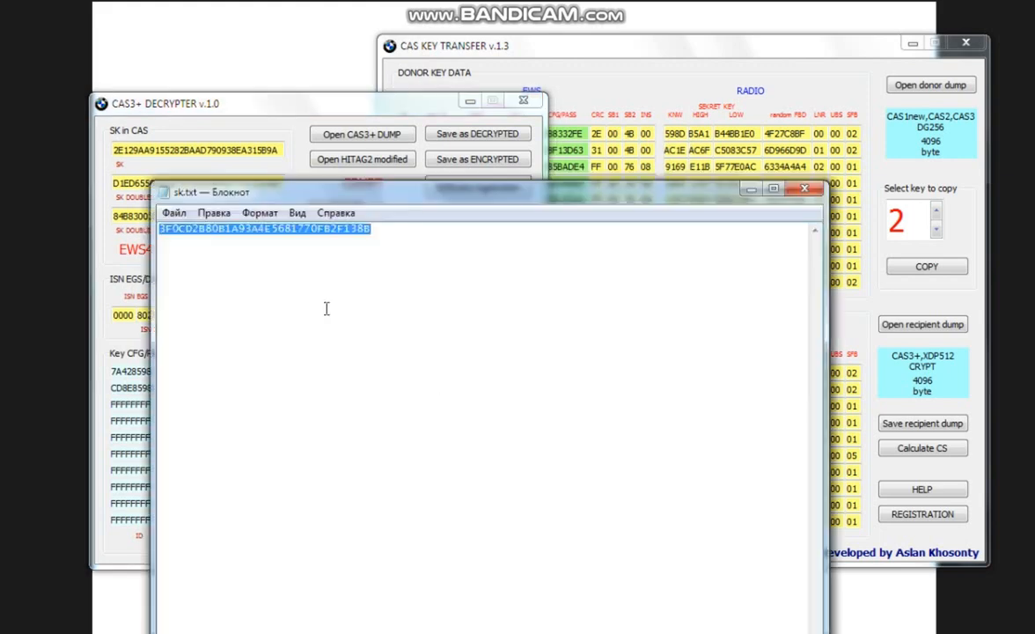
right_click(264, 229)
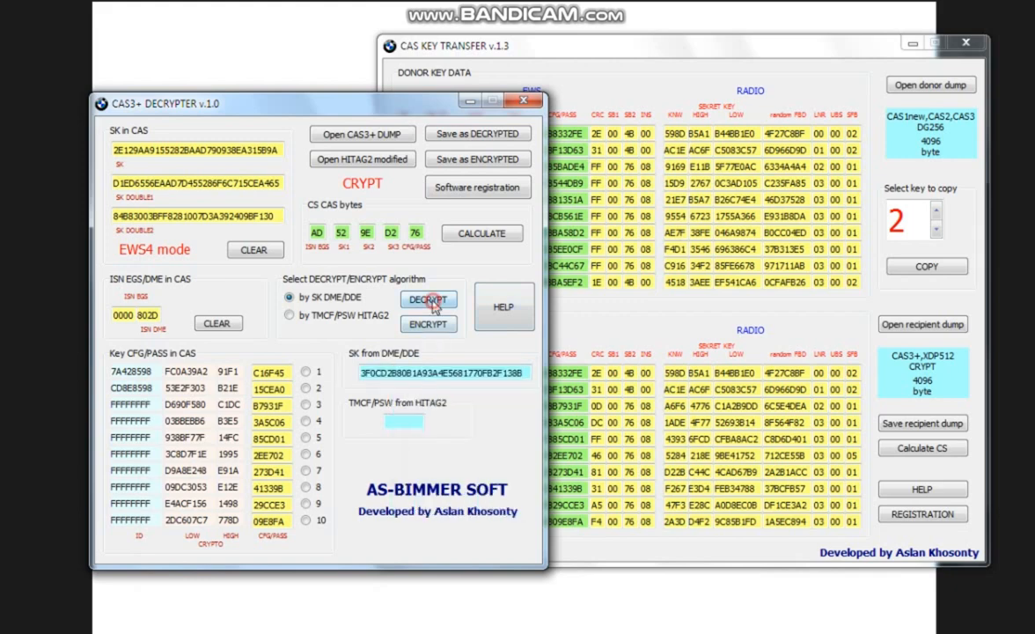
left_click(428, 300)
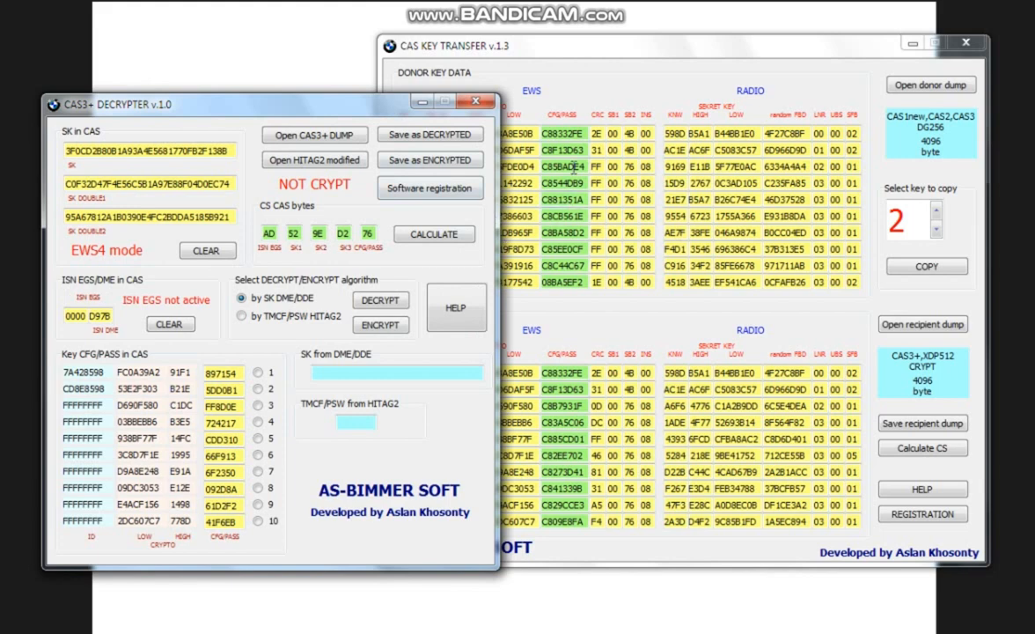
mouse_move(513, 341)
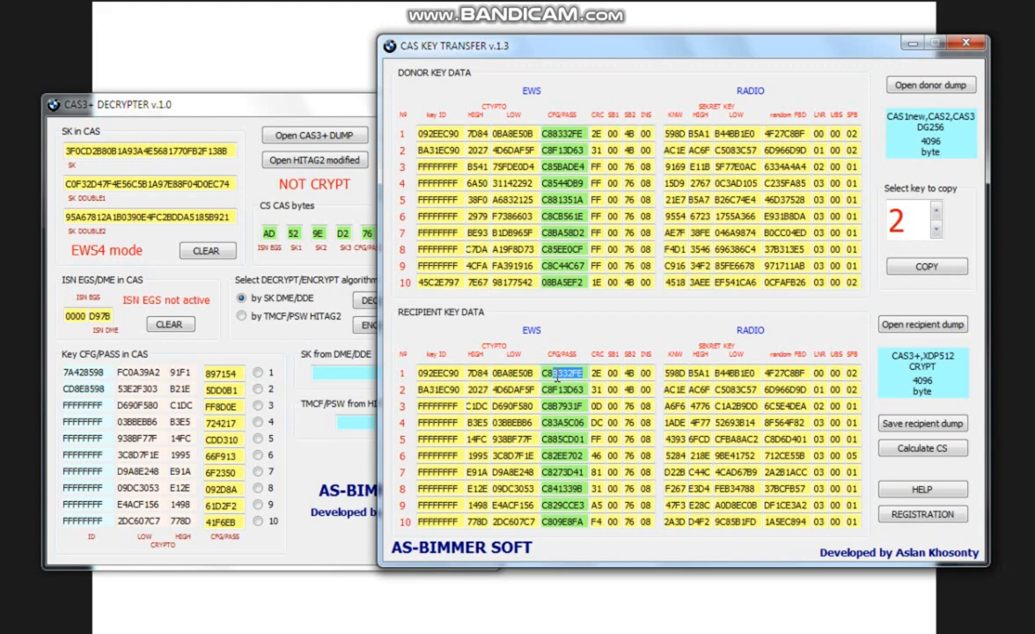
right_click(563, 374)
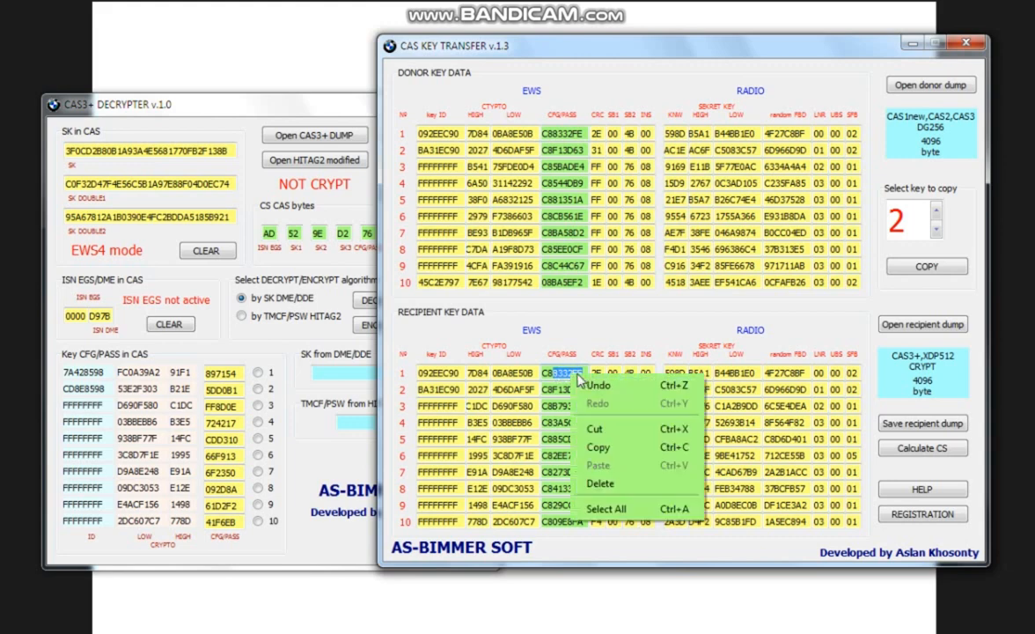
mouse_move(601, 457)
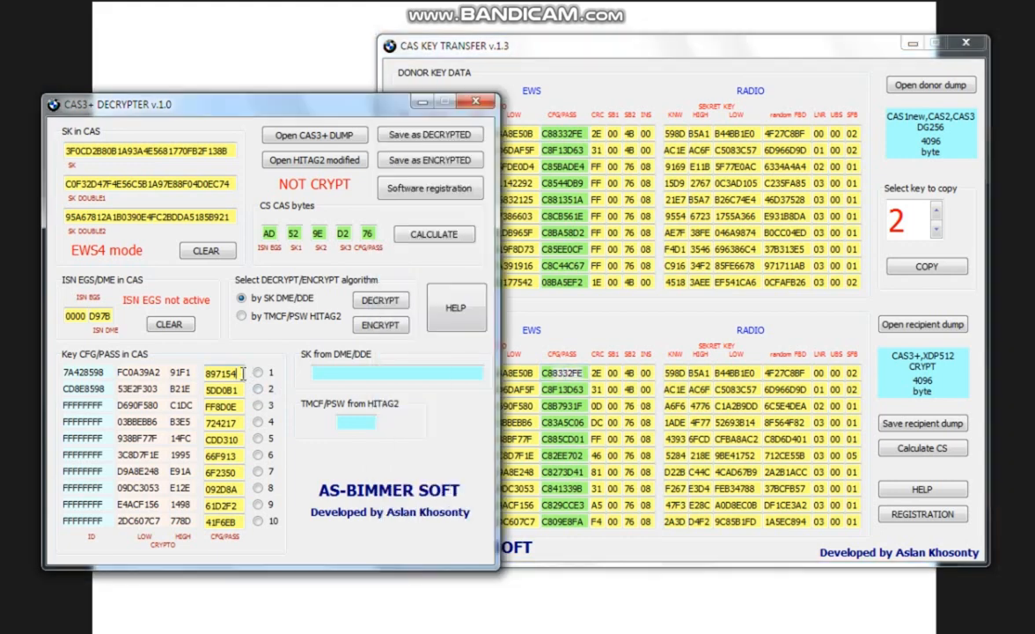
key("BackSpace")
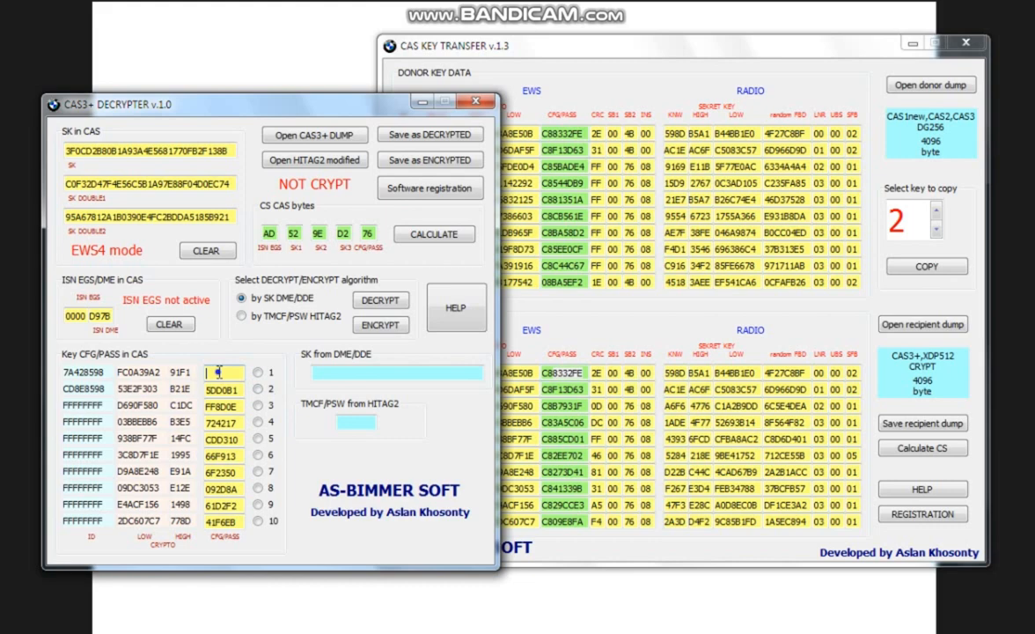
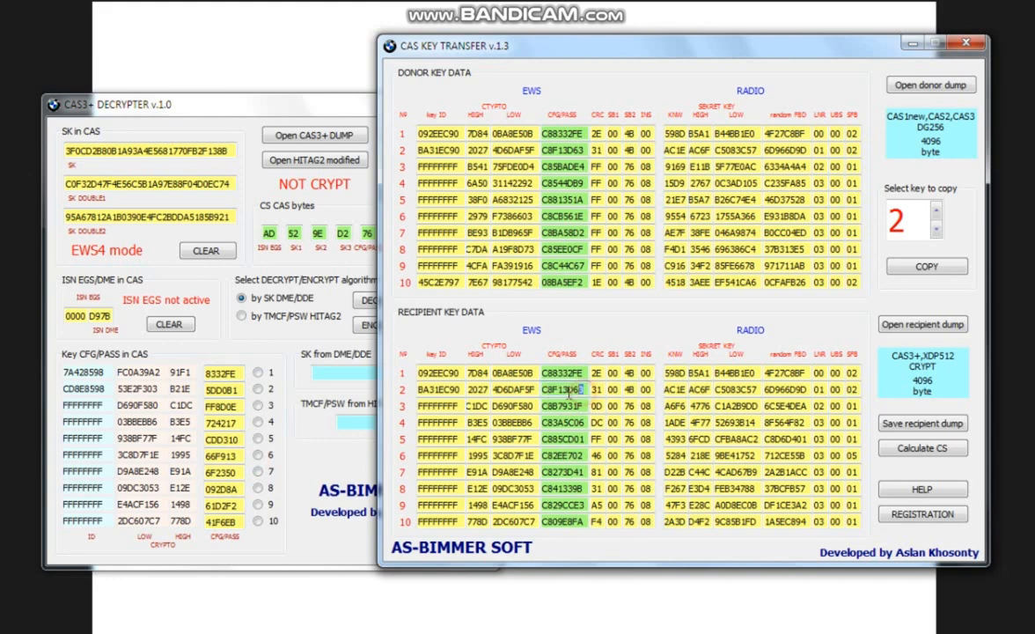
double_click(568, 387)
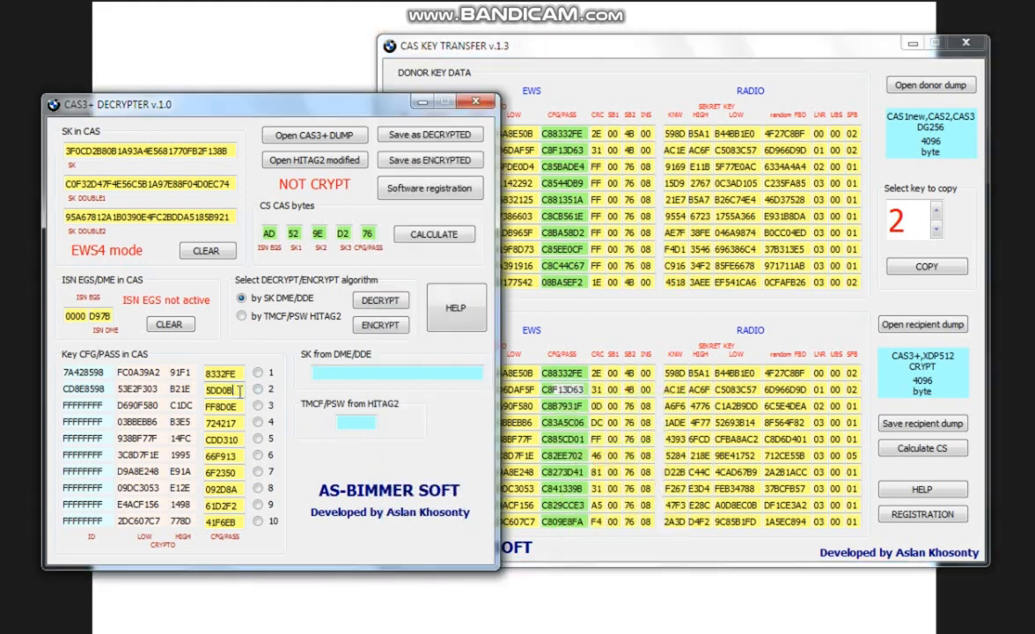
right_click(223, 391)
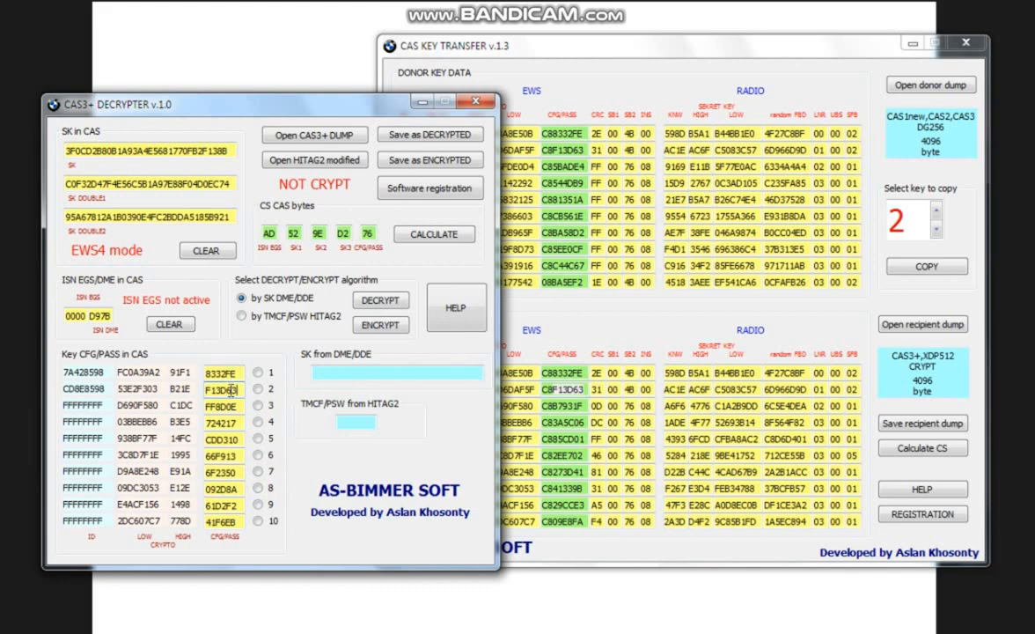
mouse_move(320, 429)
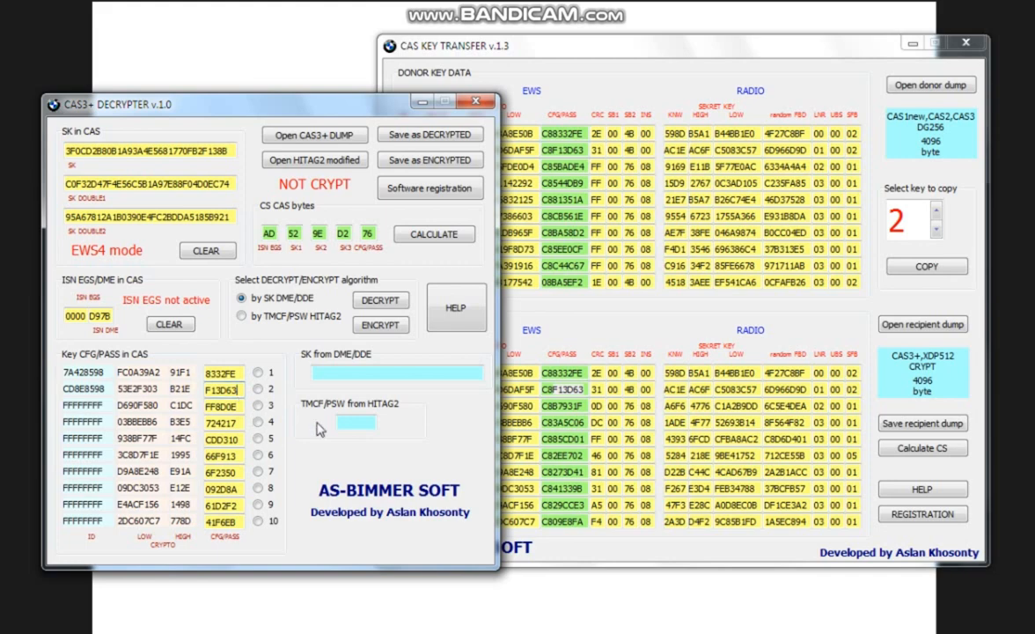
left_click(381, 325)
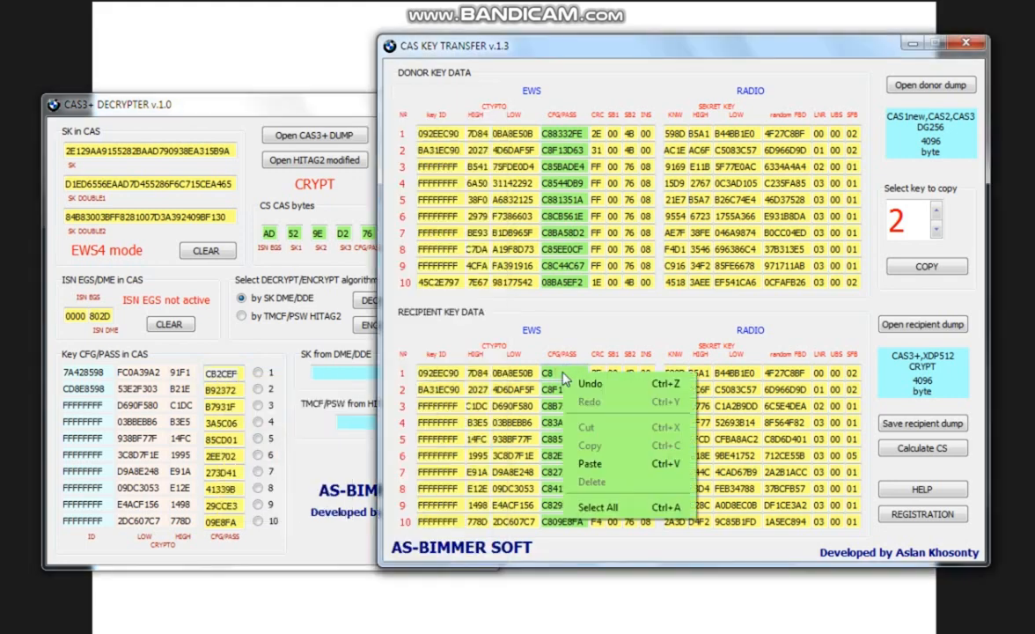
left_click(589, 464)
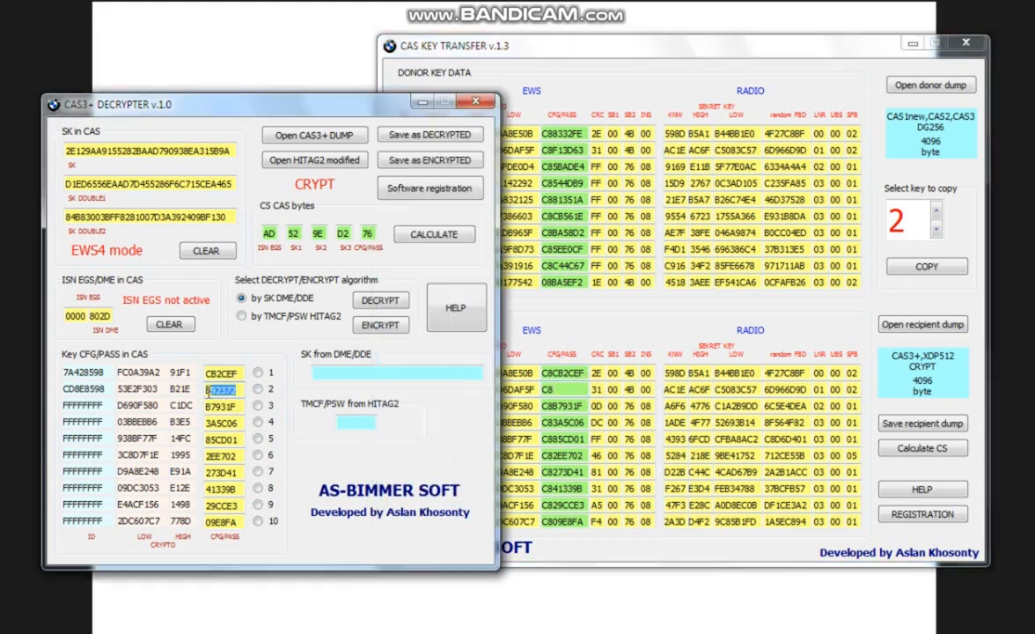
right_click(222, 391)
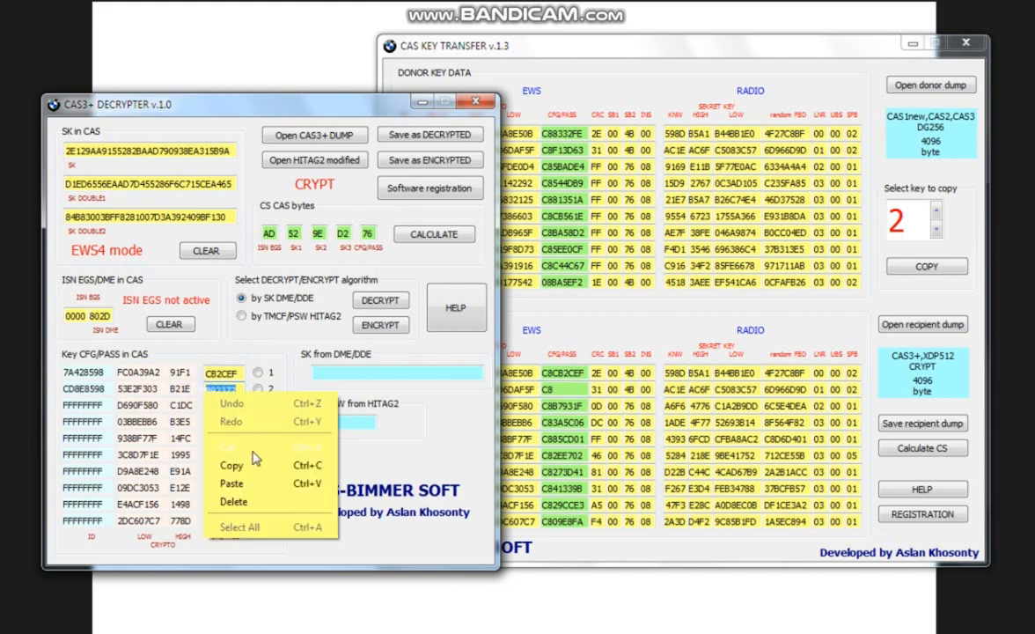
left_click(572, 390)
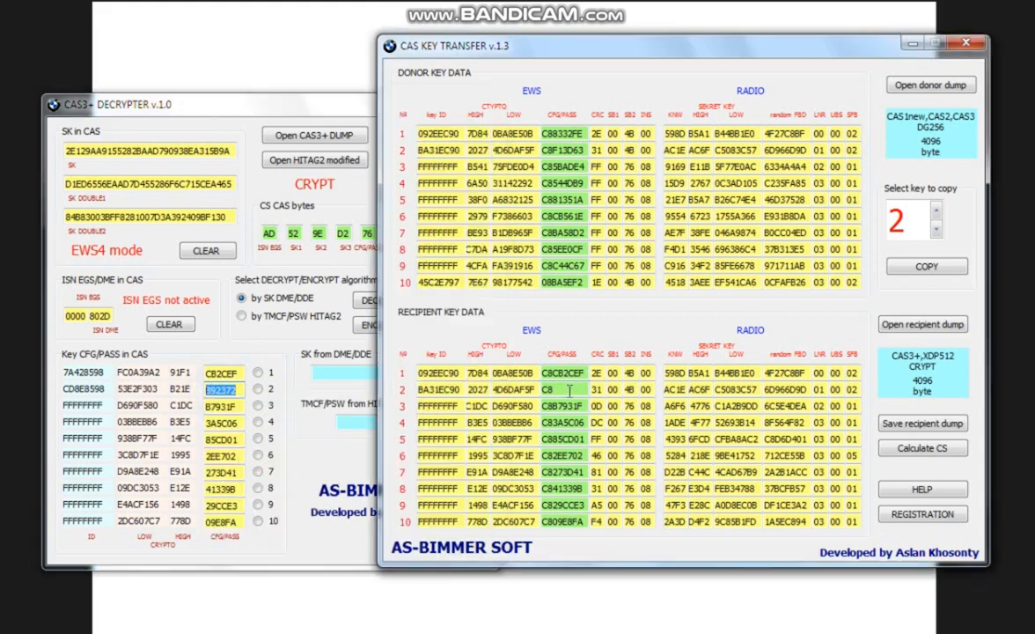
right_click(570, 387)
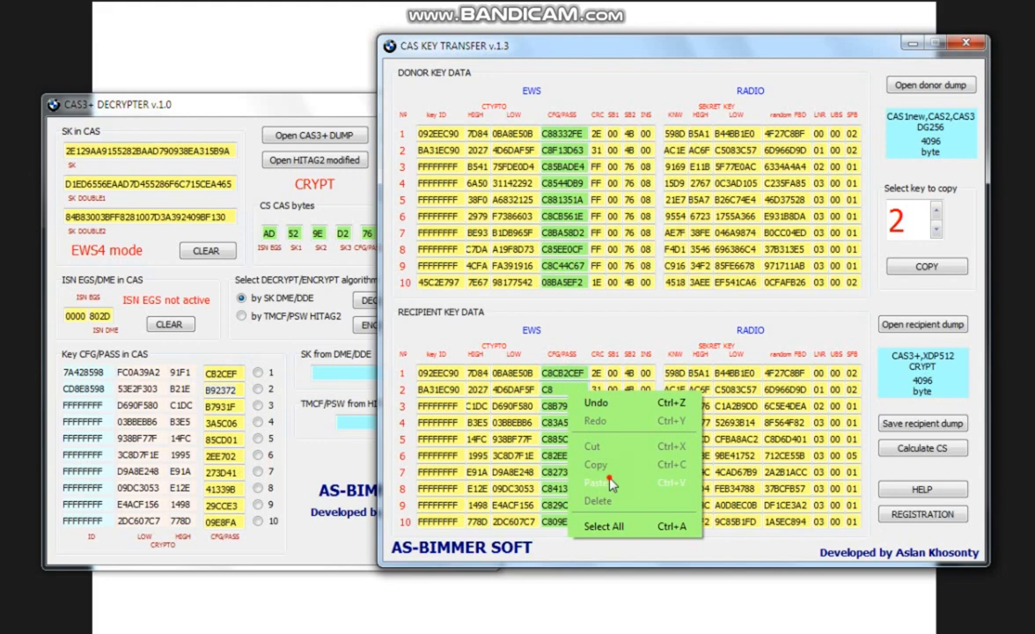
left_click(599, 481)
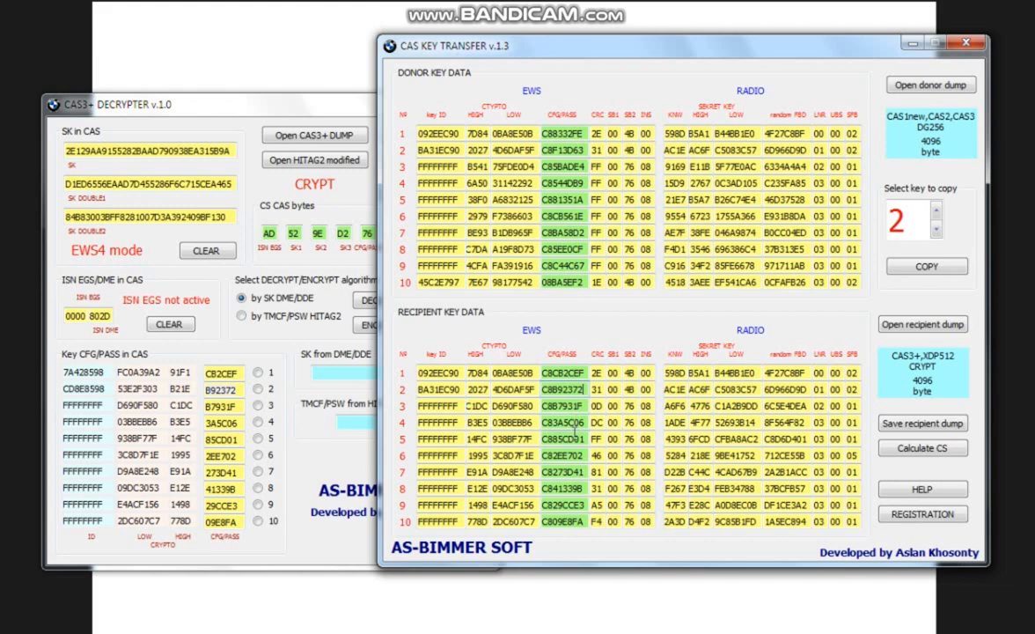
mouse_move(575, 141)
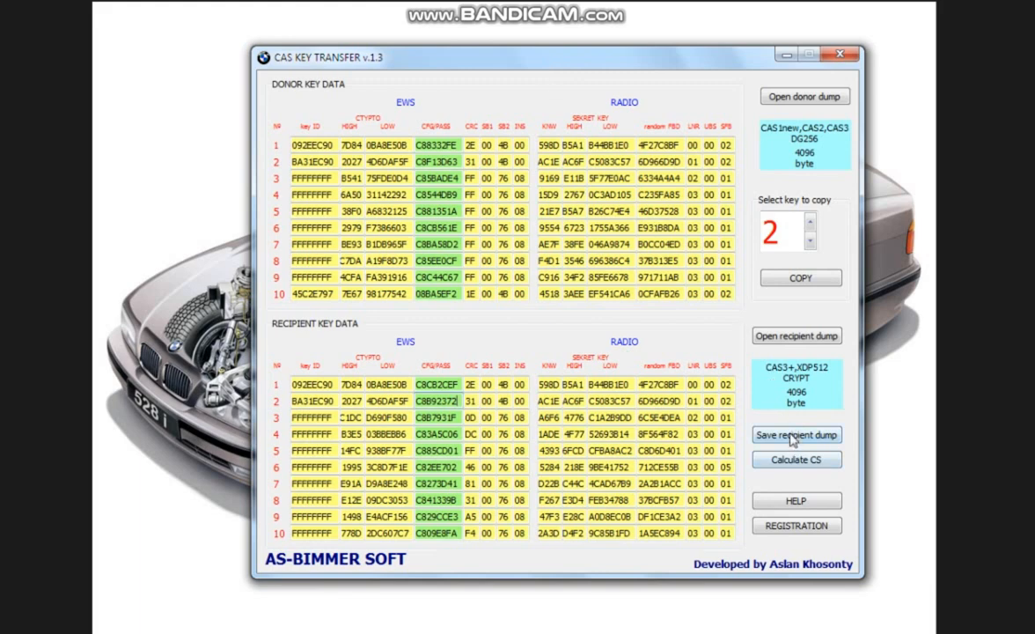
Save the edited recipient dump to the Desktop as 789.bin.
left_click(797, 435)
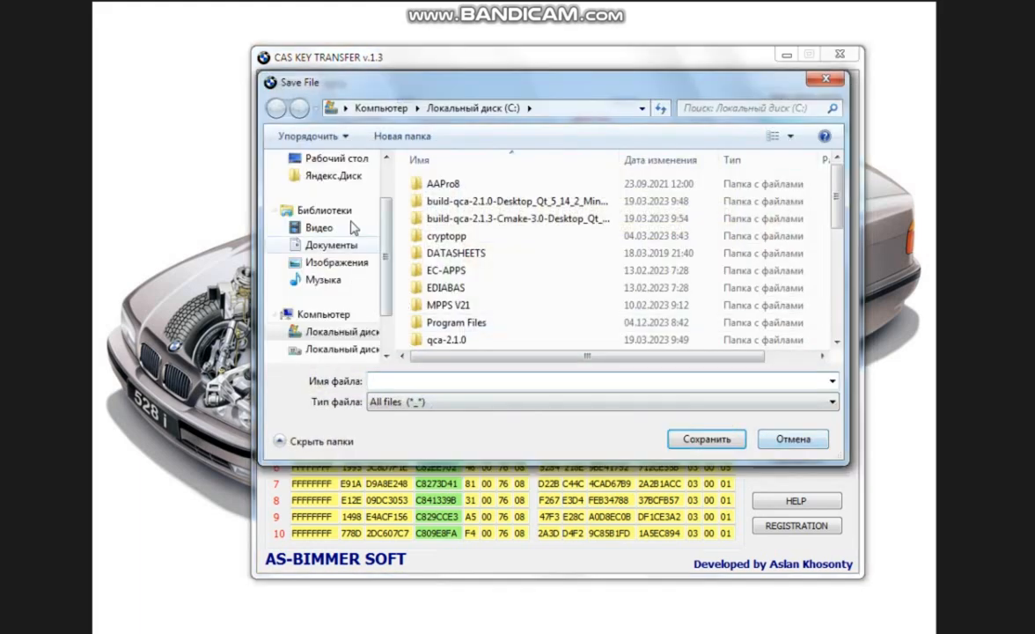
left_click(337, 157)
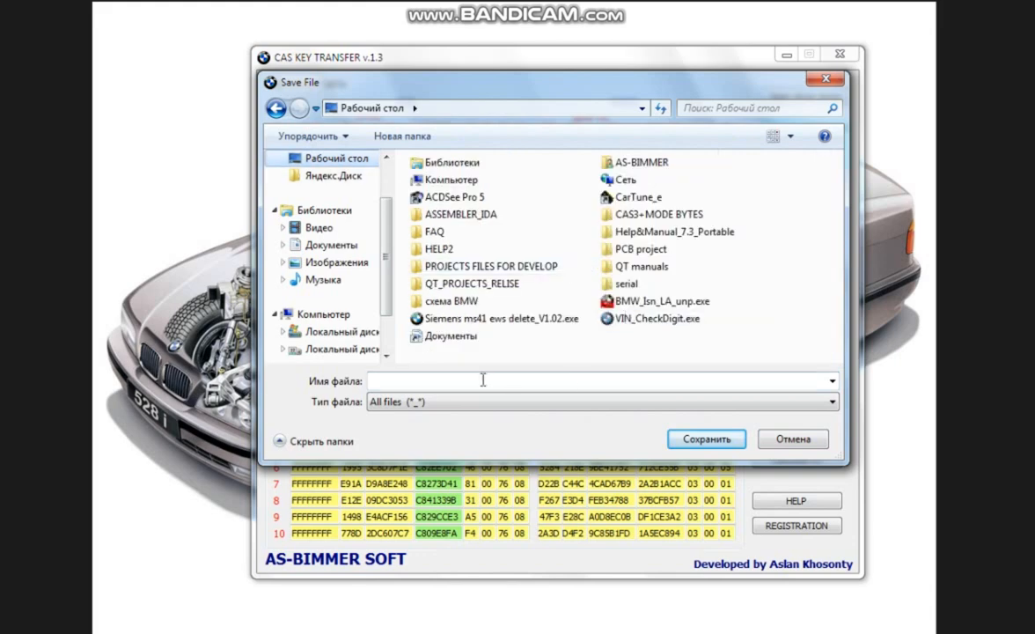
type("789")
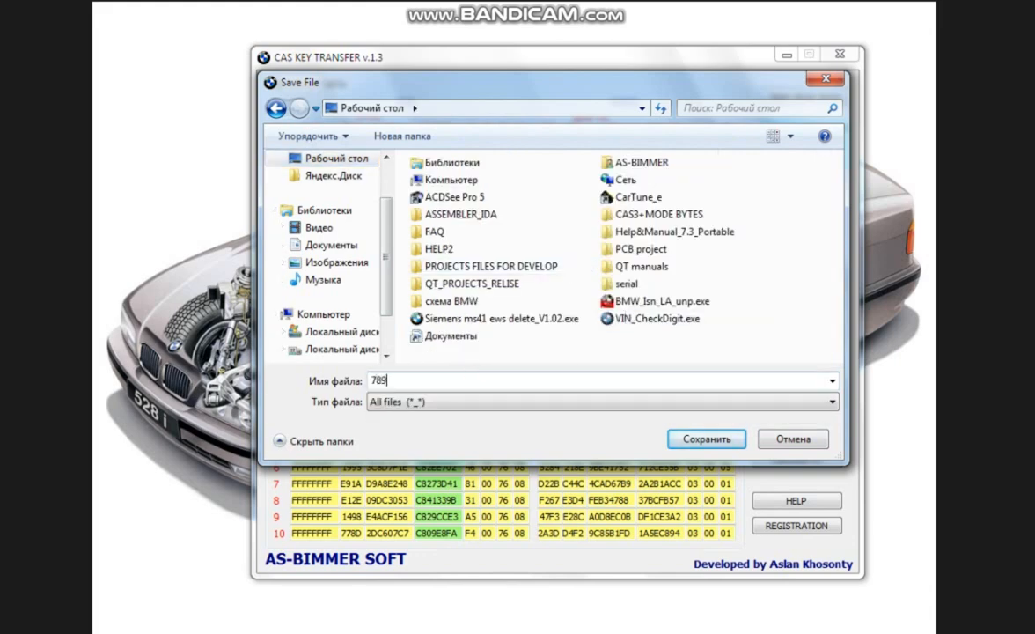
left_click(706, 438)
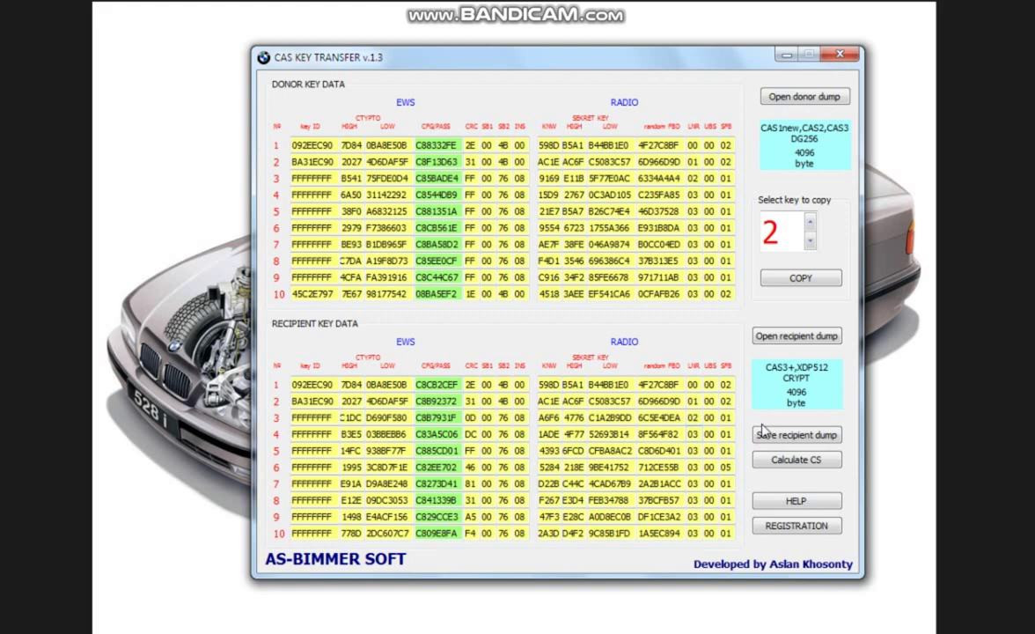
left_click(796, 336)
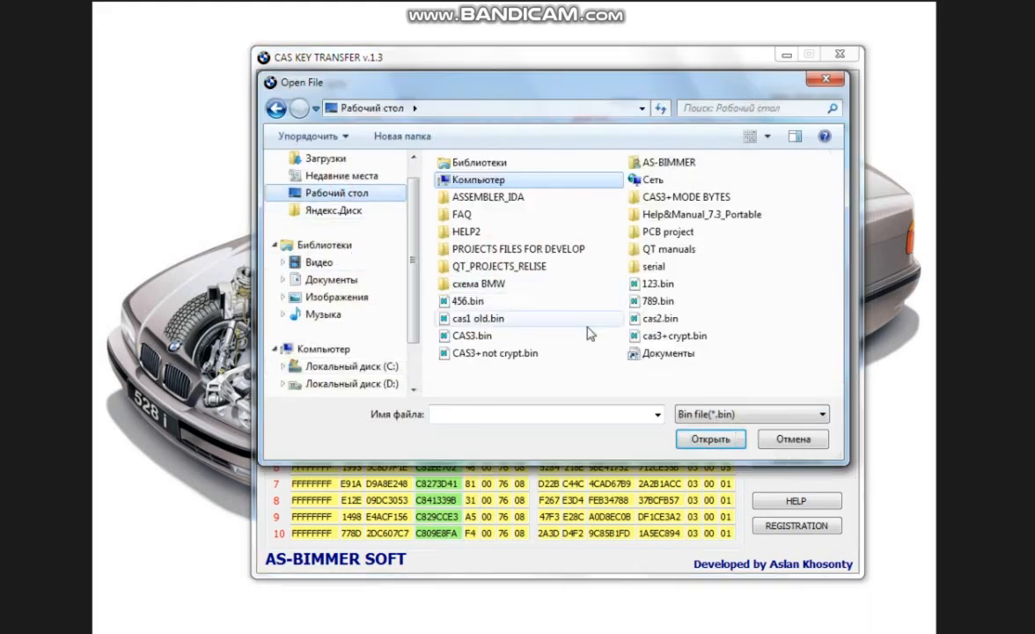
Reopen 789.bin from the Desktop as the recipient dump.
left_click(657, 301)
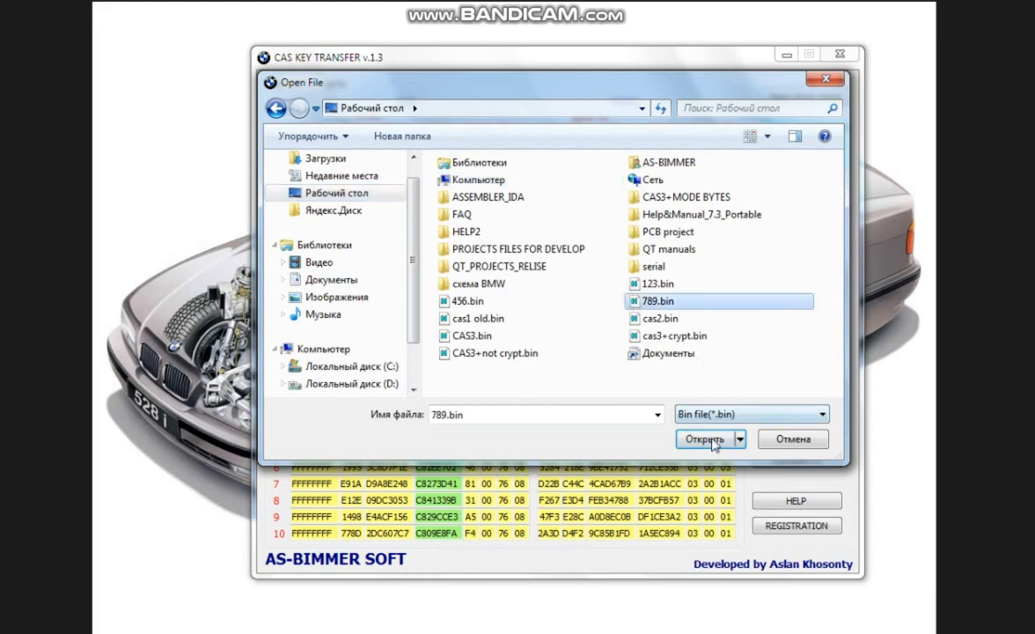
left_click(705, 438)
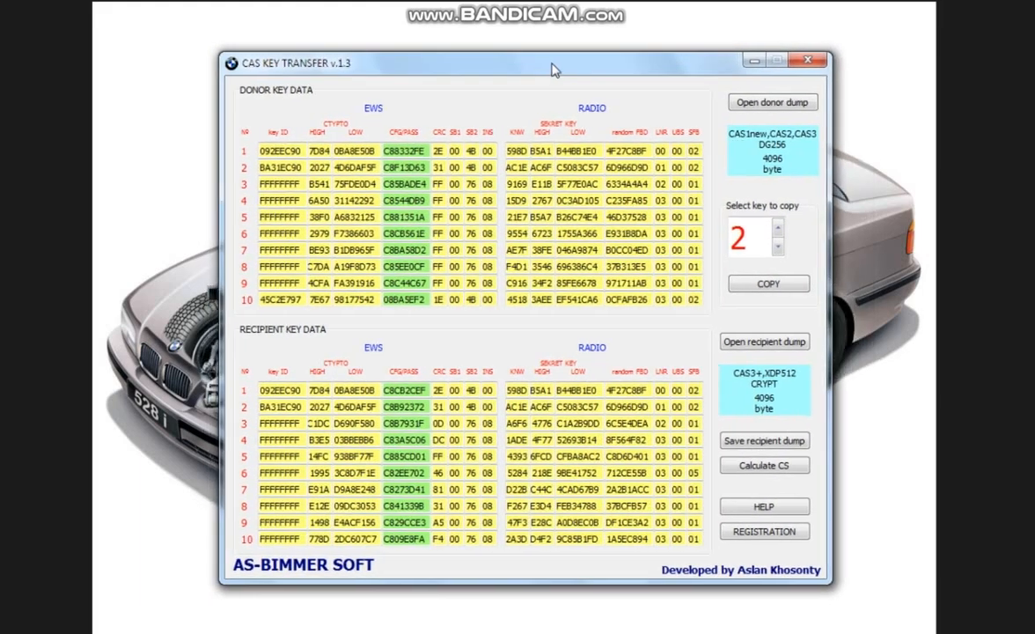
mouse_move(541, 67)
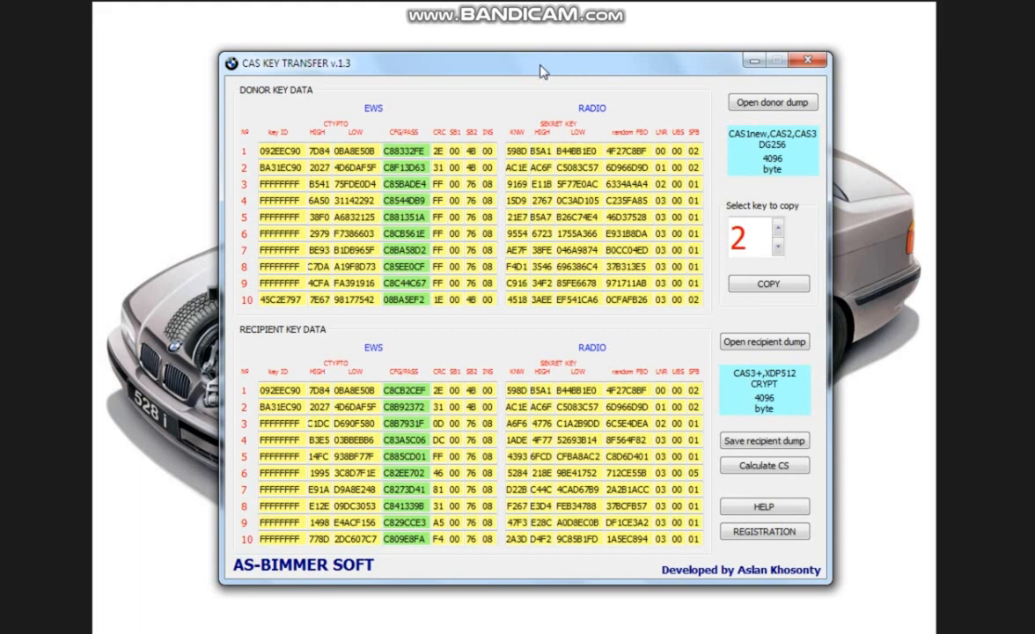